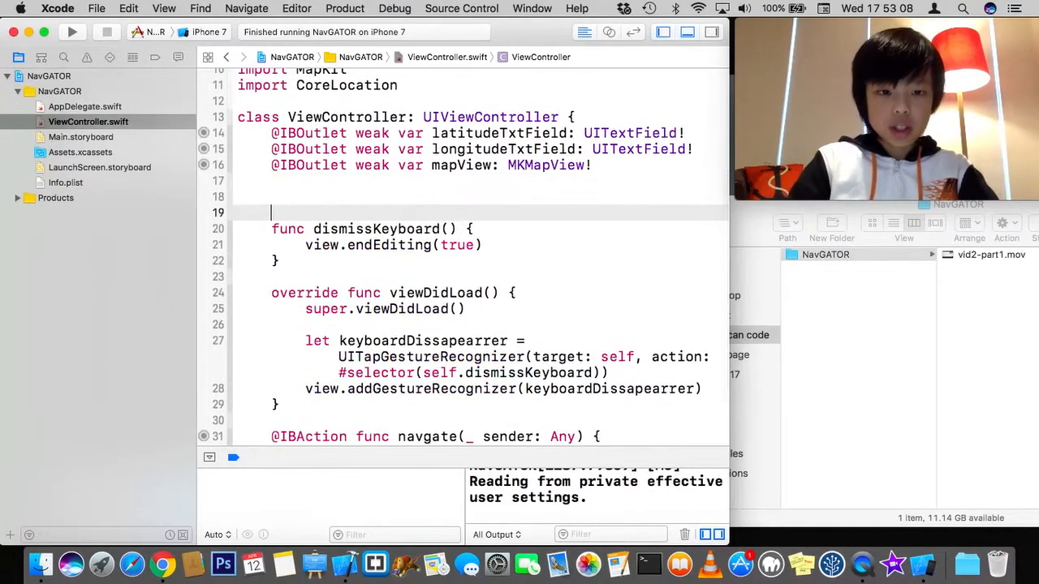
Step: Declare 'let locationManager = CLLocationManager()' on line 18 of ViewController.swift
type("let")
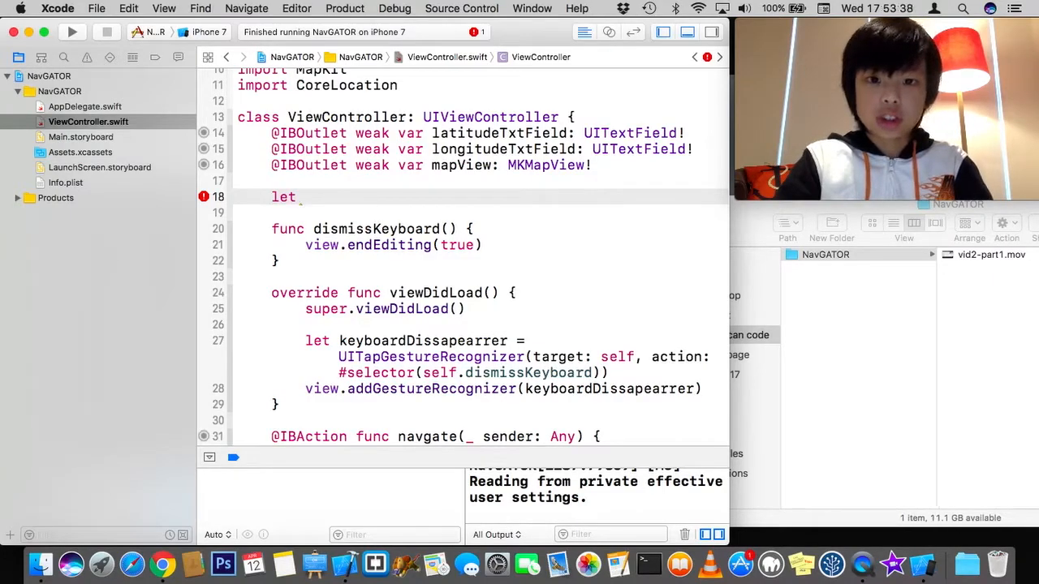
type("c")
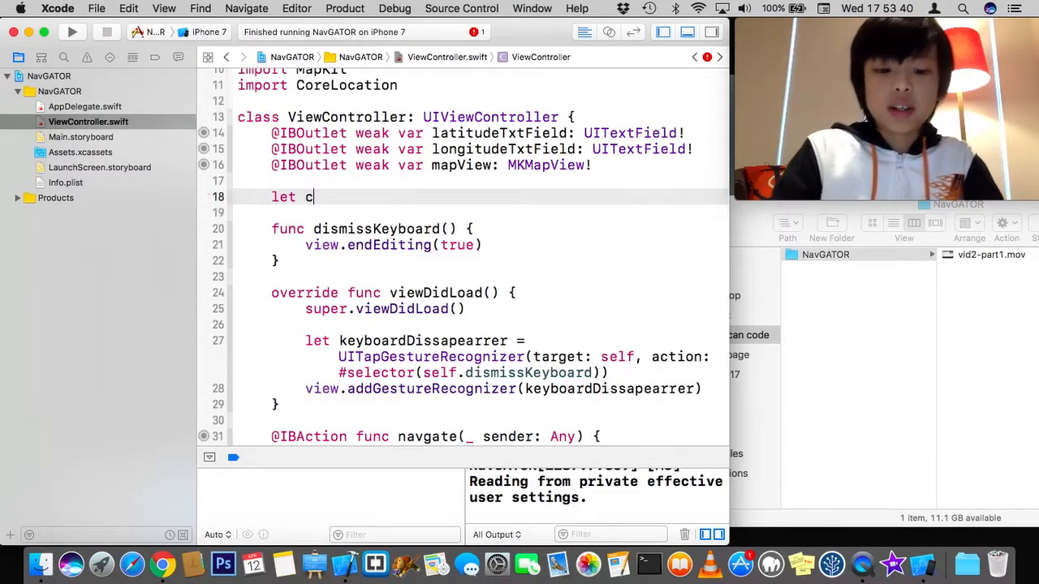
type("oca")
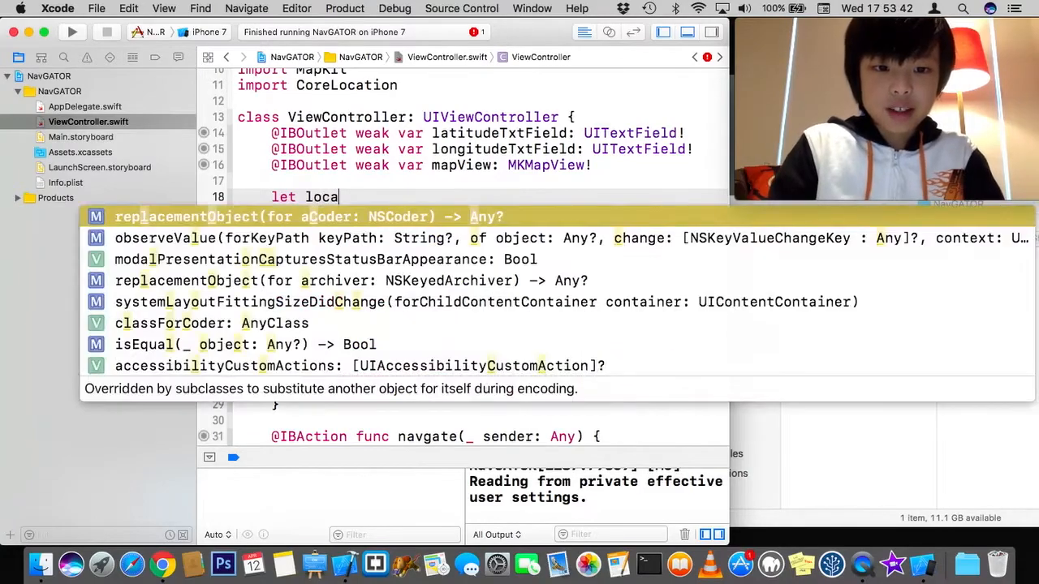
type("tin")
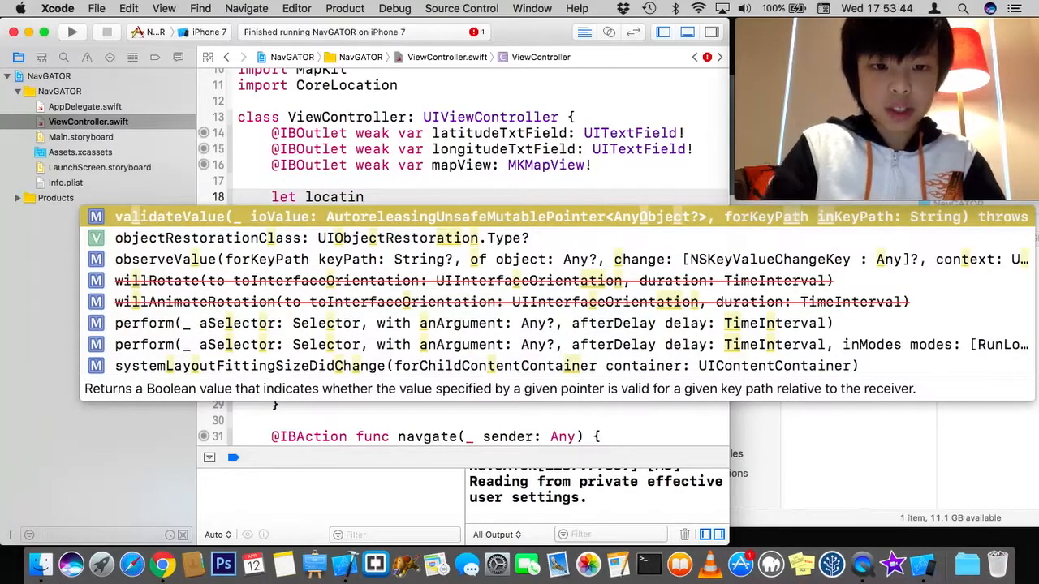
type("M")
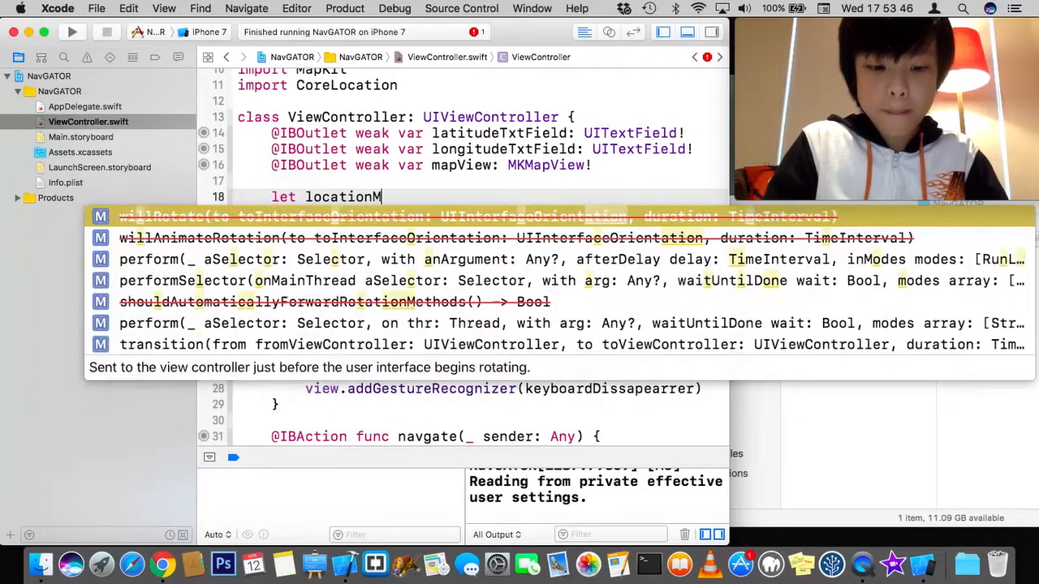
type("anager =")
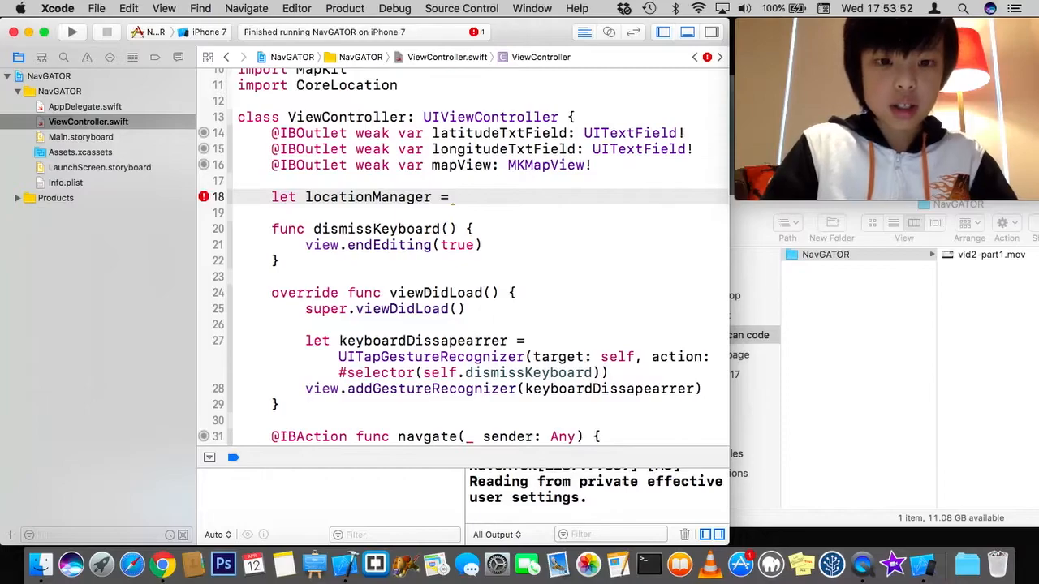
type("CL")
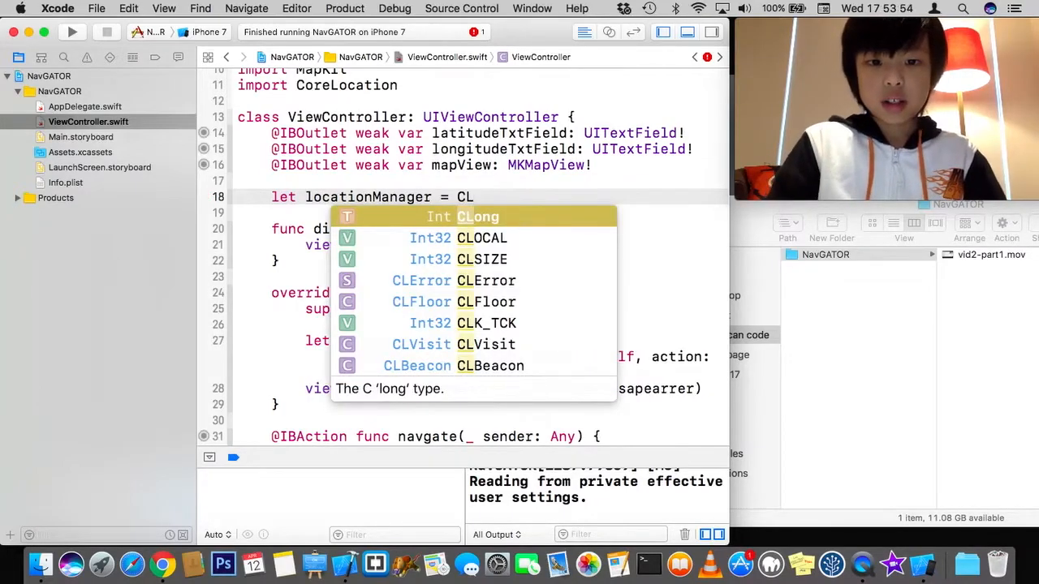
type("LocationManager(")
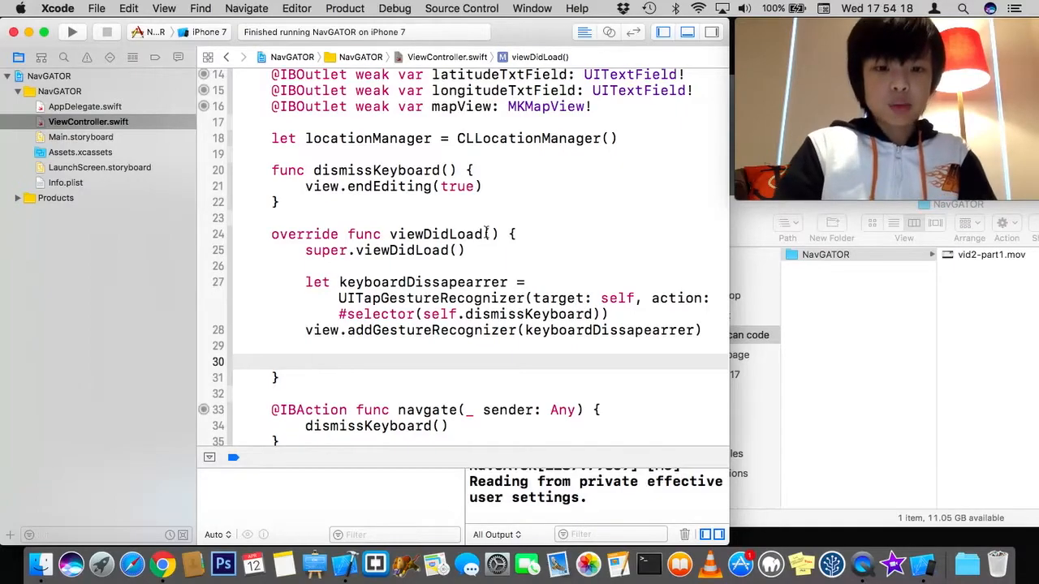
Step: Set mapView.delegate = self in viewDidLoad and begin a locationManager line below it
type("mapView.")
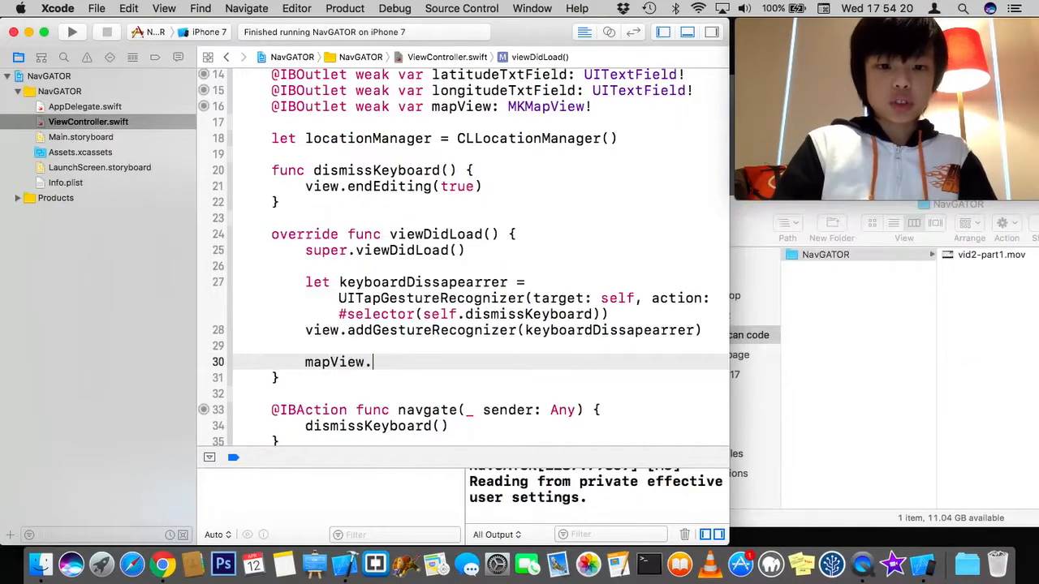
type("delegate = s")
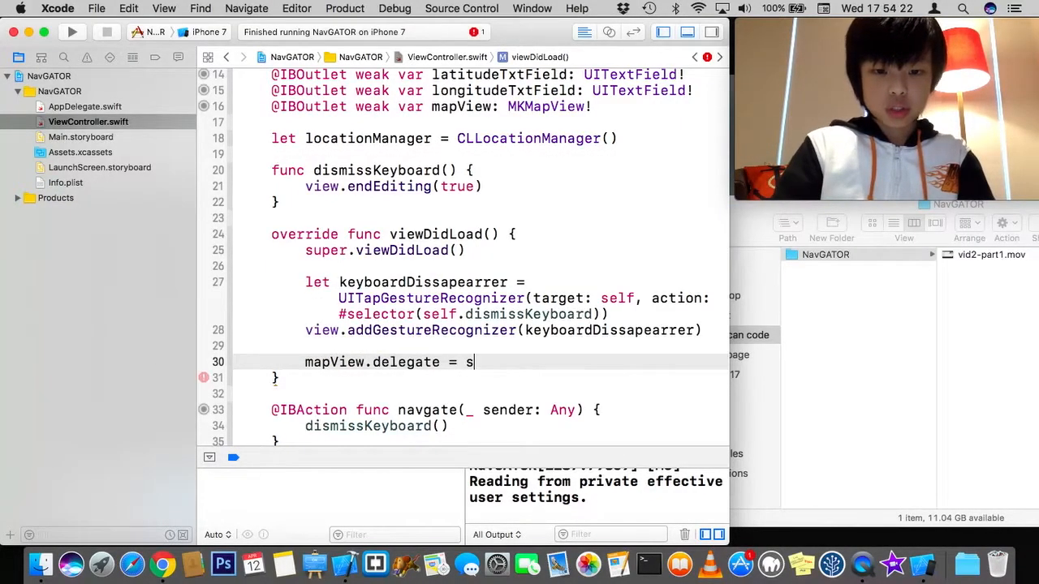
type("elf")
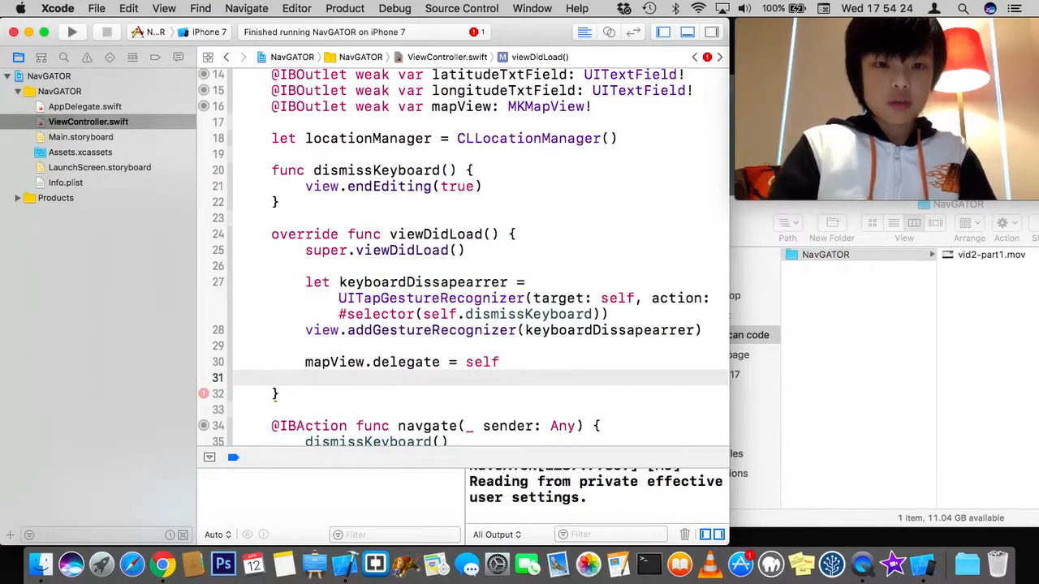
type("locationM")
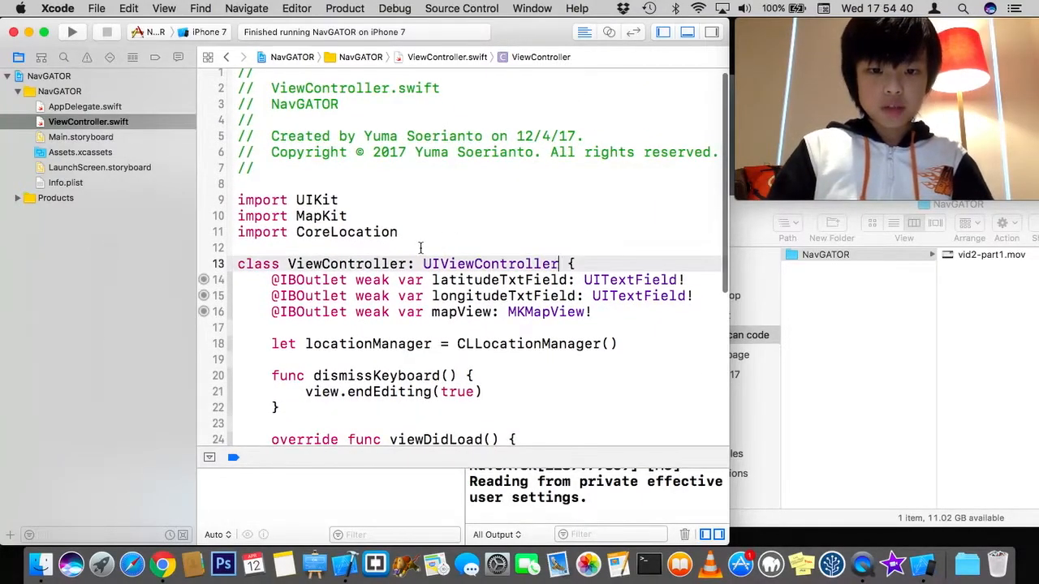
Step: Adopt MKMapViewDelegate and CLLocationManagerDelegate, and set locationManager.delegate = self
type(",")
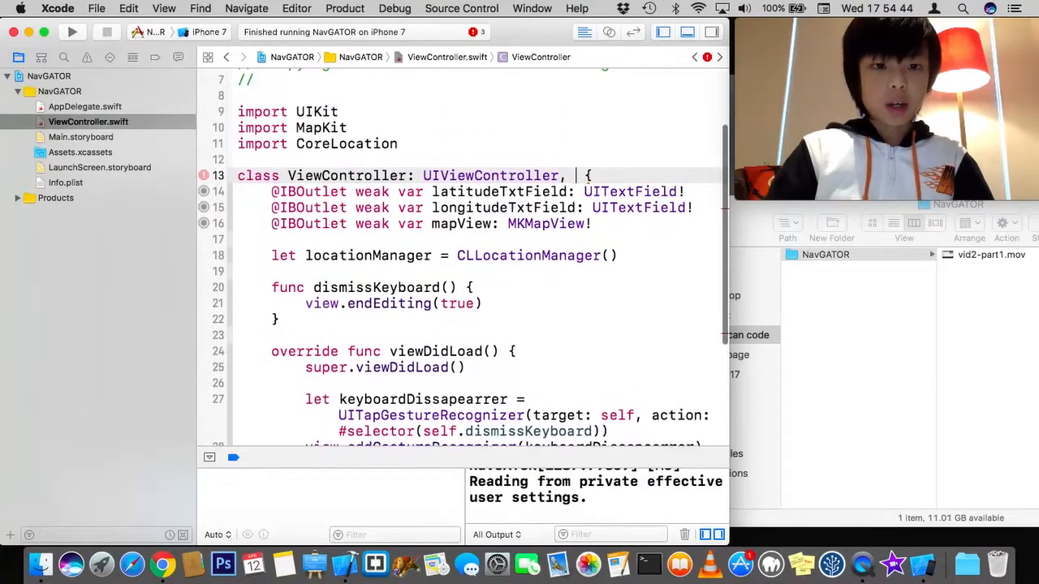
type("M")
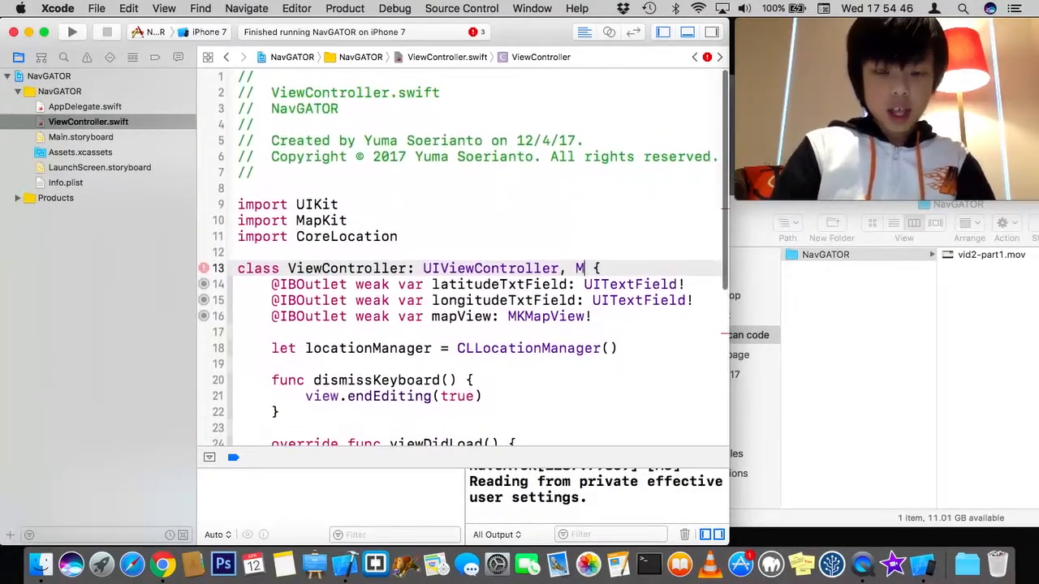
type("KMapViewDelegate,")
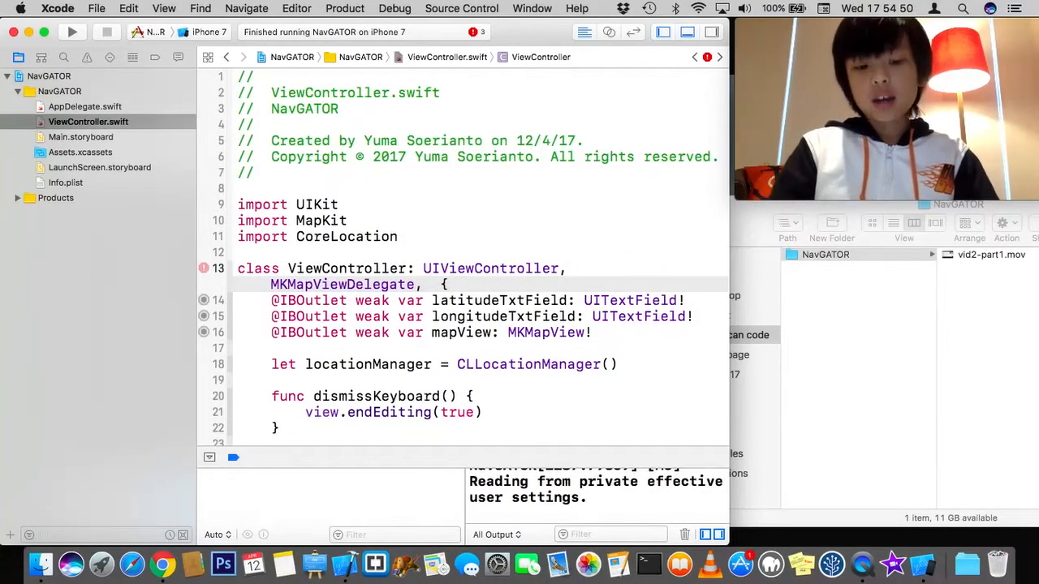
type("CLLocationMan")
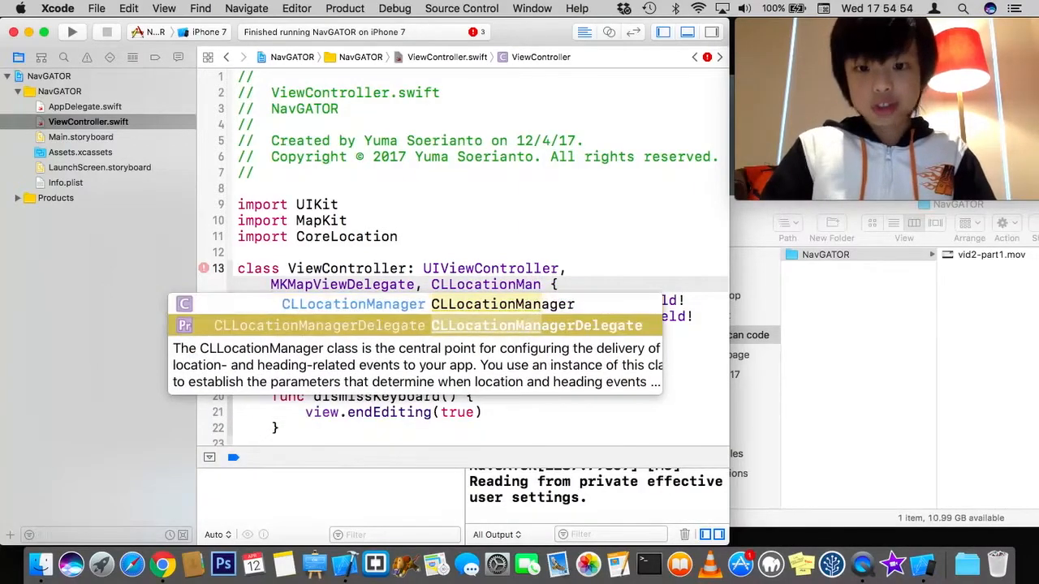
key("Return")
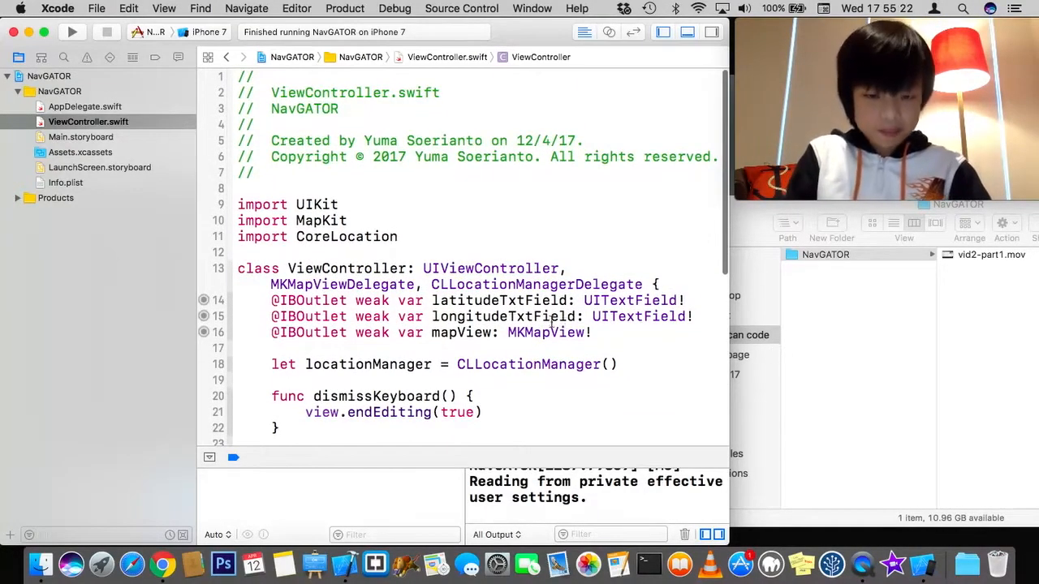
scroll("down", 3)
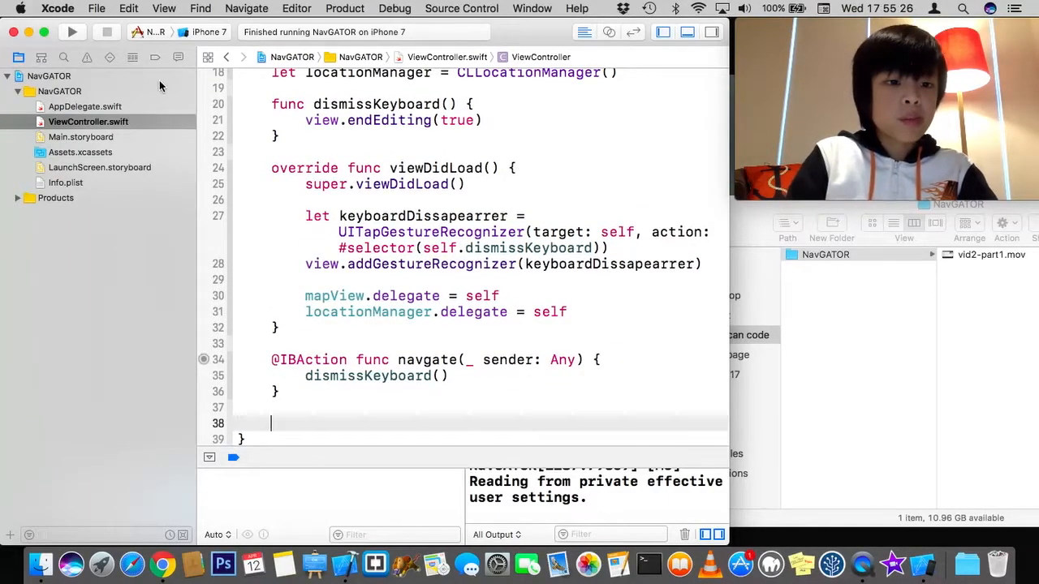
Step: Open Info.plist and add a row after the supported interface orientations entries
left_click(100, 167)
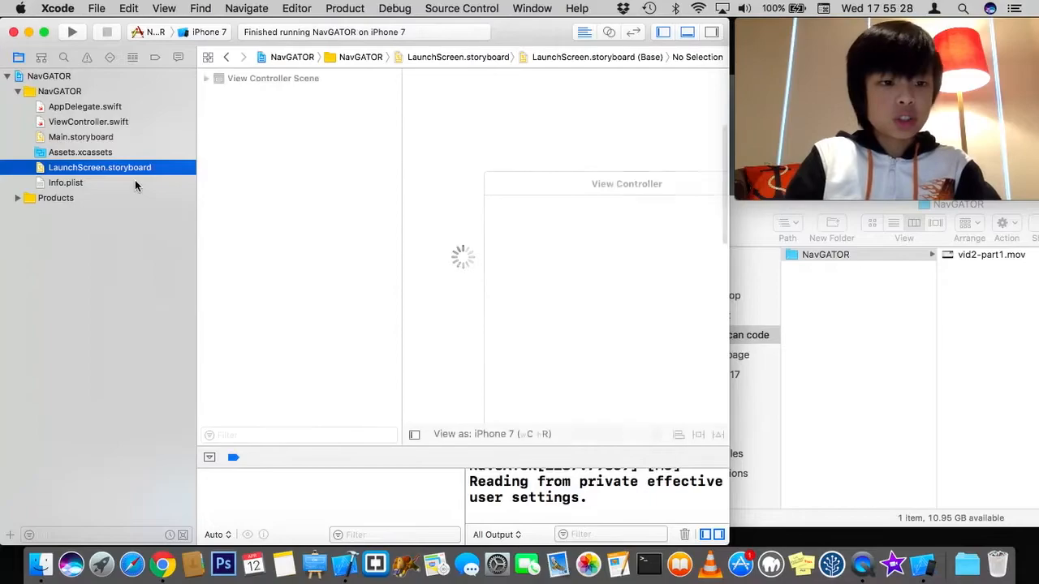
left_click(65, 183)
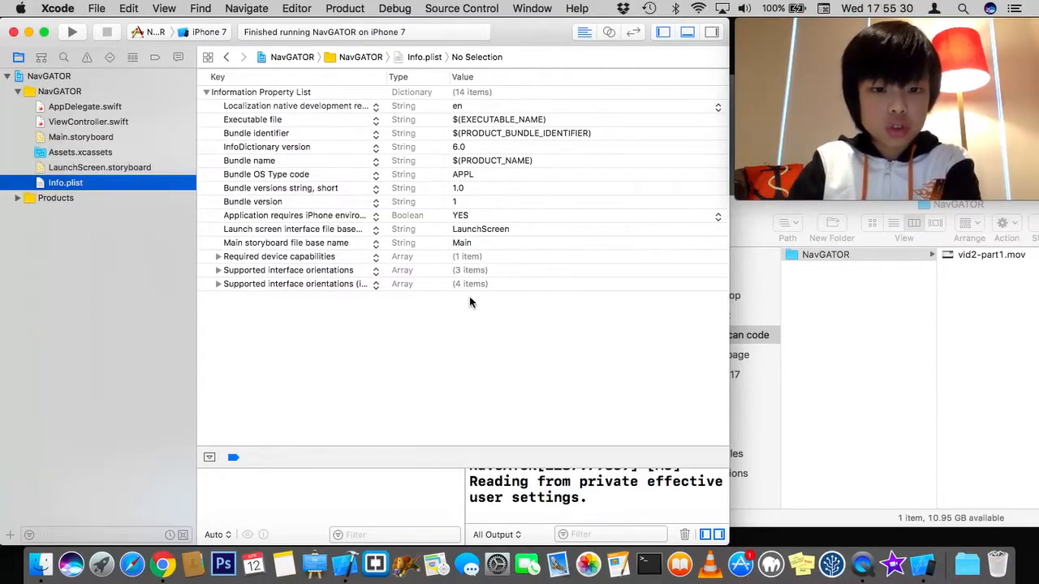
left_click(292, 283)
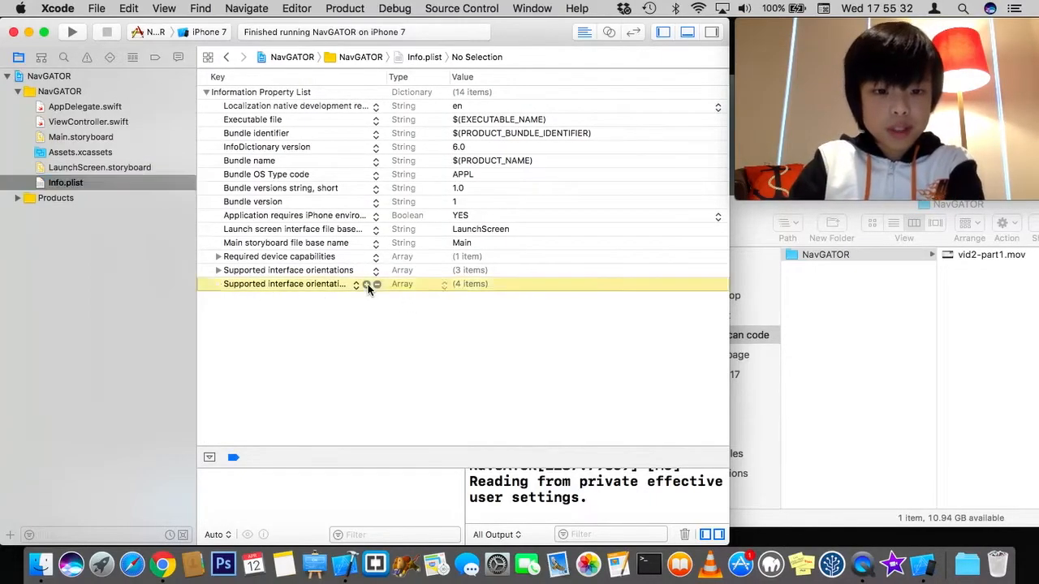
left_click(366, 283)
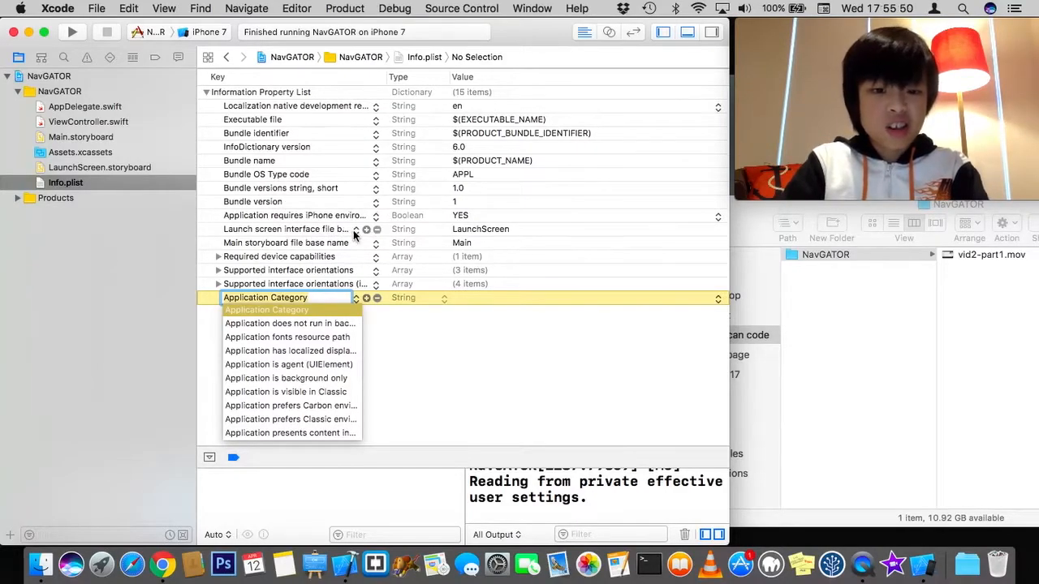
mouse_move(367, 272)
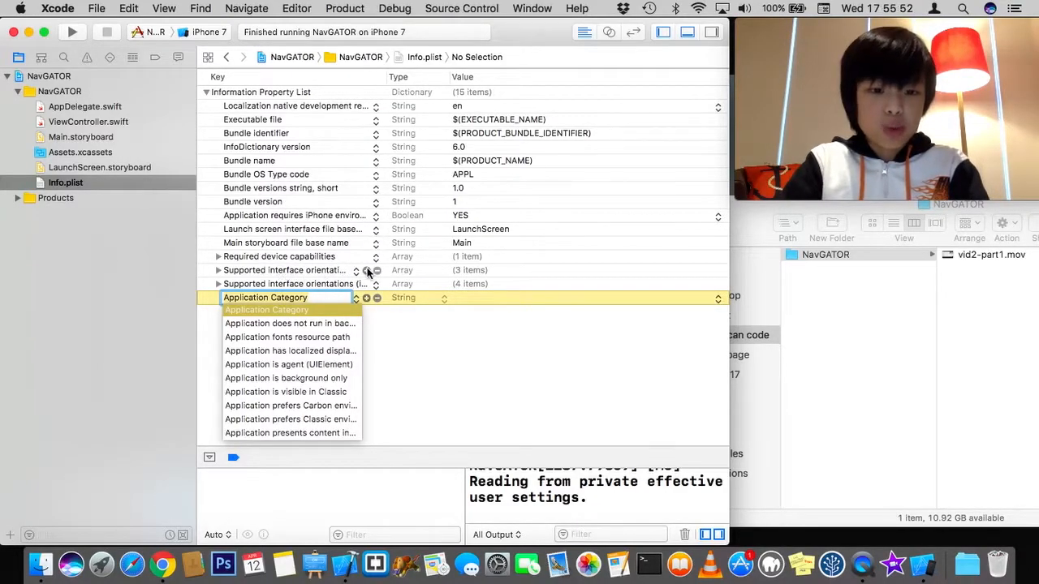
mouse_move(536, 316)
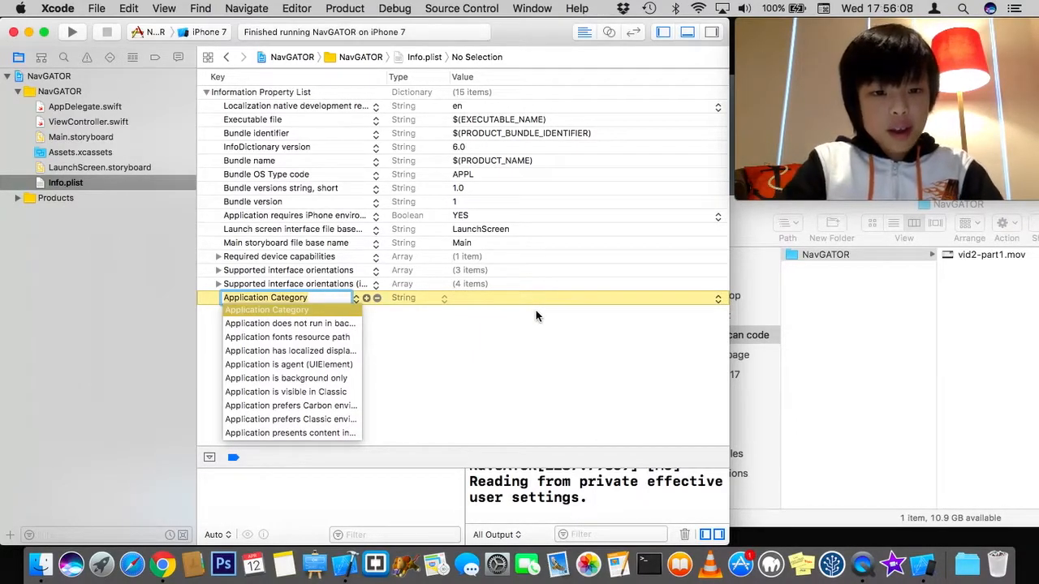
Step: Set the new row's key to 'Privacy - Location When In Use Usage Description' and select its value
scroll("down", 3)
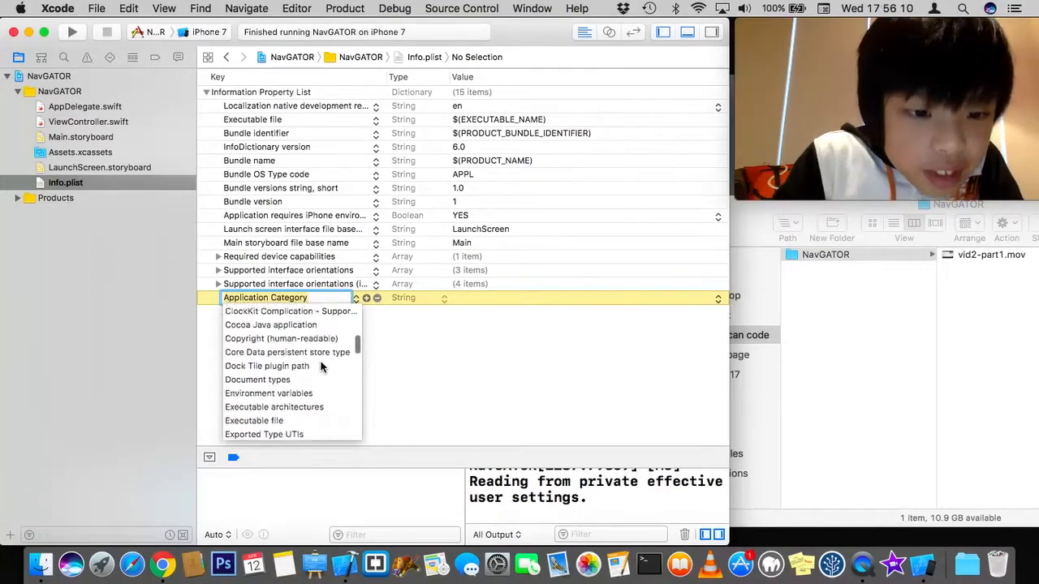
scroll("down", 3)
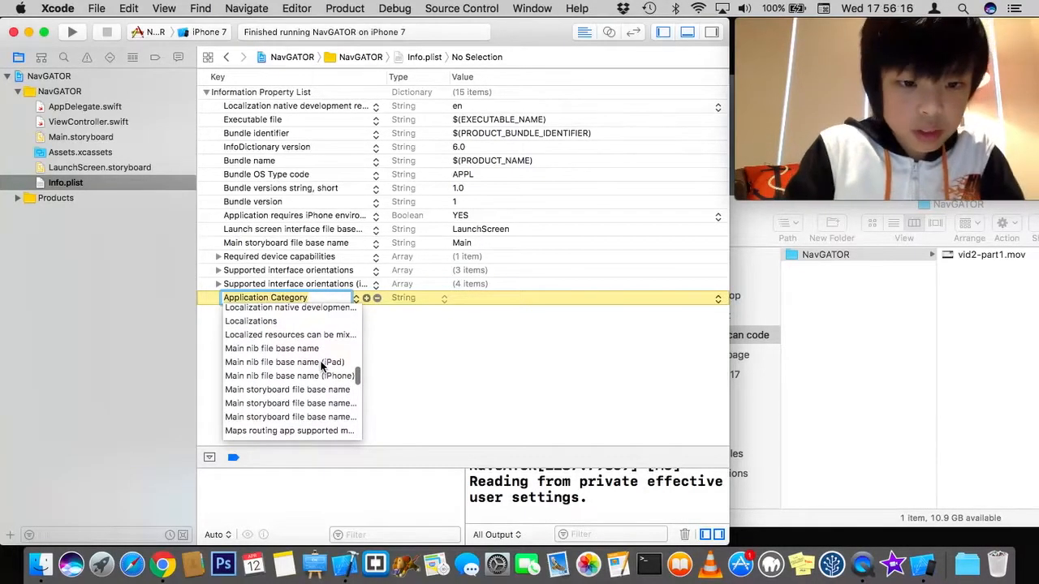
type("locat")
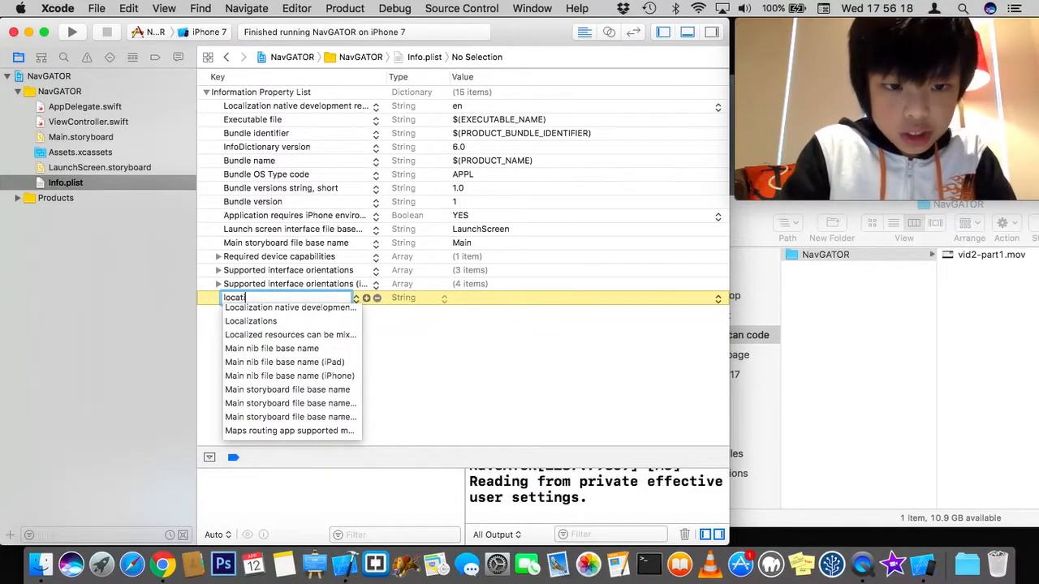
type("ion")
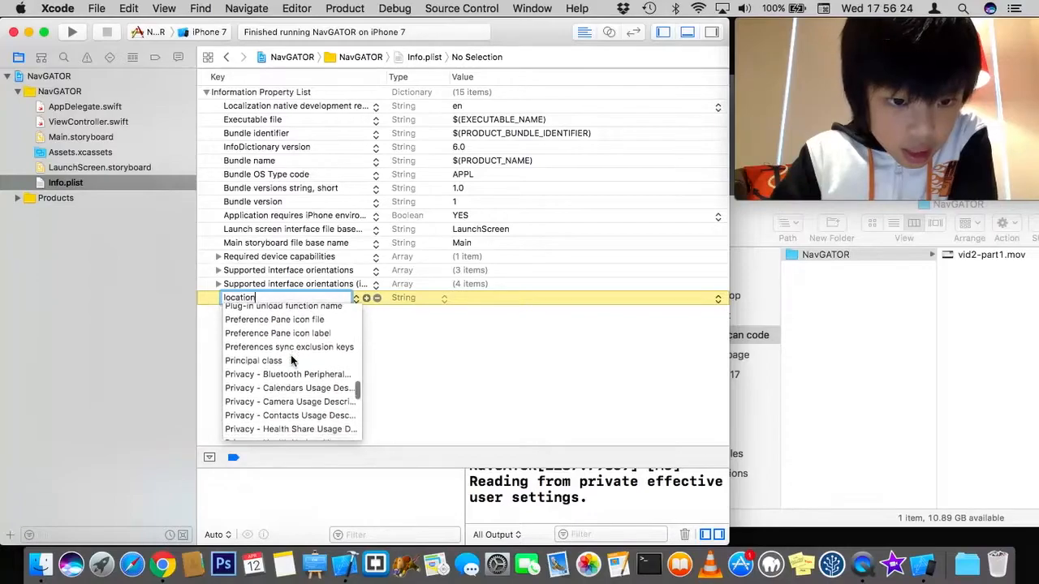
scroll("down", 3)
type("Privacy")
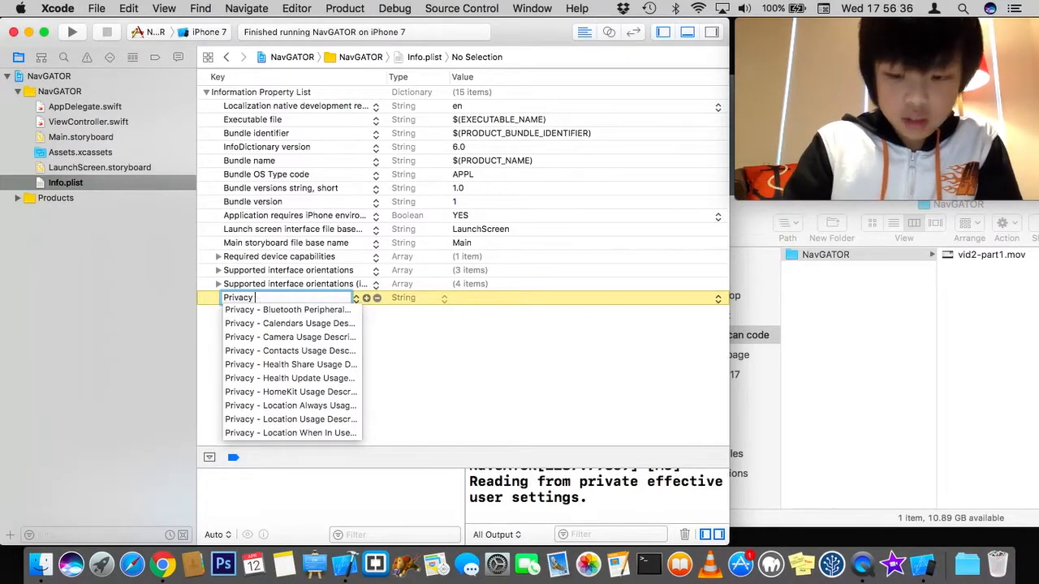
left_click(288, 310)
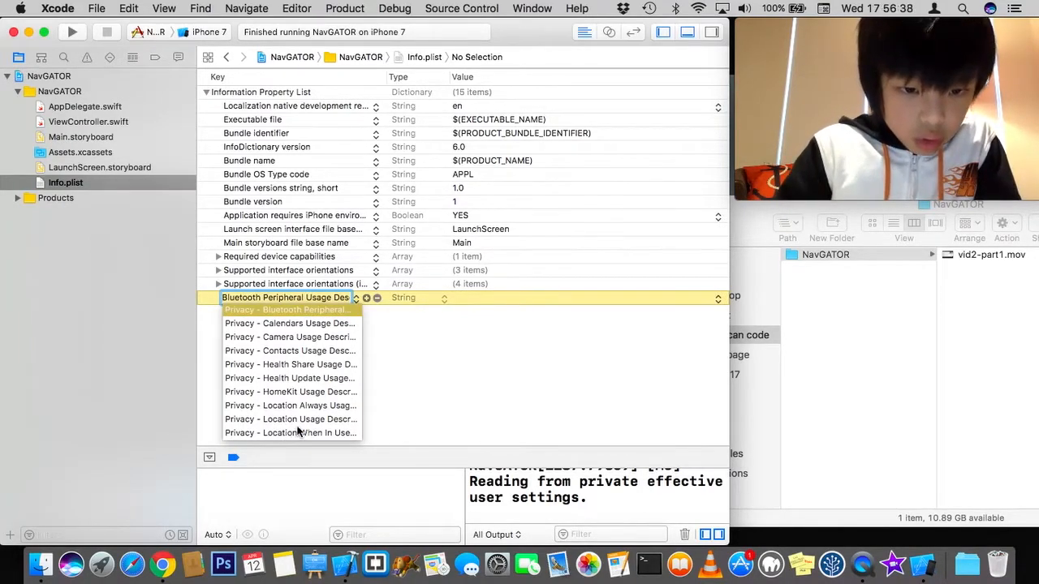
left_click(290, 433)
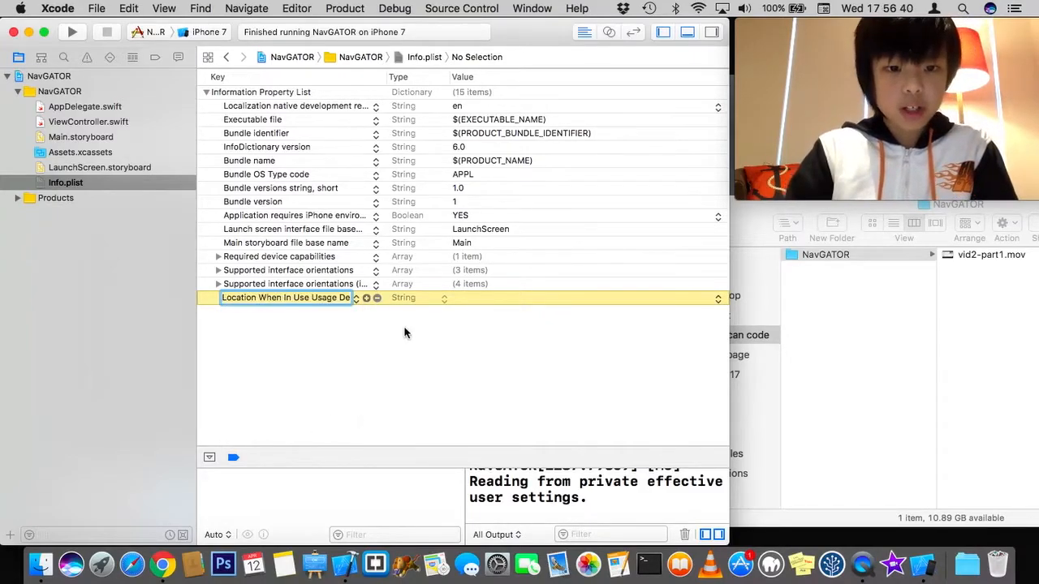
mouse_move(440, 343)
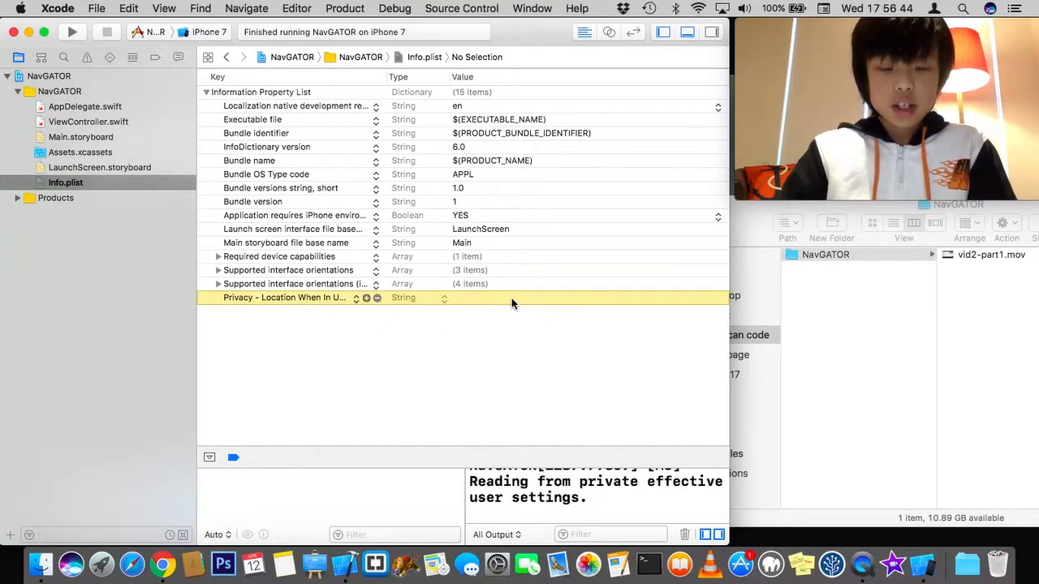
left_click(568, 298)
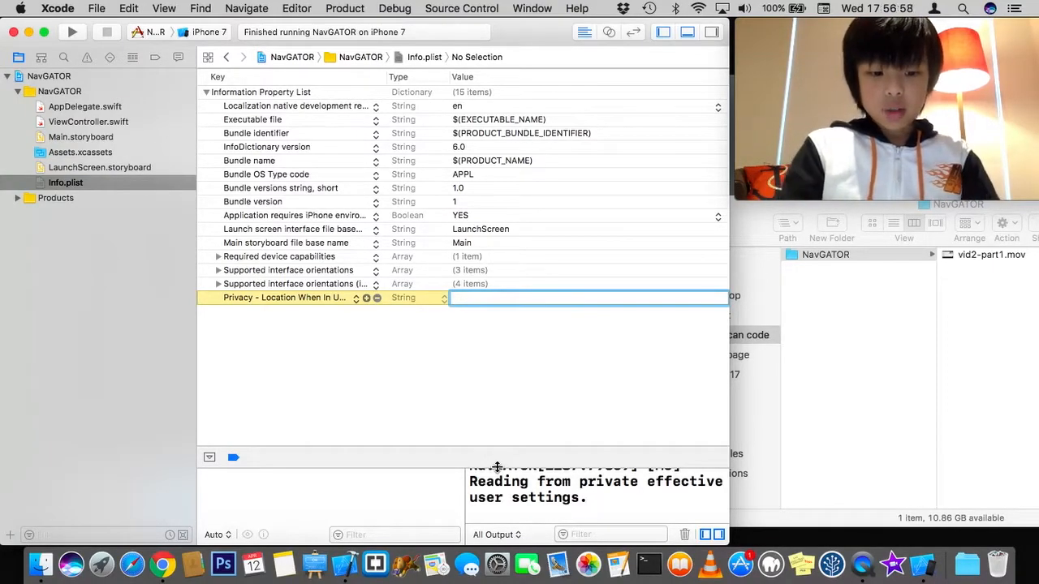
Step: Enter 'WE NEED LOCATION! OR else...' as the usage description, then reopen ViewController.swift
type("W")
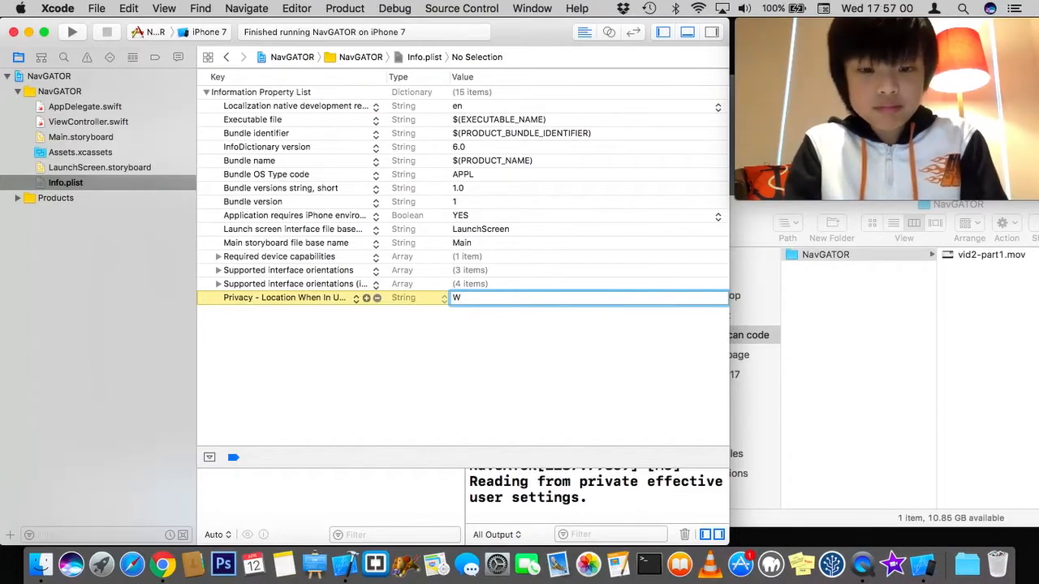
key("backspace")
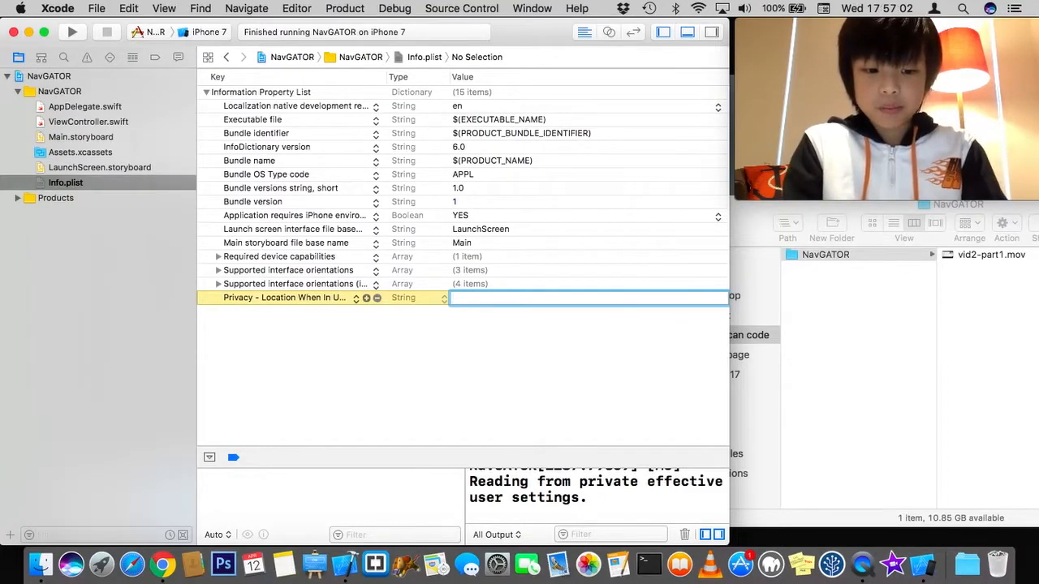
type("WE NEED")
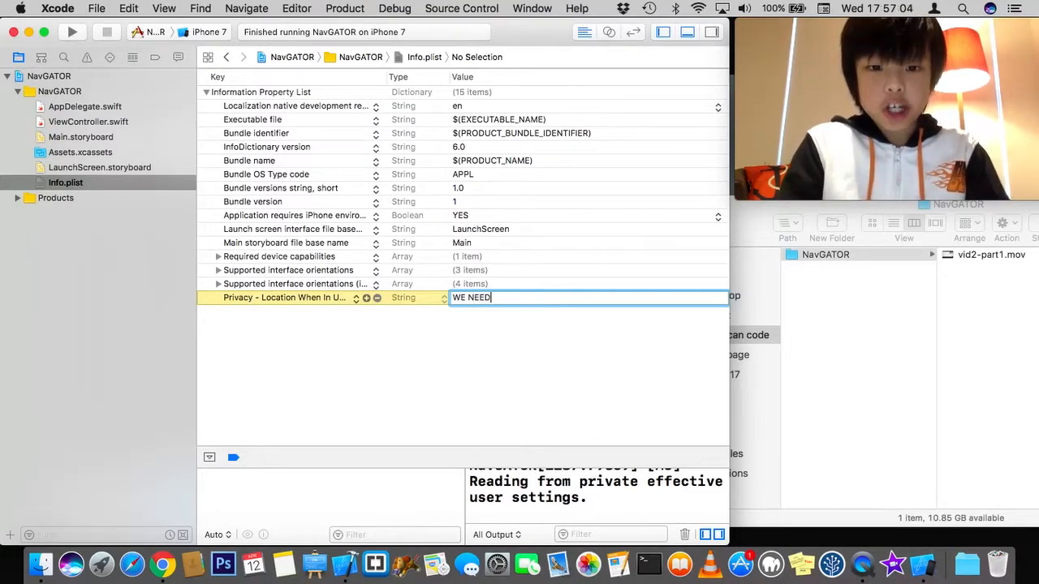
type("LOCA")
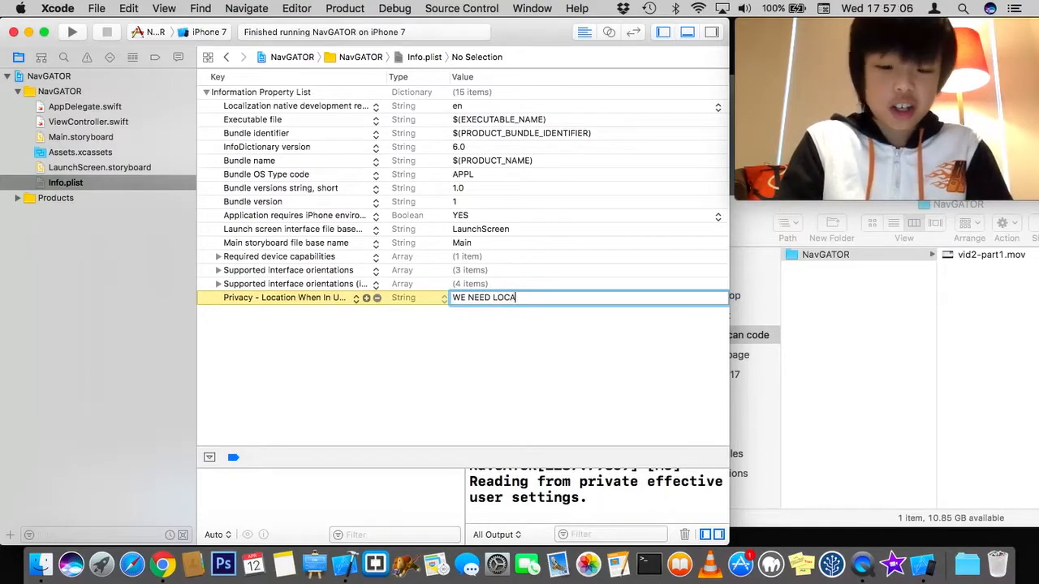
type("TION")
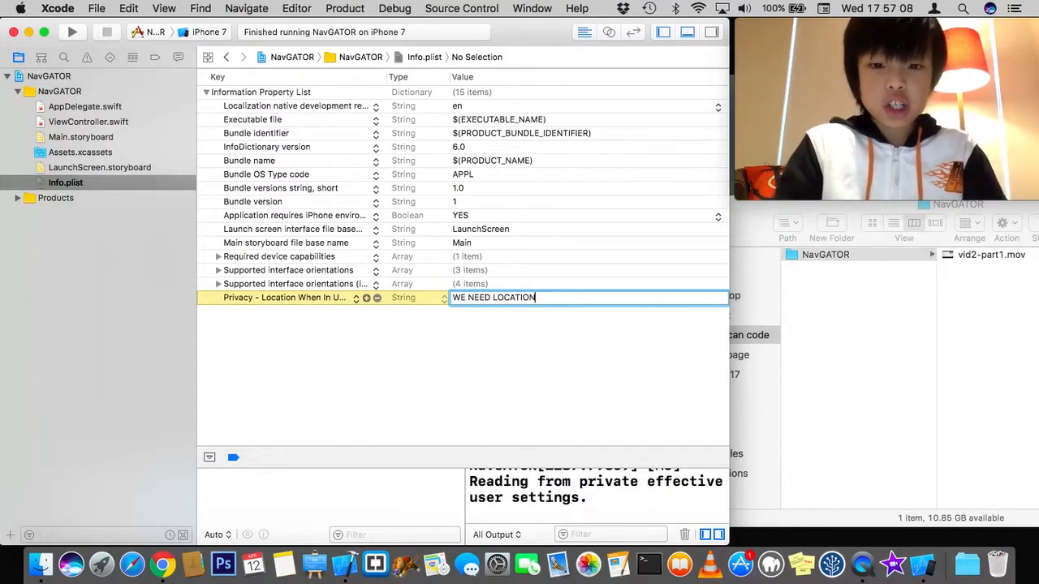
type("! OR")
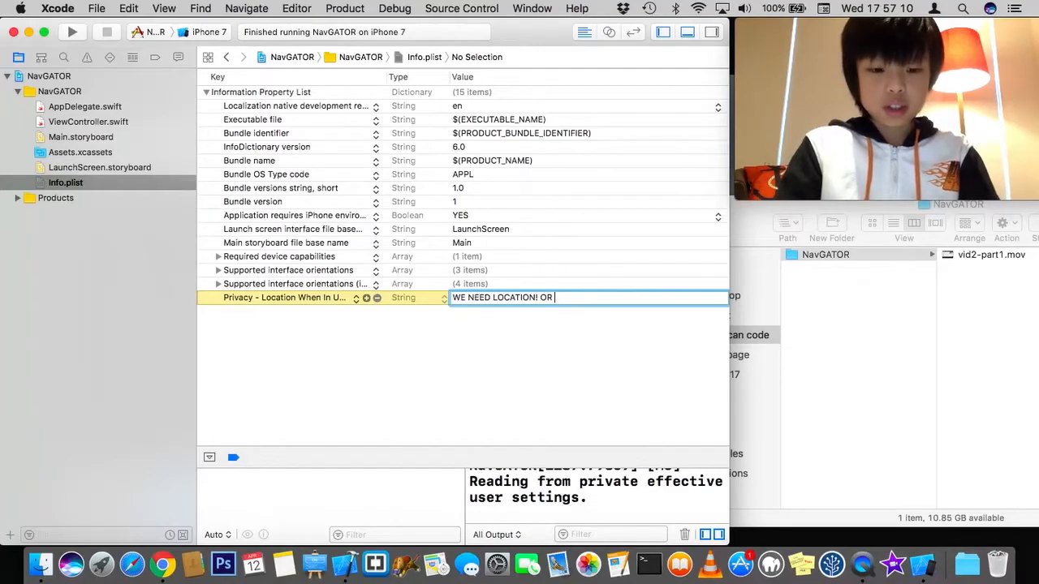
type("else...")
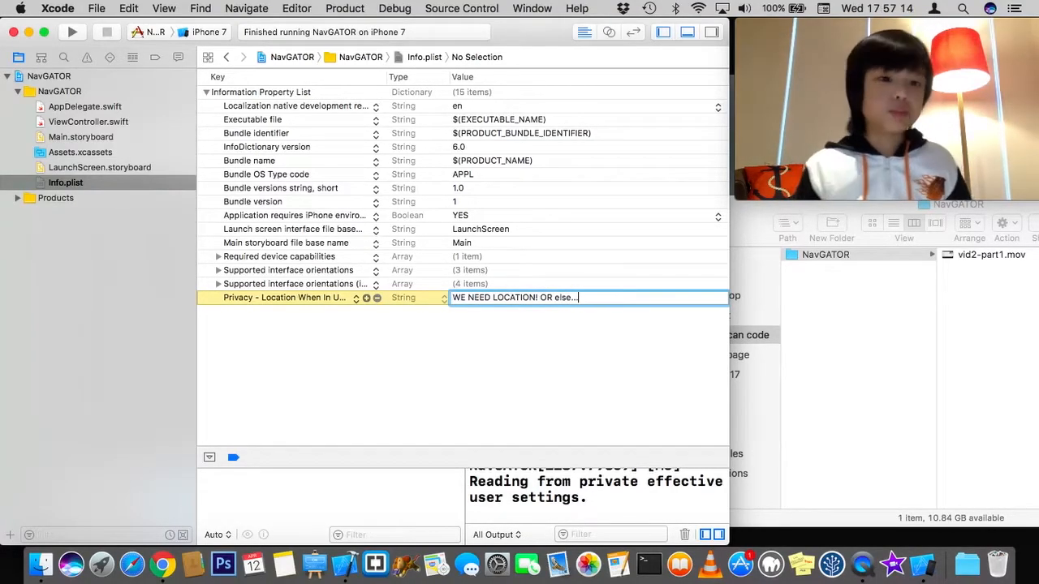
left_click(555, 398)
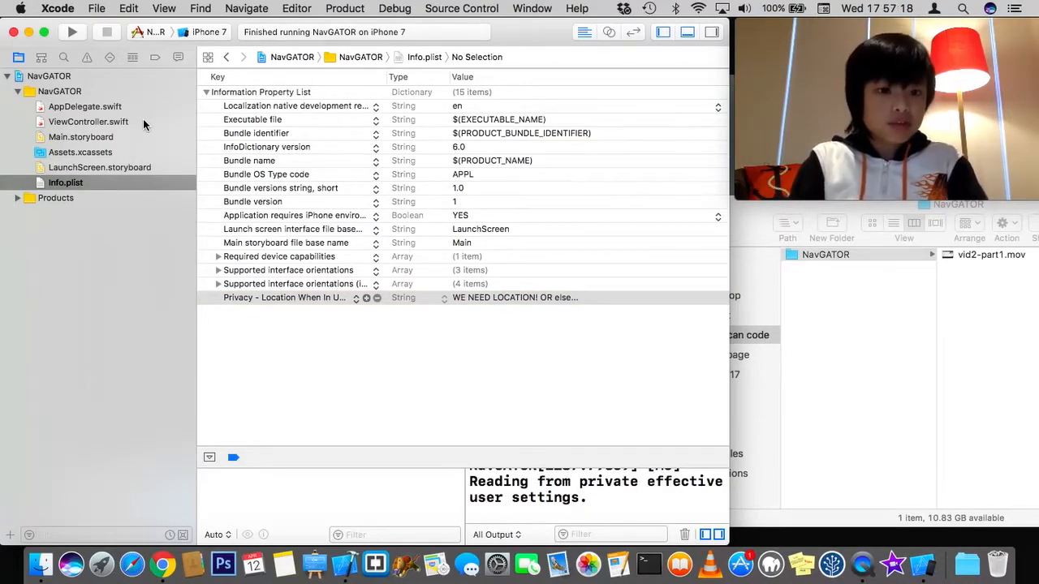
left_click(88, 122)
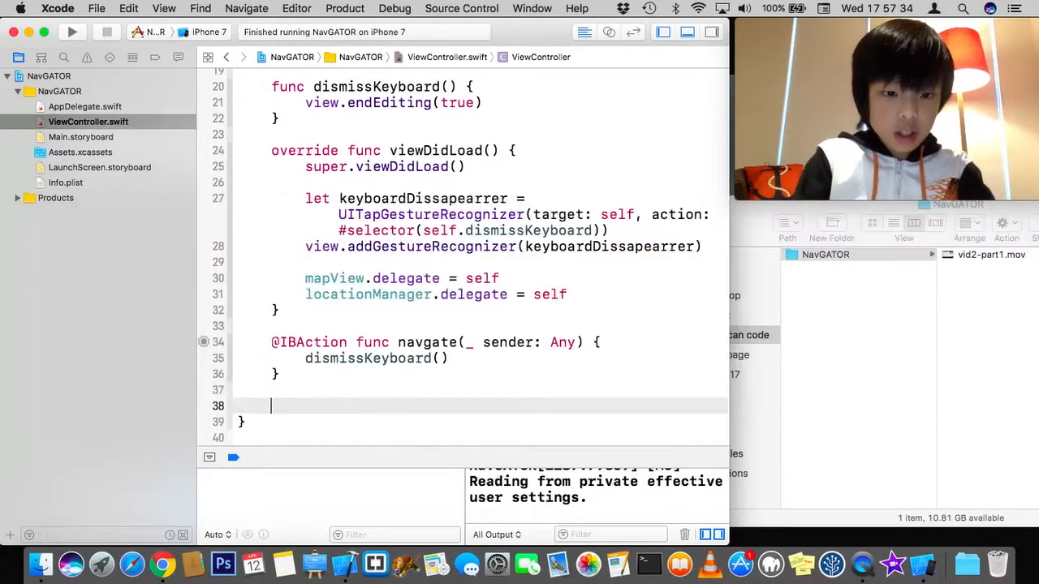
Step: Add the locationManager didChangeAuthorization delegate method via autocomplete
type("locationM")
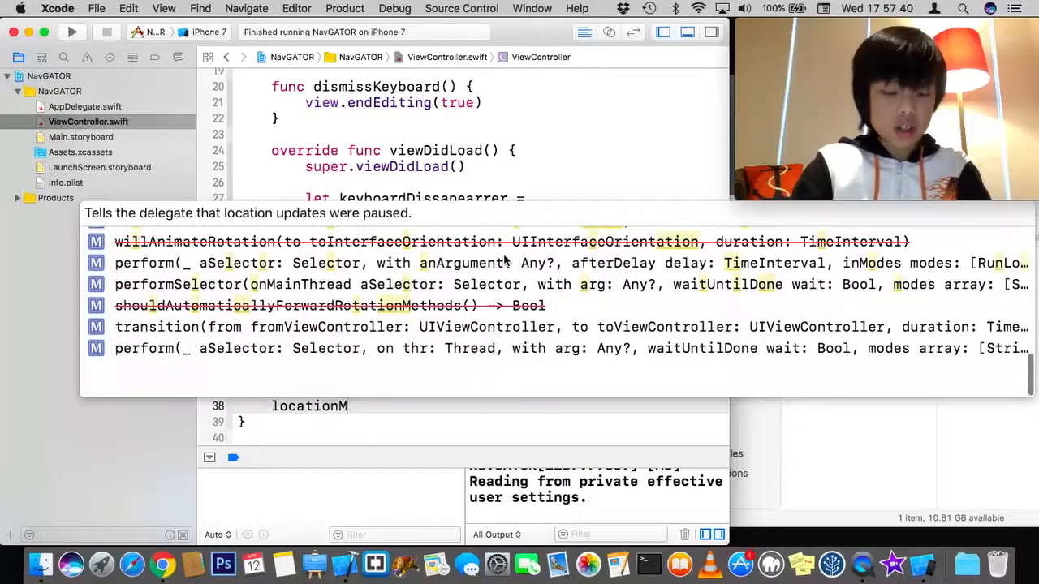
type("locationM")
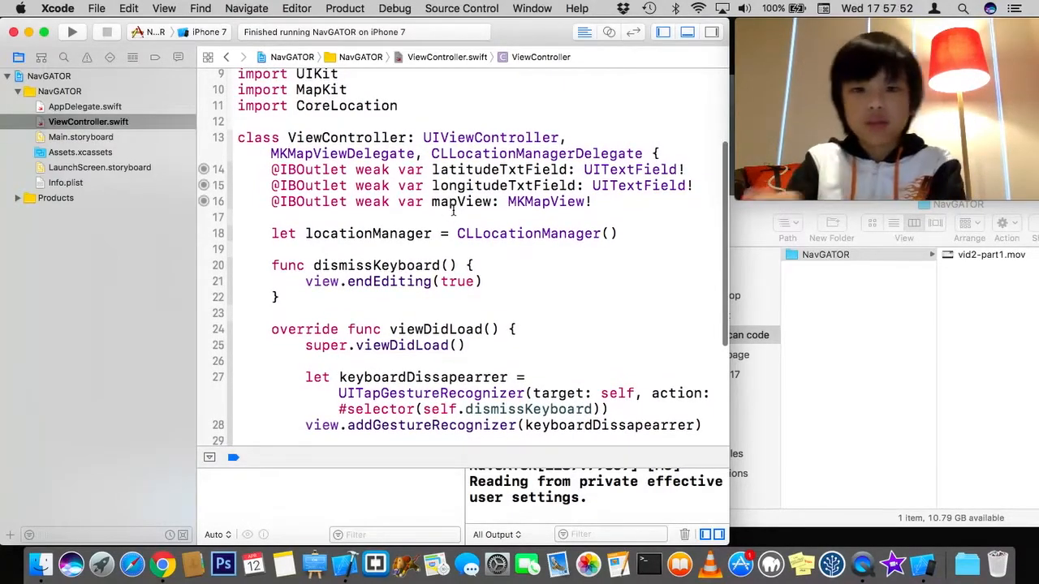
type("locationMan")
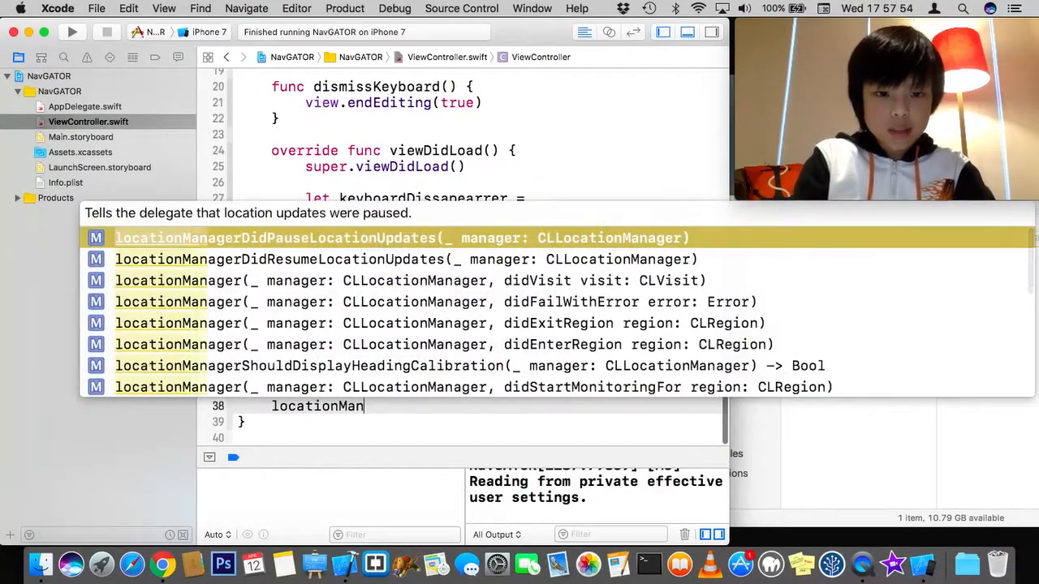
type("h")
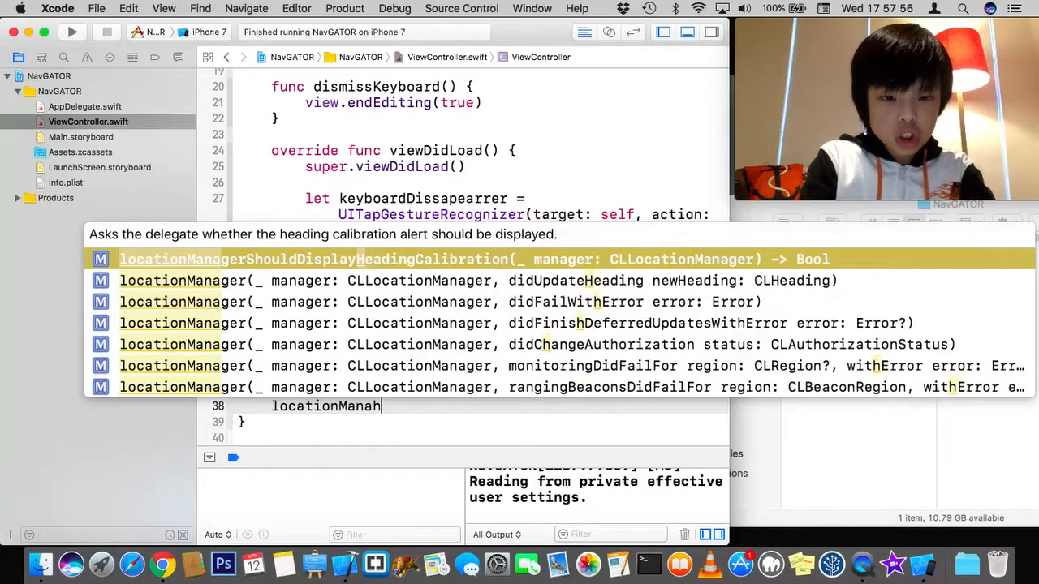
type("ger")
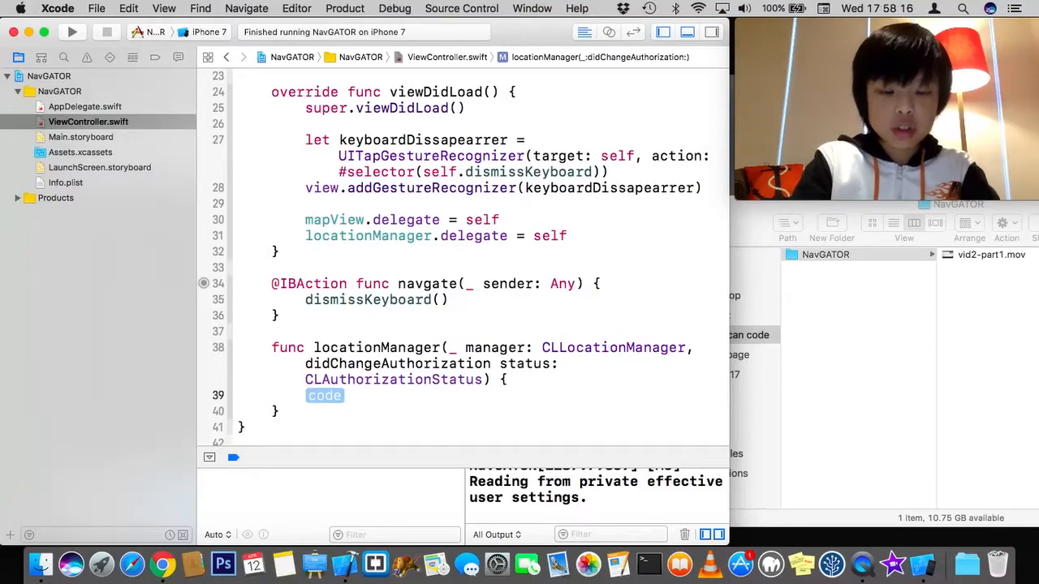
Step: Add a switch on status with a .denied, .restricted case
type("switch")
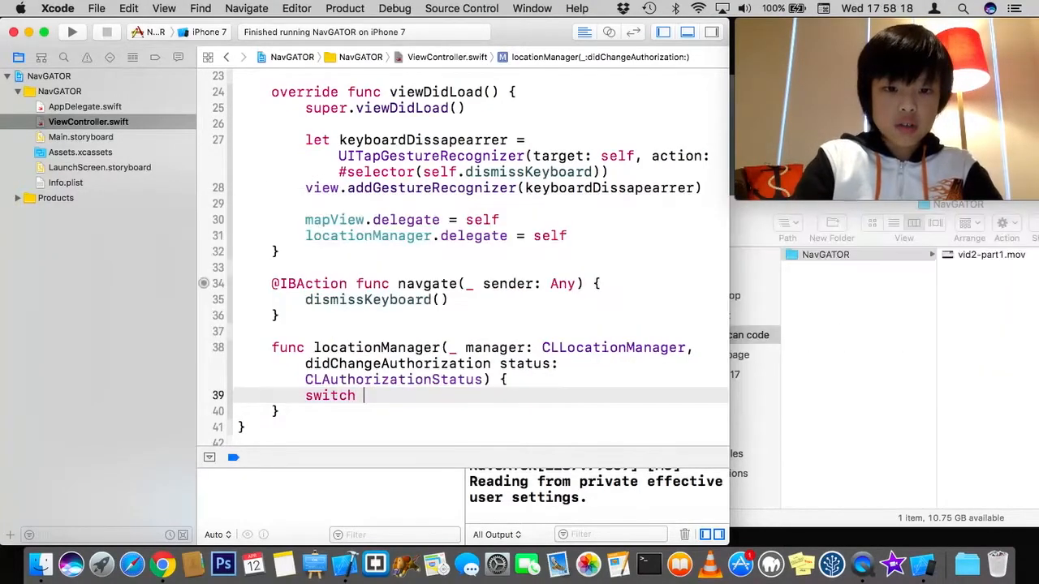
type("status")
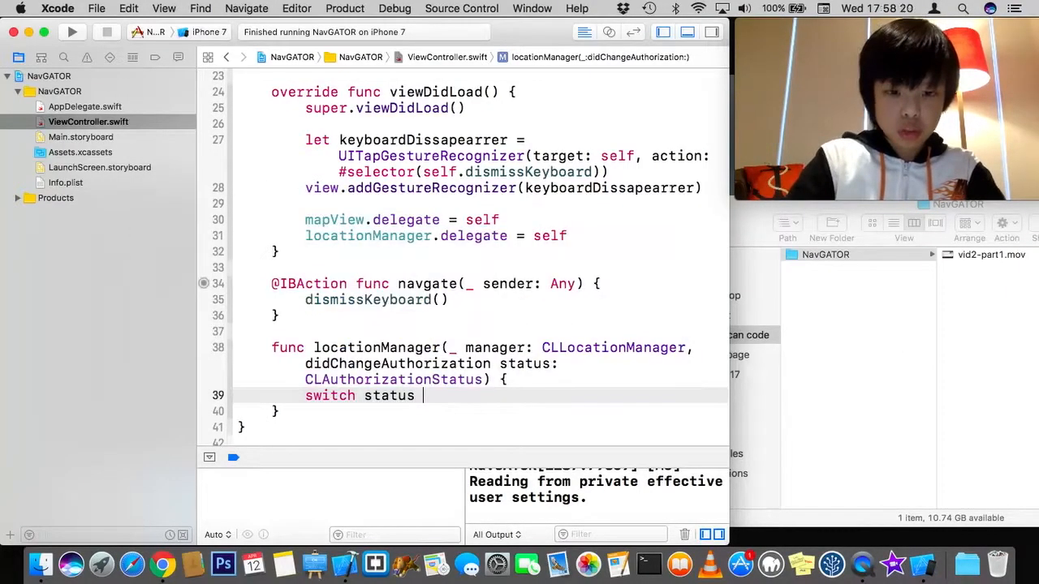
type("{")
type("case")
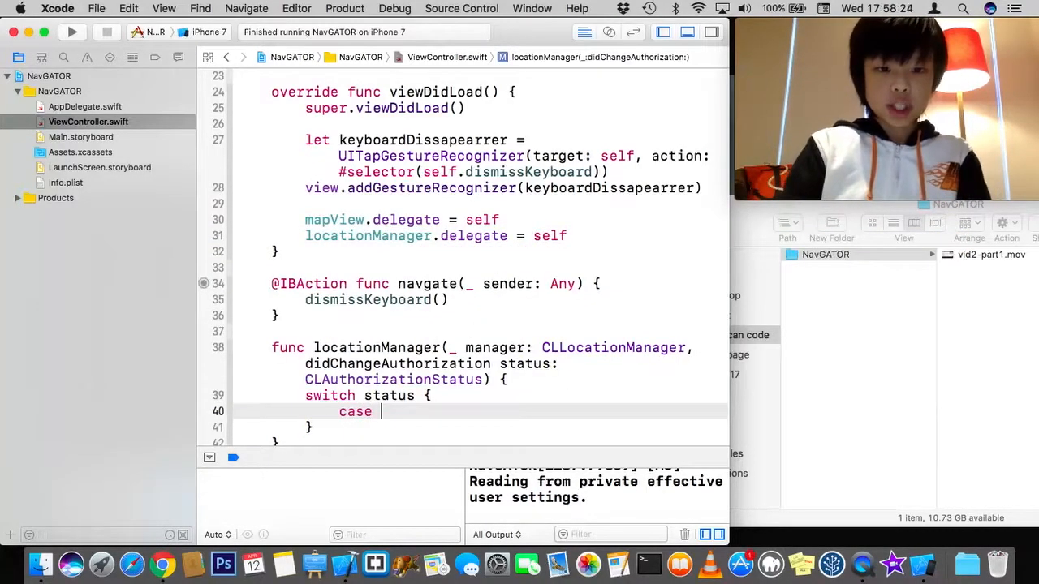
type("sta")
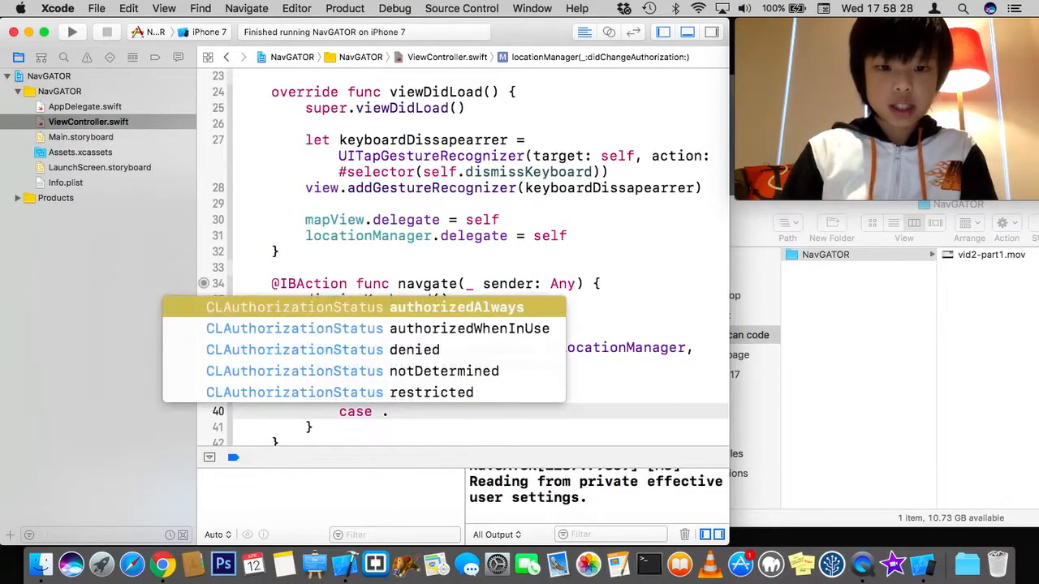
key("Down")
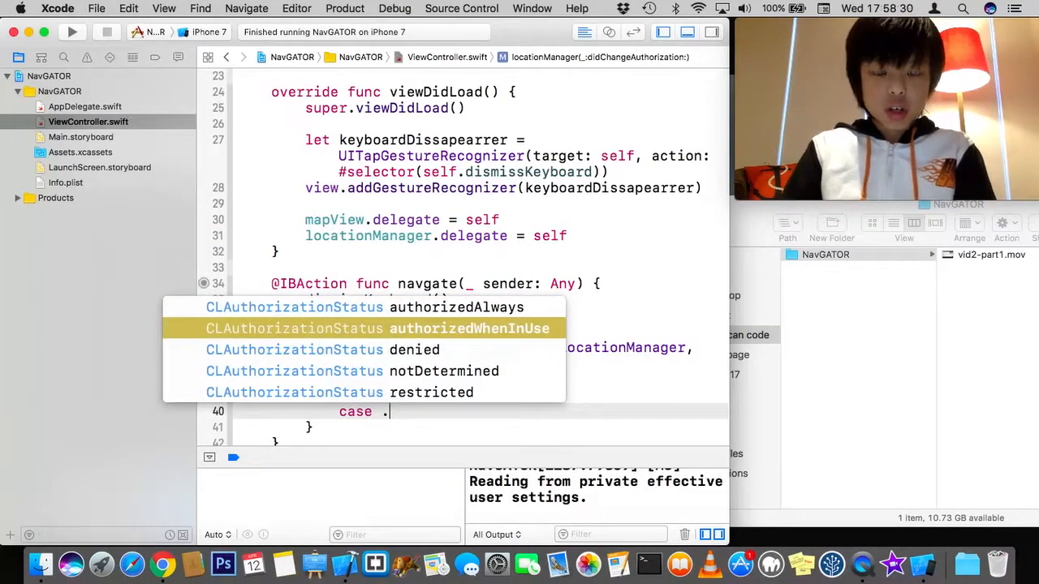
key("Down")
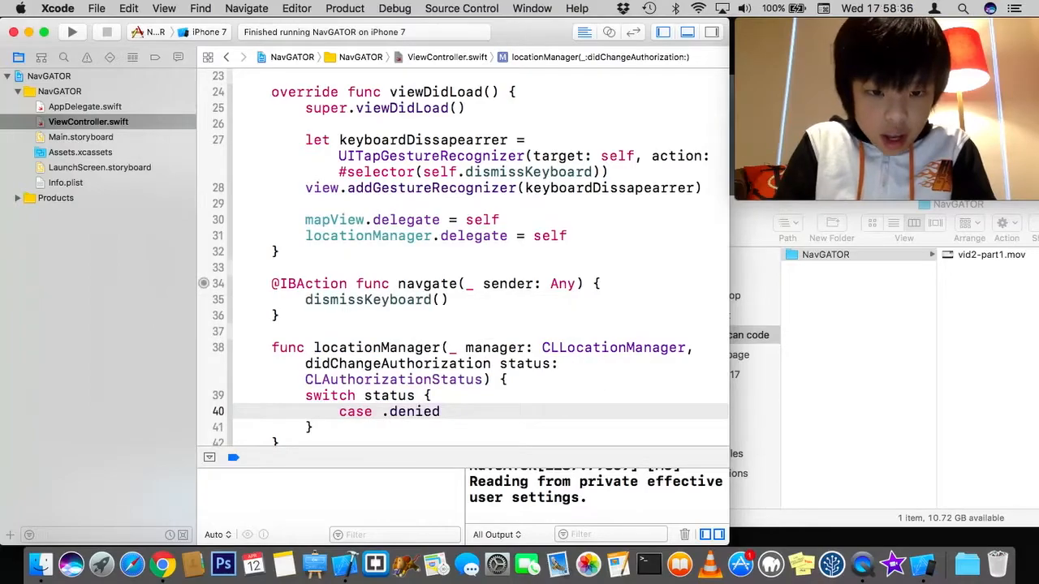
type(", .restricted")
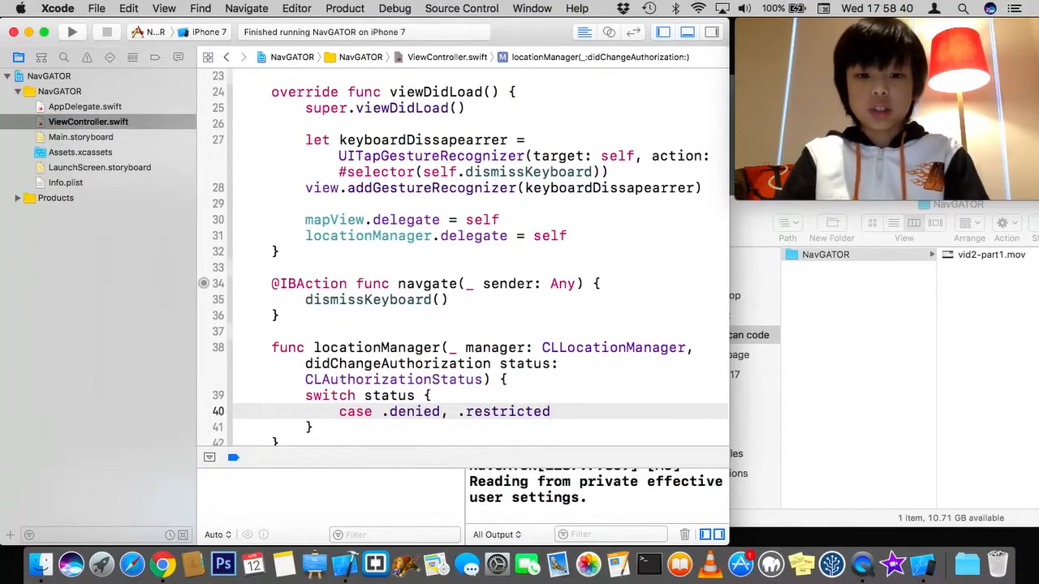
key("Return")
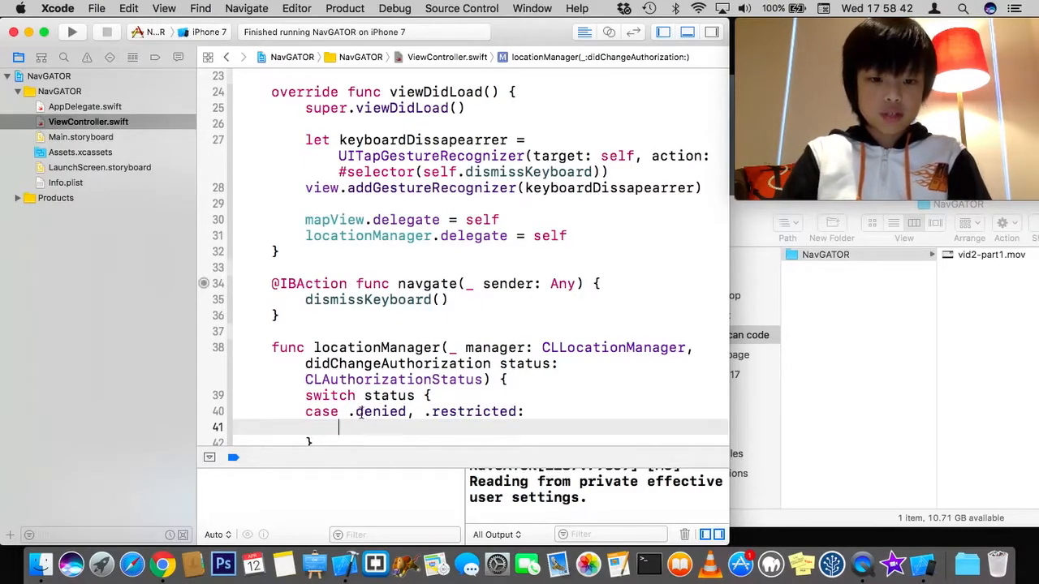
Step: Print a placeholder message in that case and begin the next case line
double_click(380, 411)
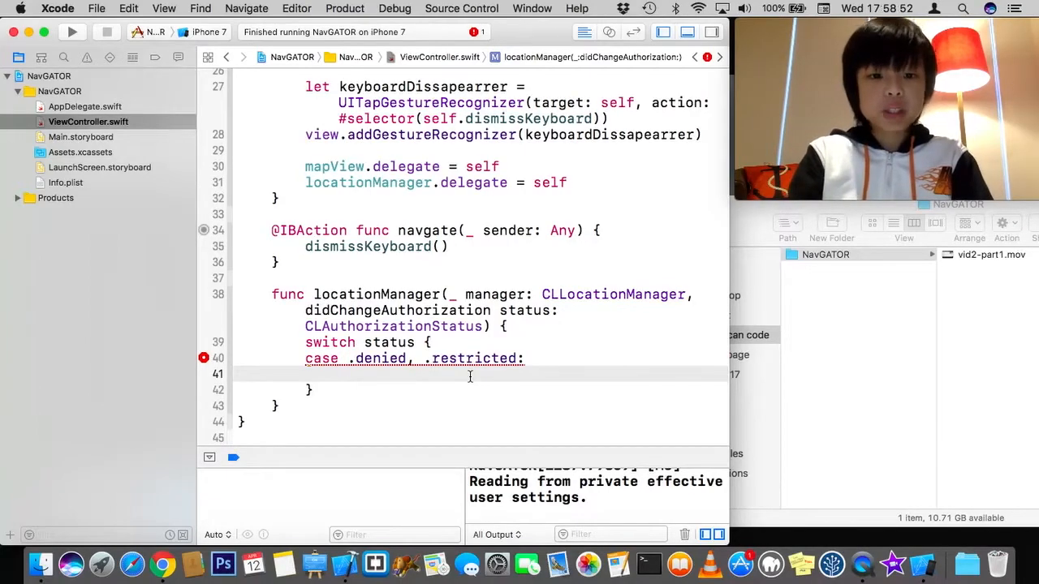
type("print(\"hfu")
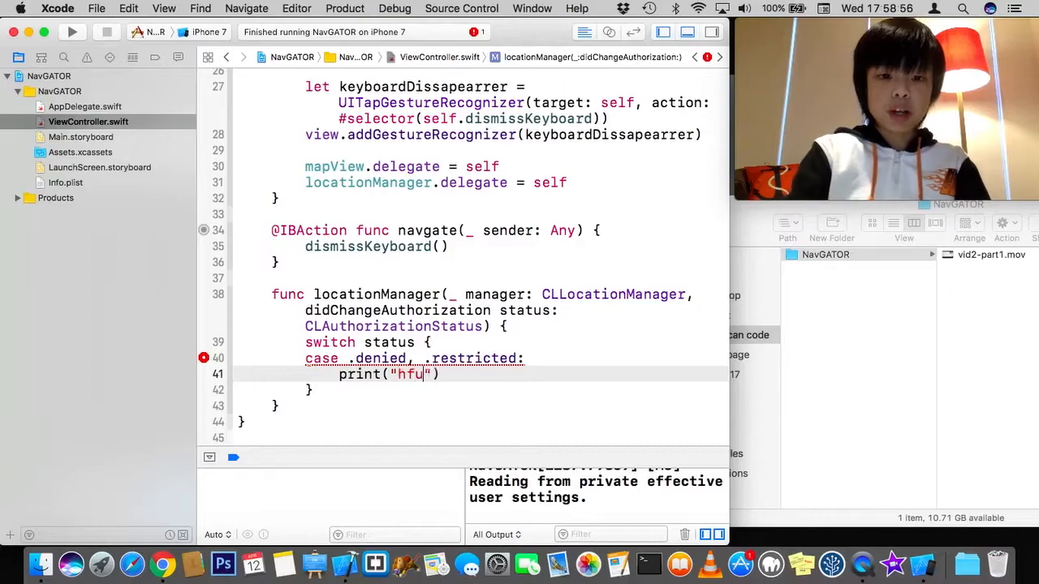
type("ijdlnajnfijdnf")
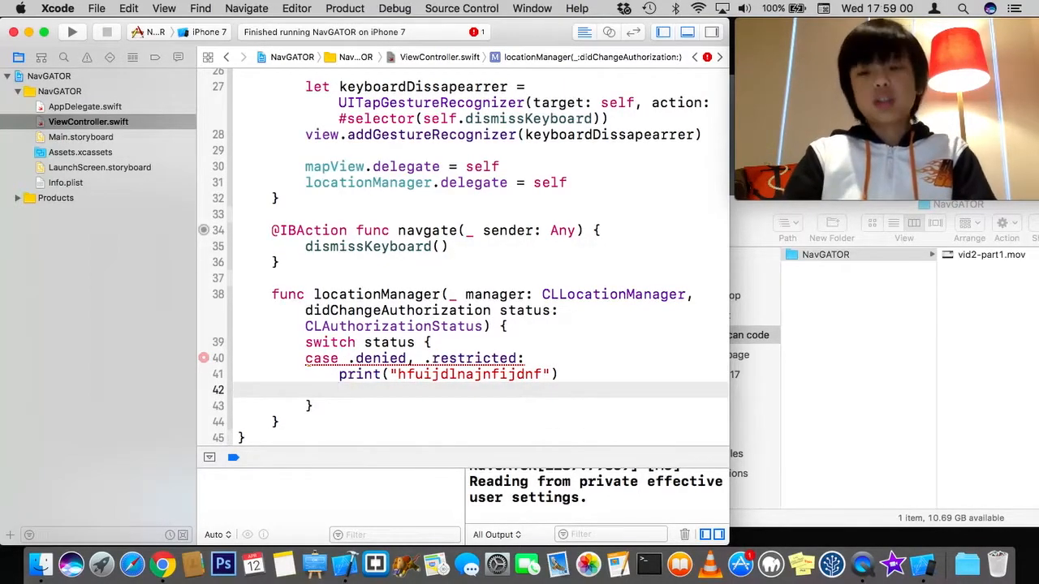
type("ca")
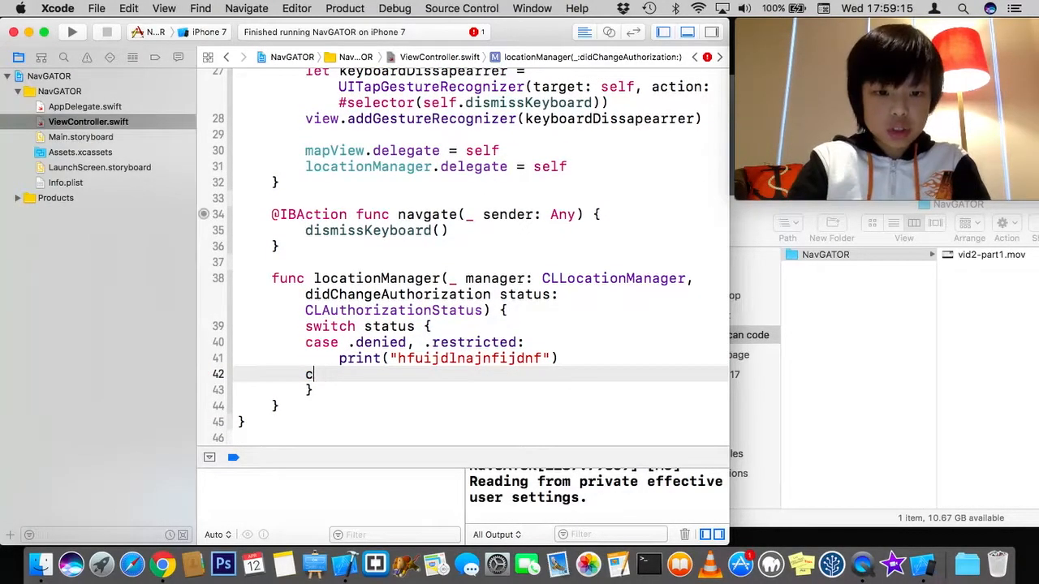
Step: Add case .notDetermined calling manager.requestWhenInUseAuthorization(), followed by a default case
key("backspace")
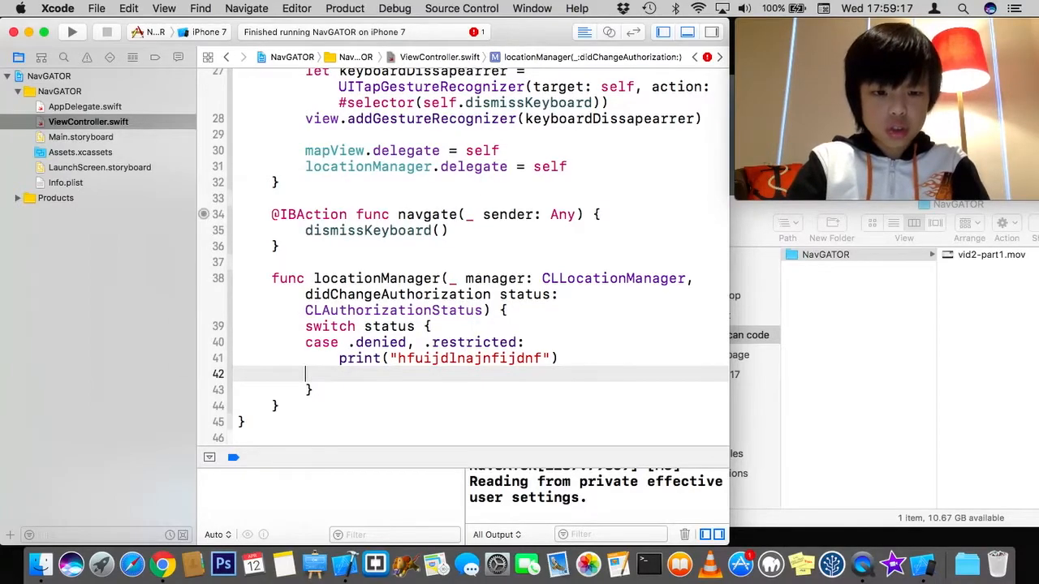
type("case .notDetermined")
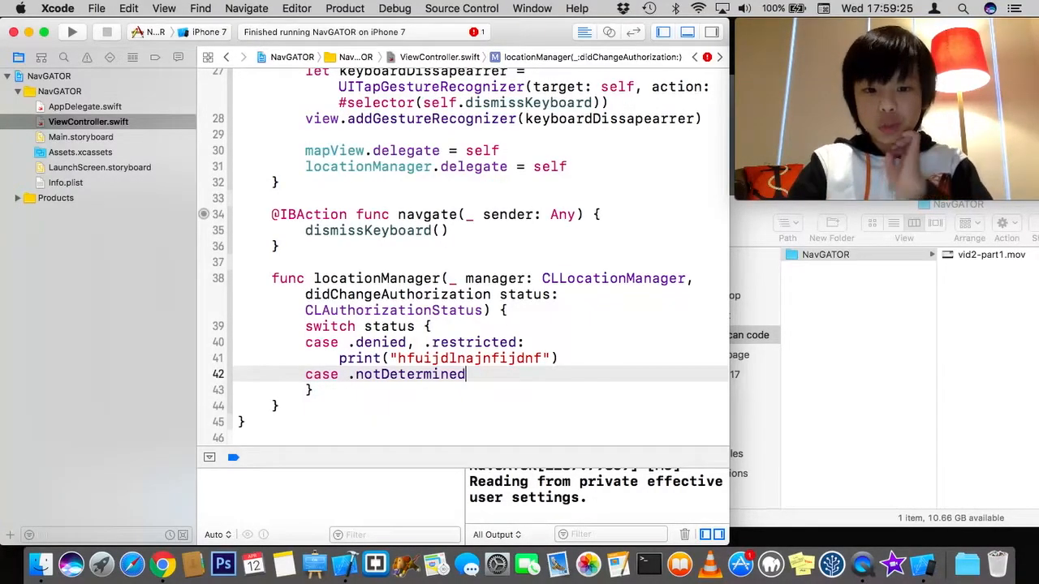
type(":")
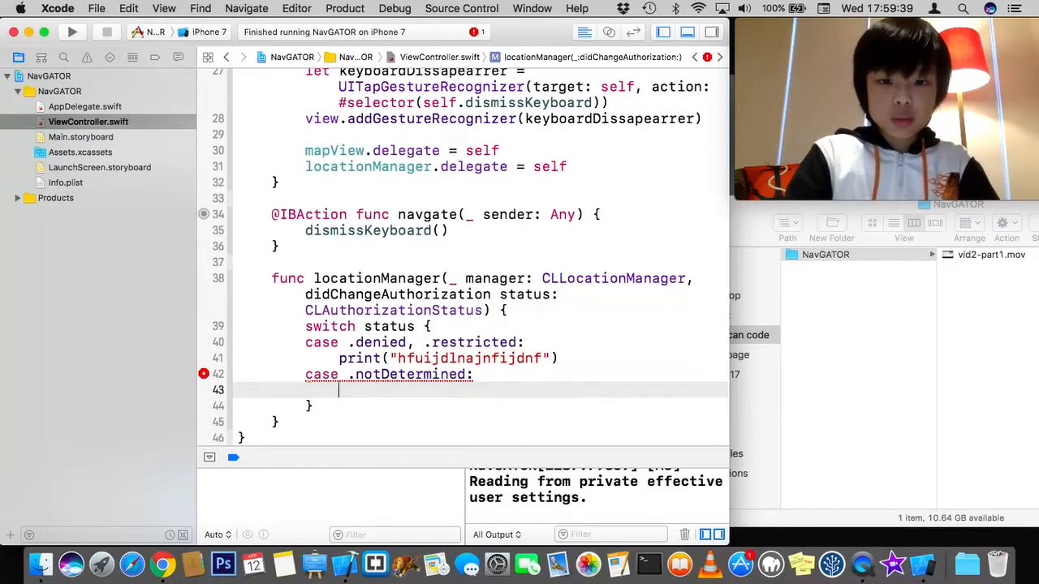
type("manager.r")
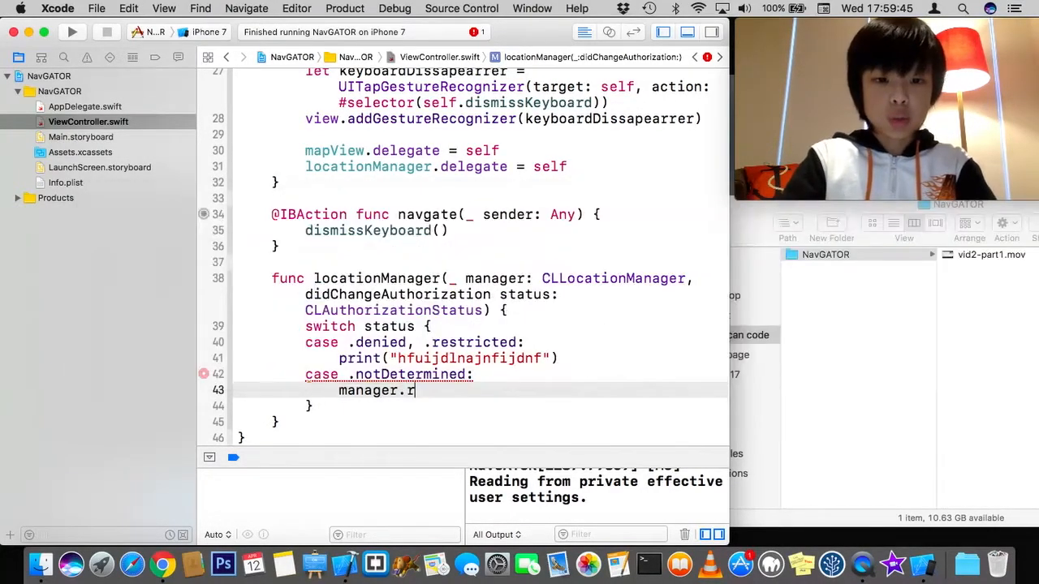
type("equestWhenInUseAuthorization(")
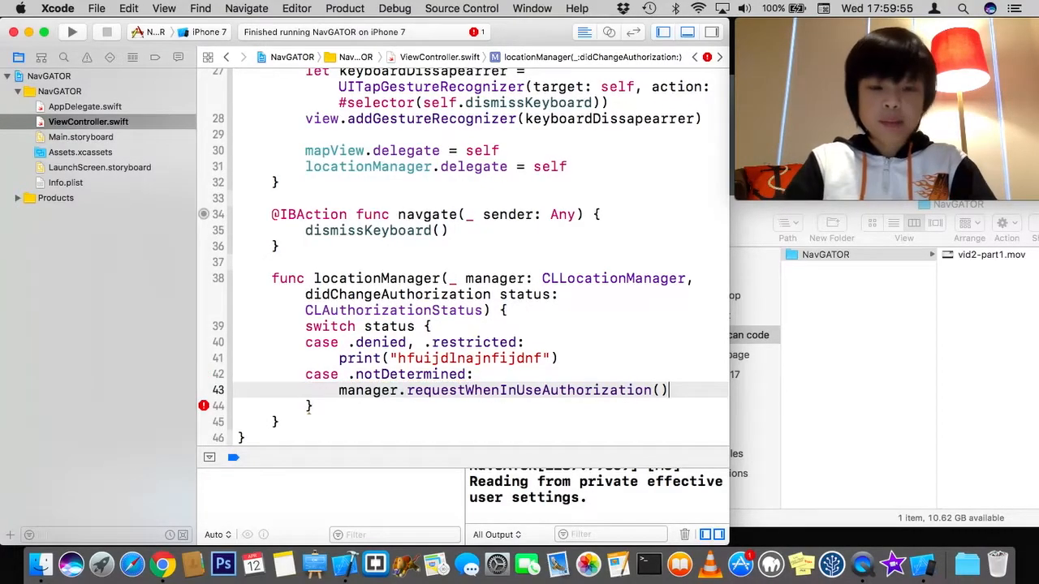
type("d")
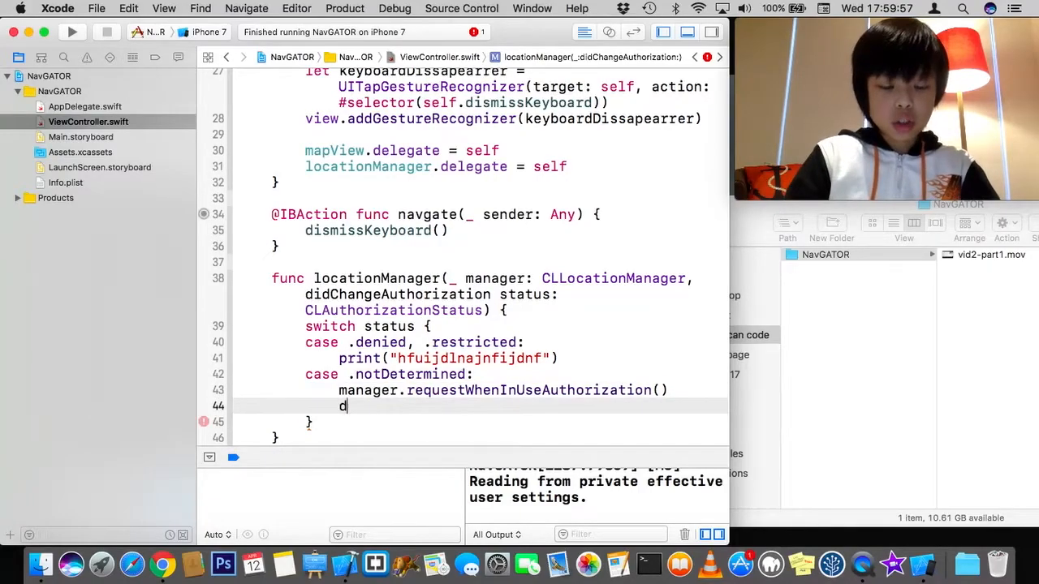
type("efault")
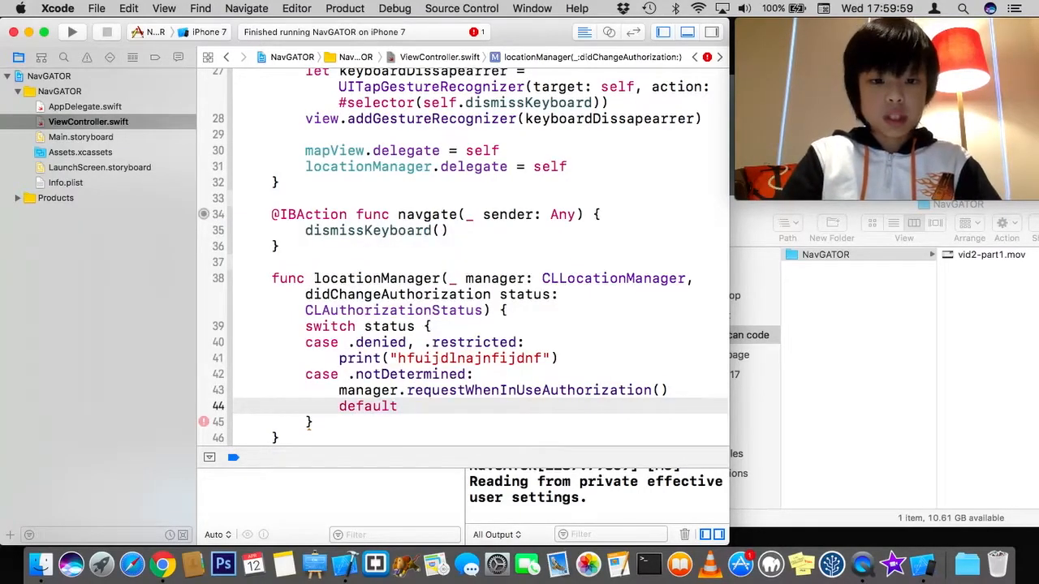
type(":")
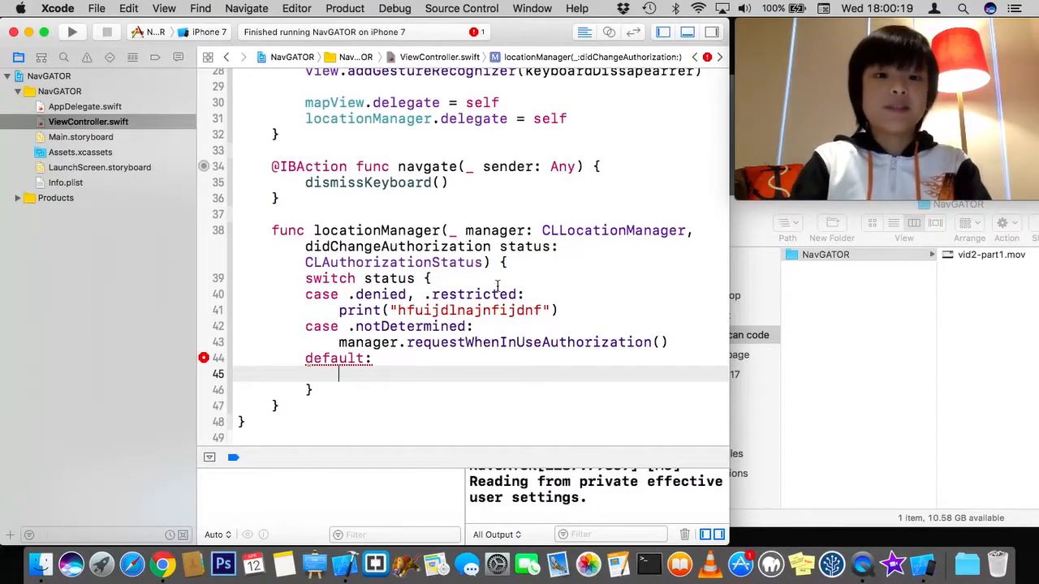
Step: Call manager.startUpdatingLocation() in the switch's default case
type("manager")
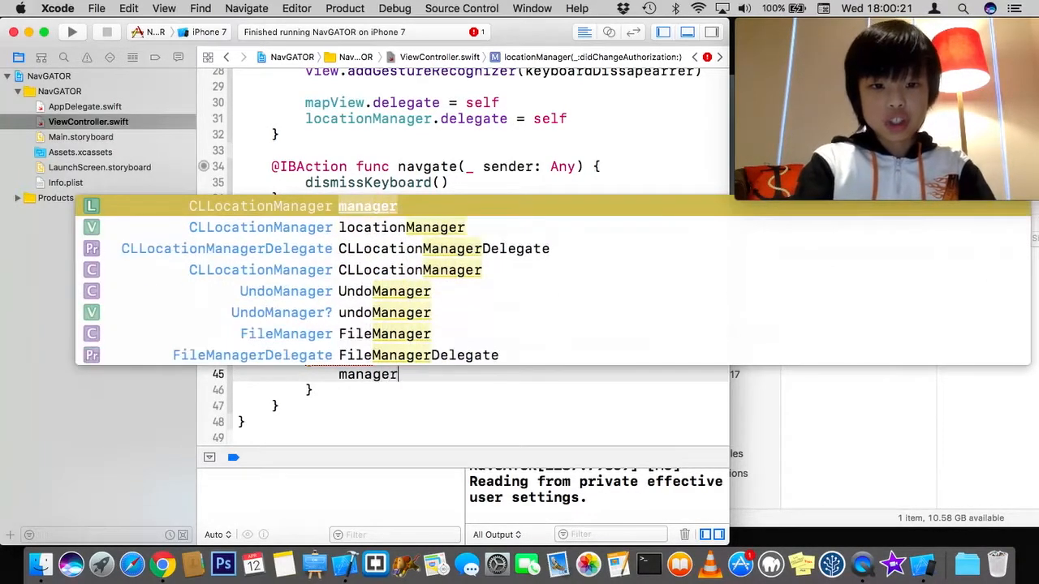
type(".")
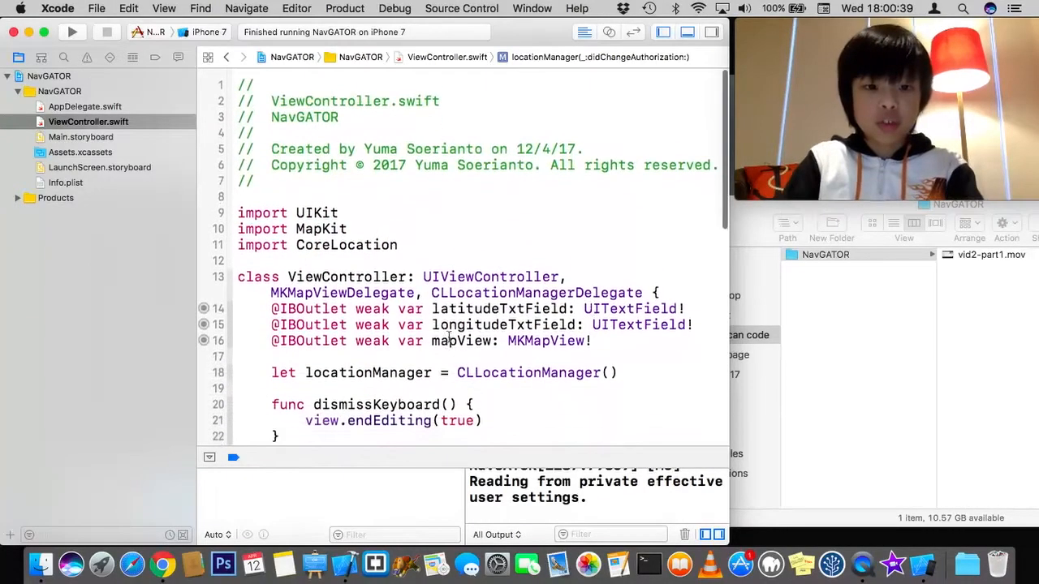
scroll("down", 3)
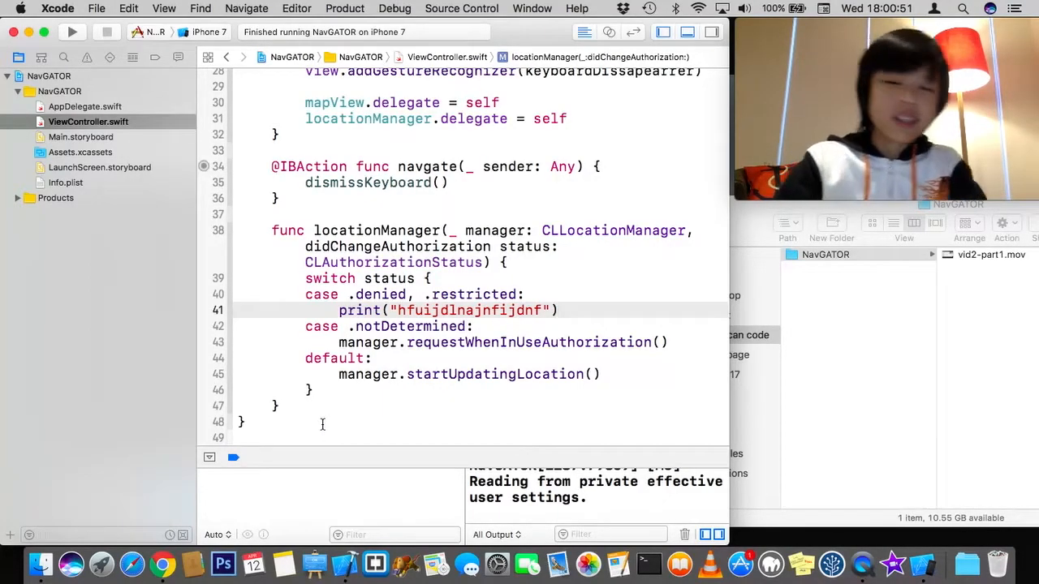
left_click(298, 405)
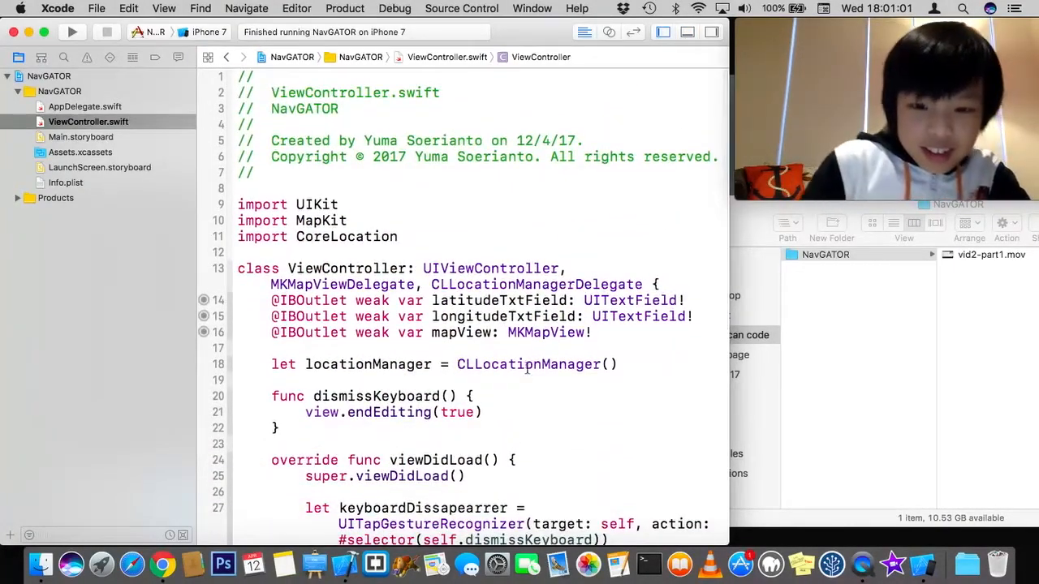
Step: Return from the blank Simulator to Xcode and stop the NavGATOR run
scroll("down", 3)
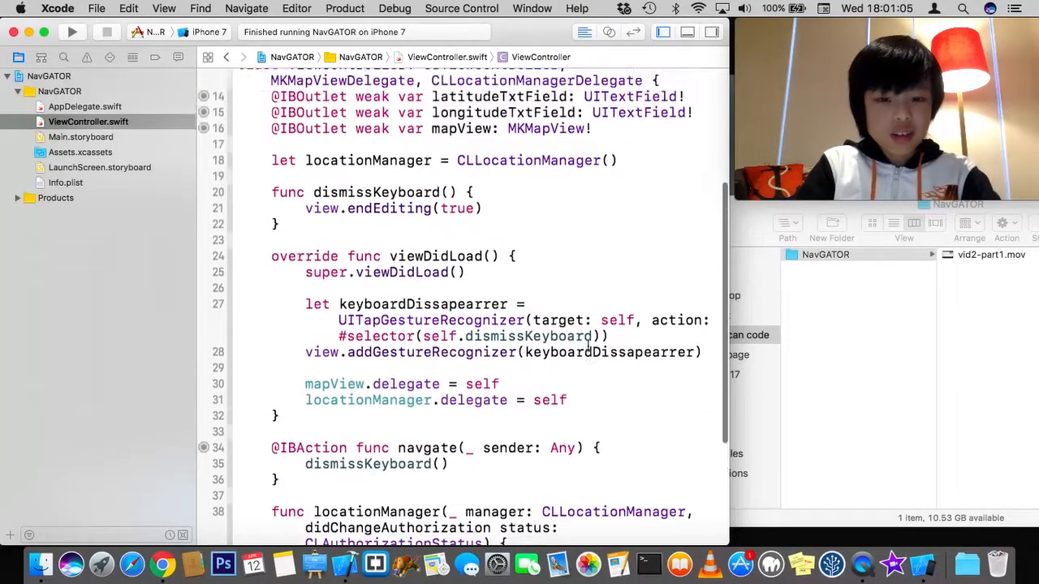
scroll("down", 3)
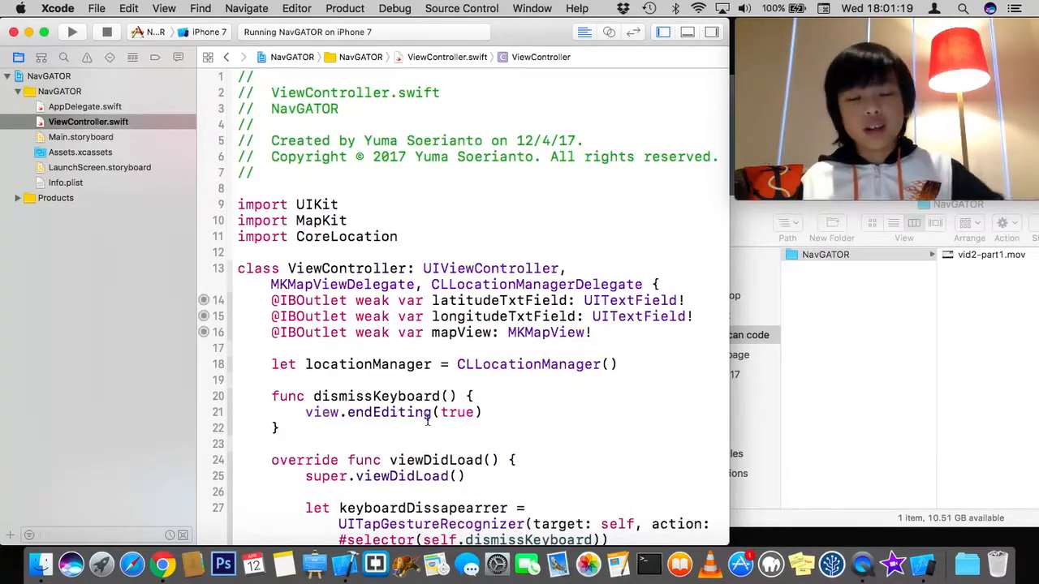
scroll("down", 3)
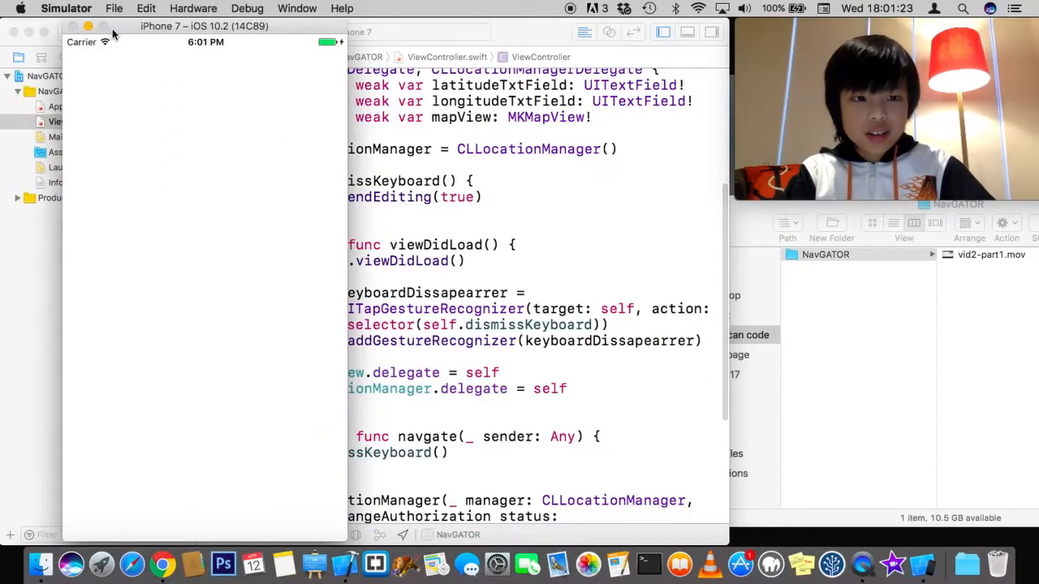
left_click(71, 32)
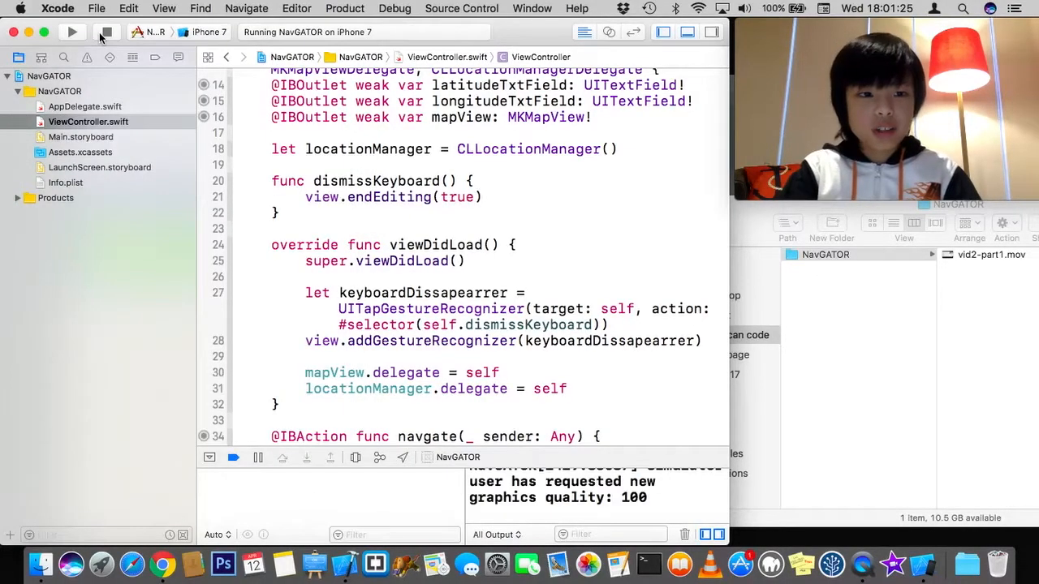
left_click(107, 31)
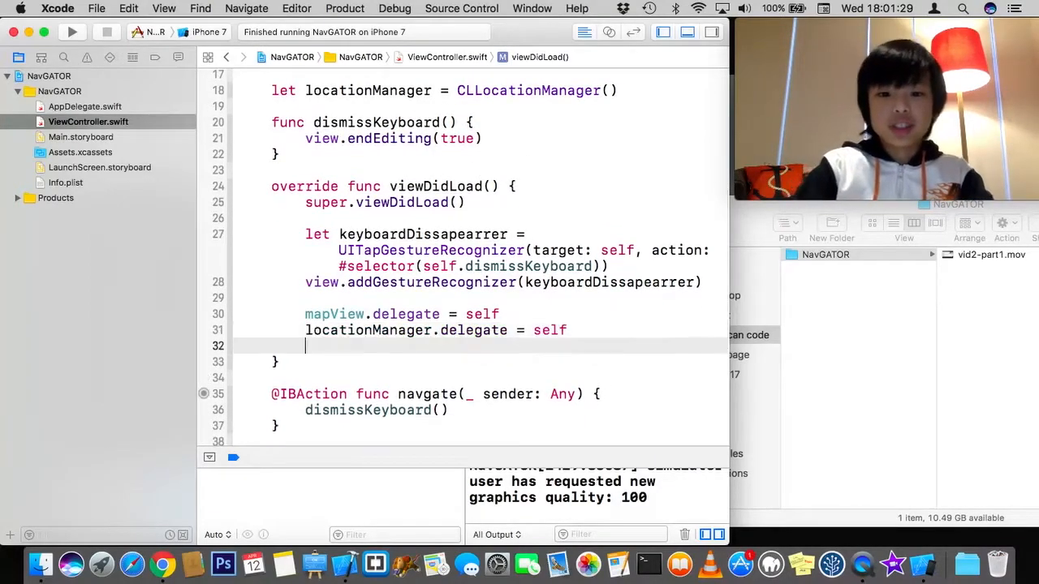
Step: In viewDidLoad, write locationManager.desiredAccuracy = kCLLocationAccuracyBest using autocomplete
type("co")
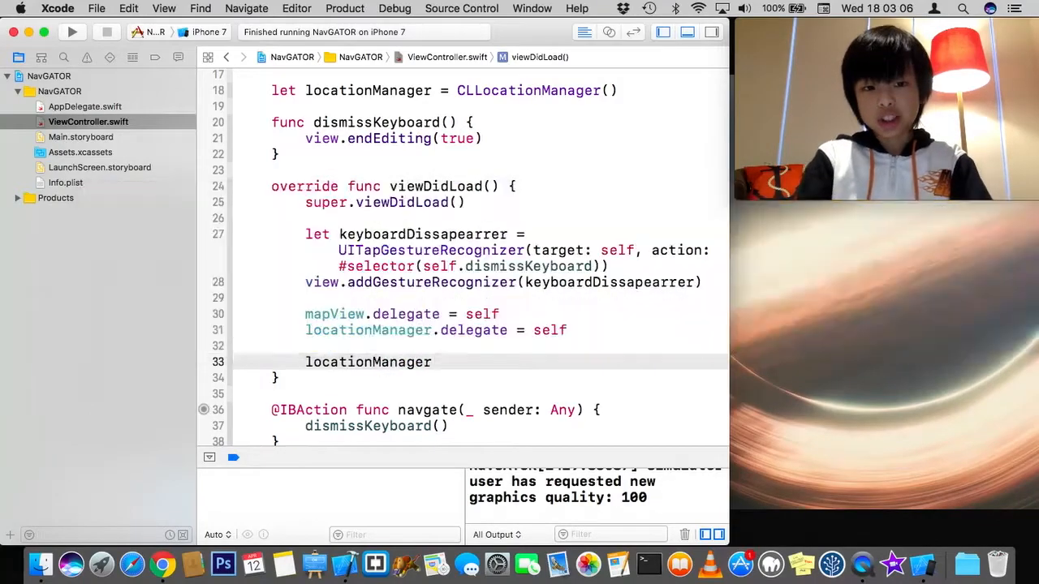
type(".desiredAccuracy")
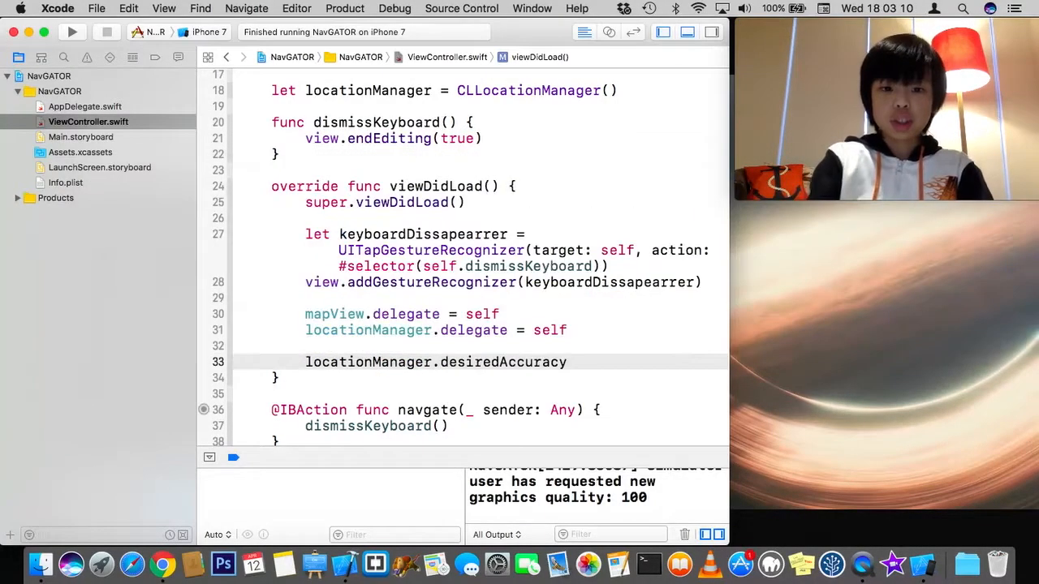
type("=")
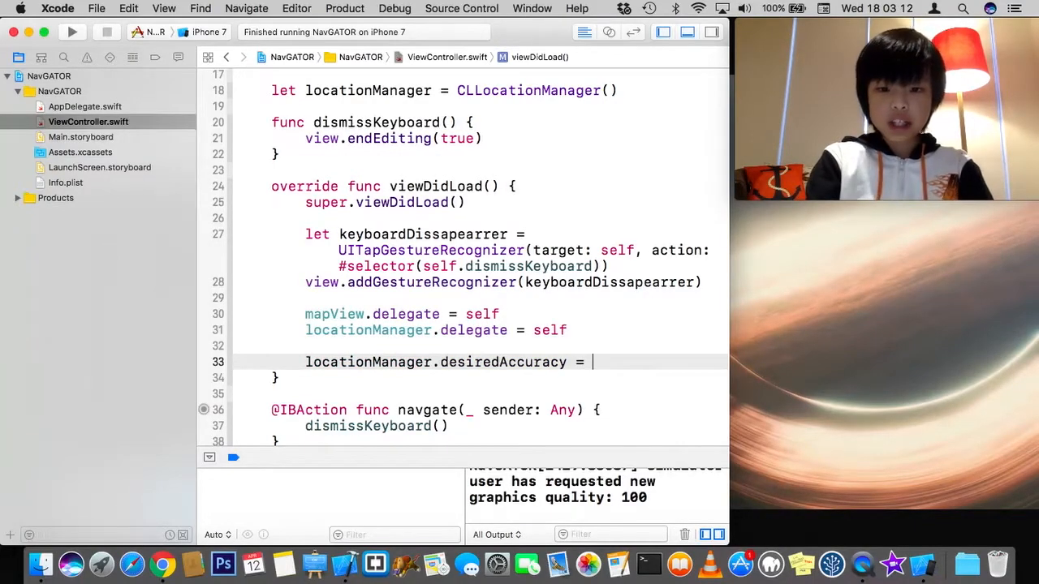
type(".")
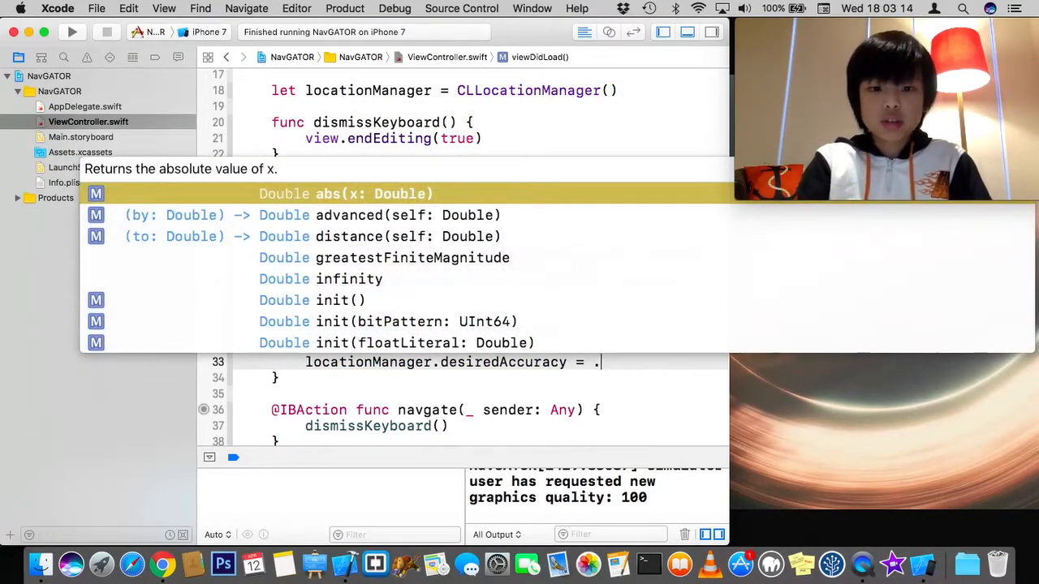
type("k")
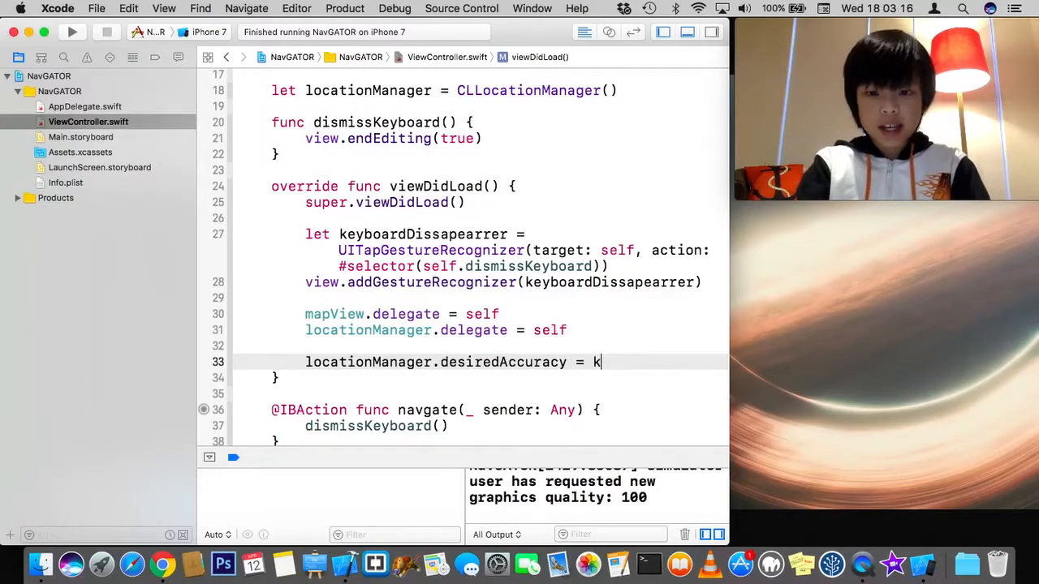
type("c")
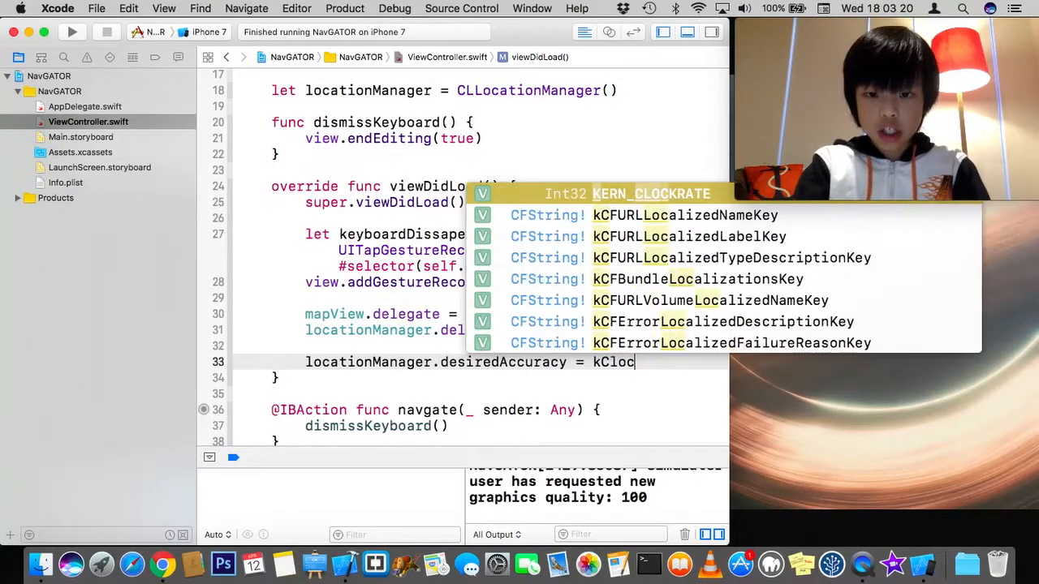
type("ationa")
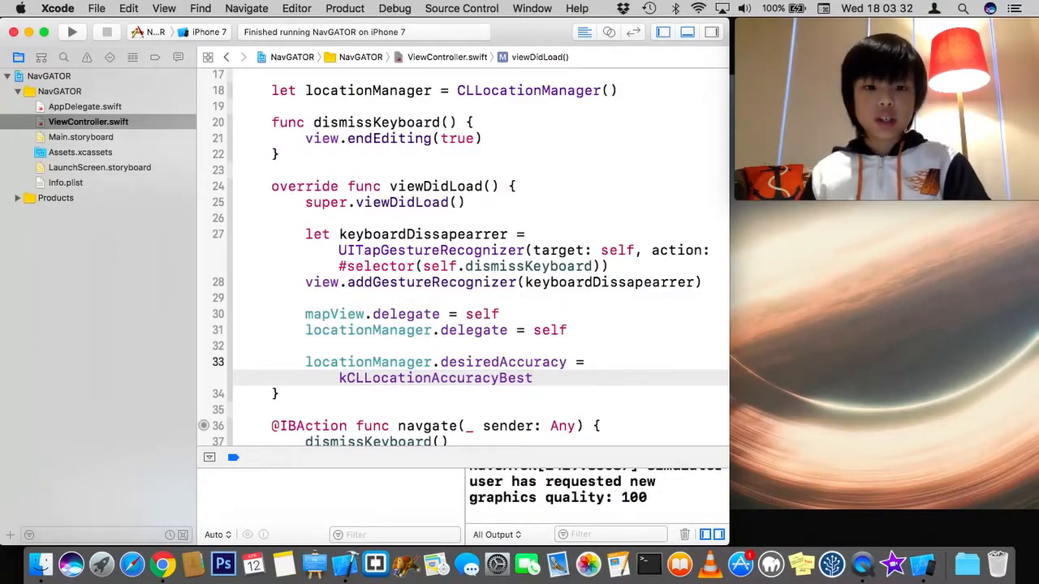
key("Return")
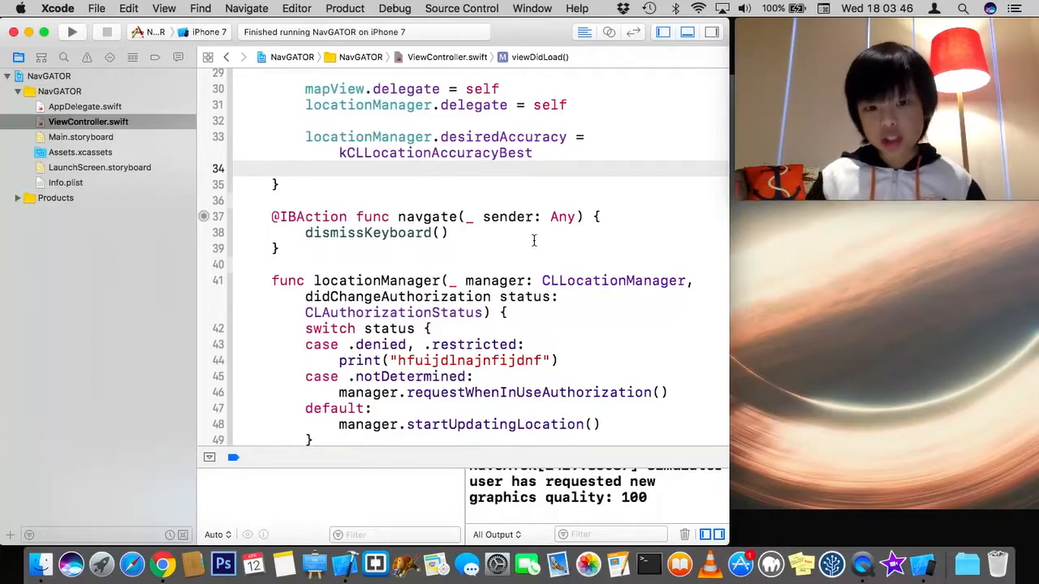
left_click(305, 168)
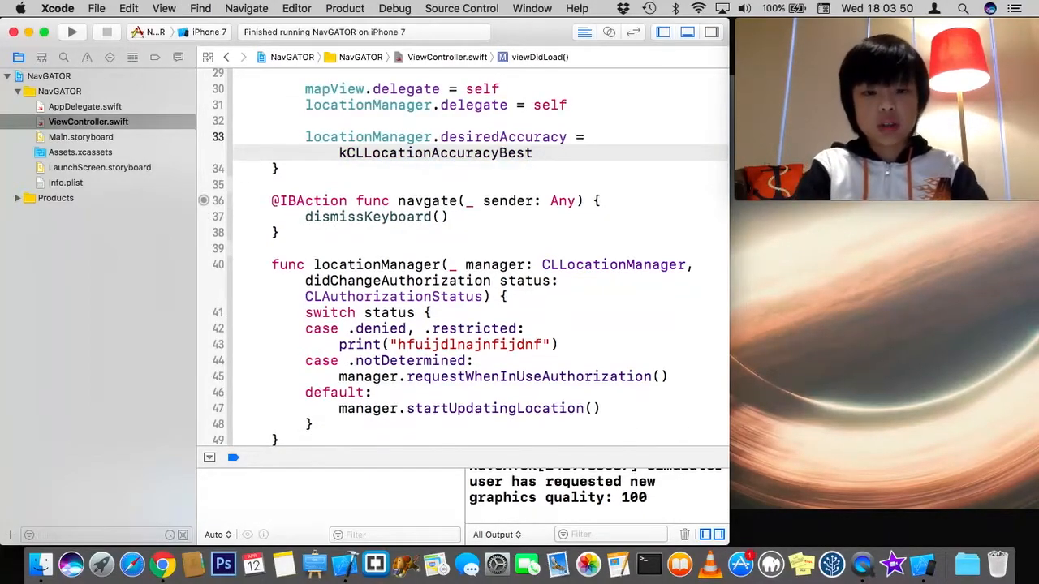
scroll("down", 3)
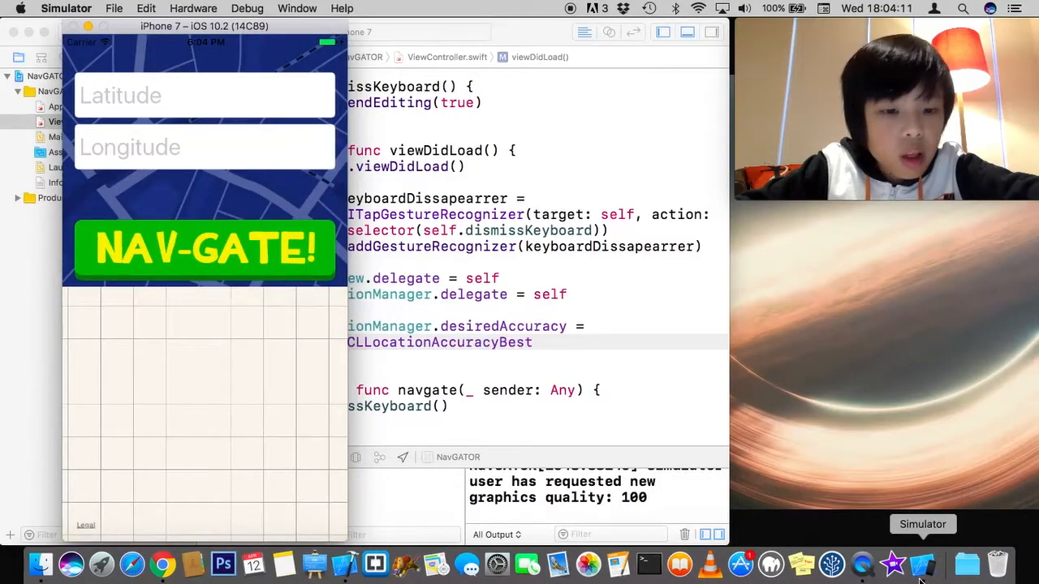
Step: Bring the iPhone 7 simulator forward and allow NavGATOR to use the location
left_click(204, 249)
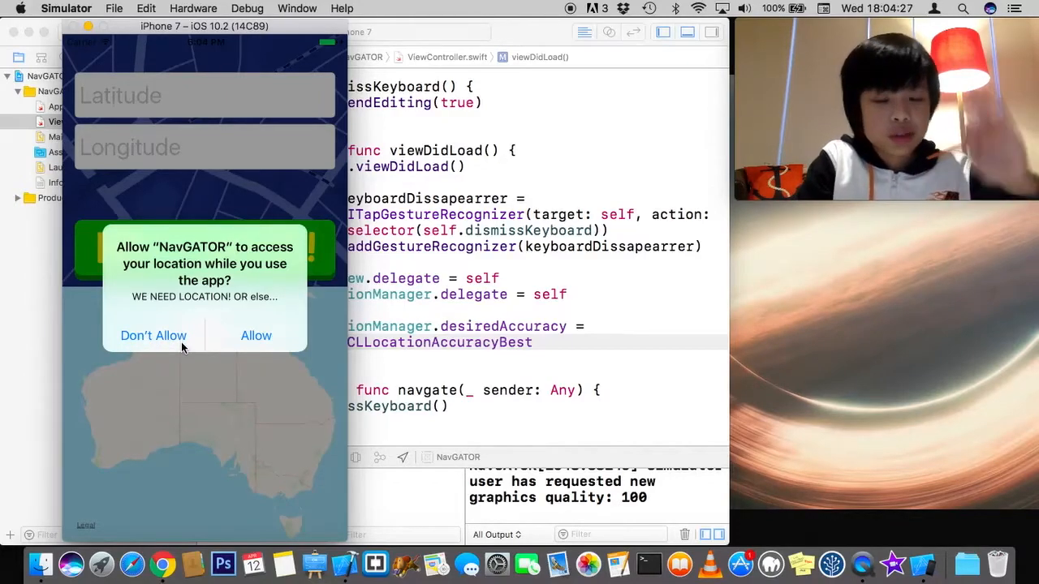
mouse_move(498, 501)
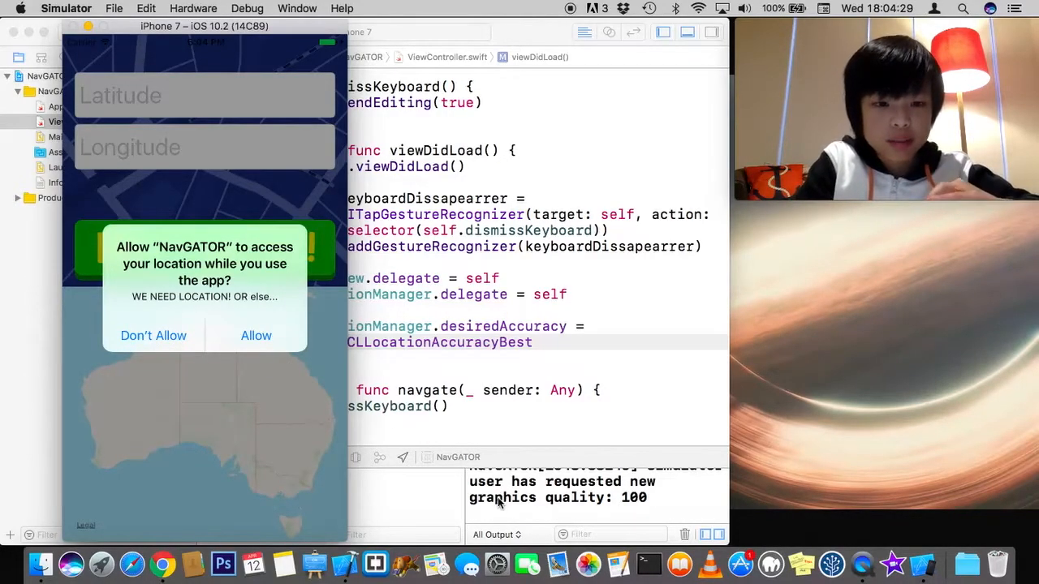
mouse_move(319, 458)
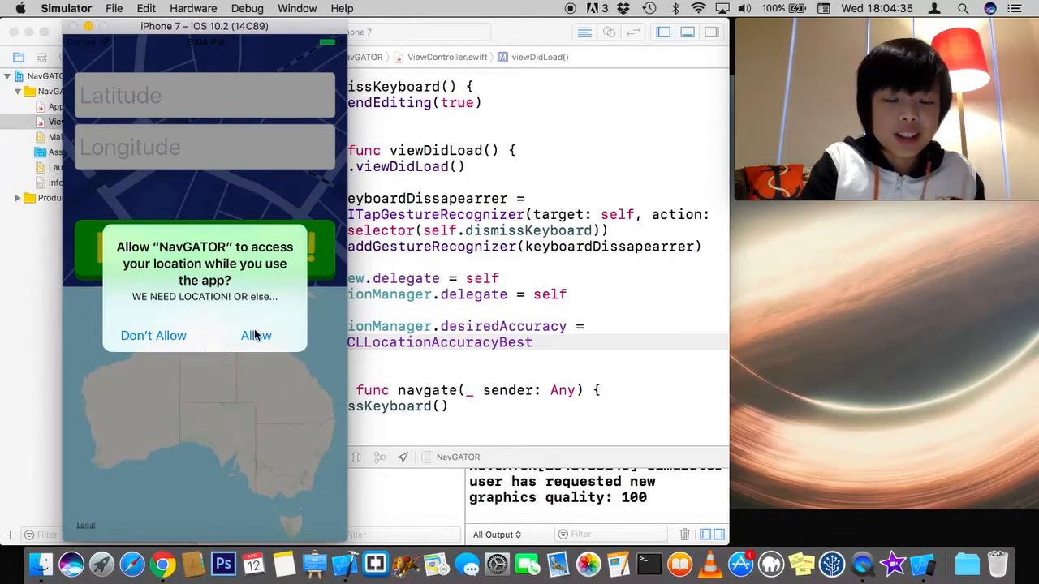
left_click(257, 335)
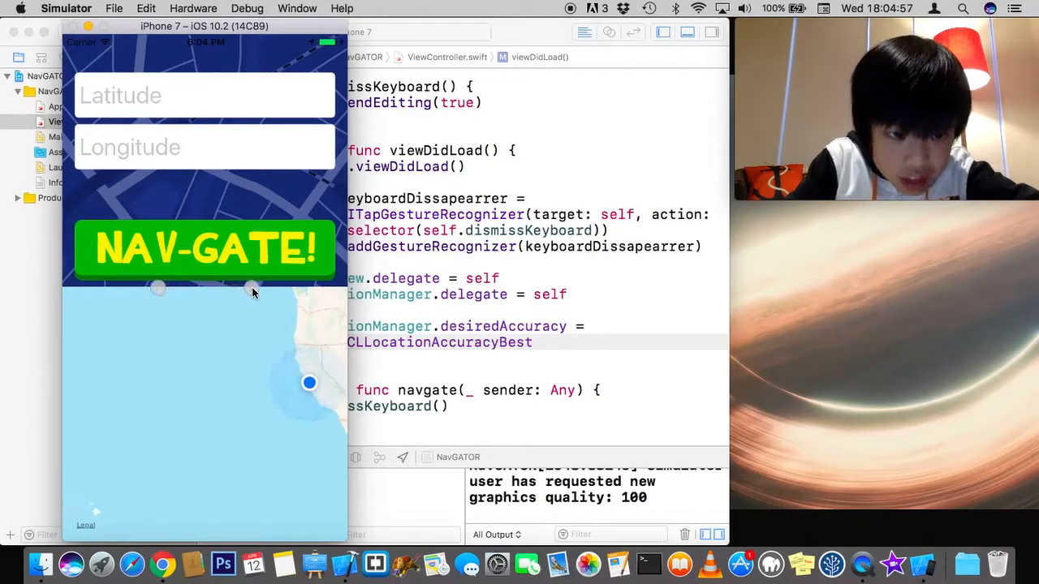
Step: Change the simulated location, then add a blank line below the desiredAccuracy setting
left_click(204, 249)
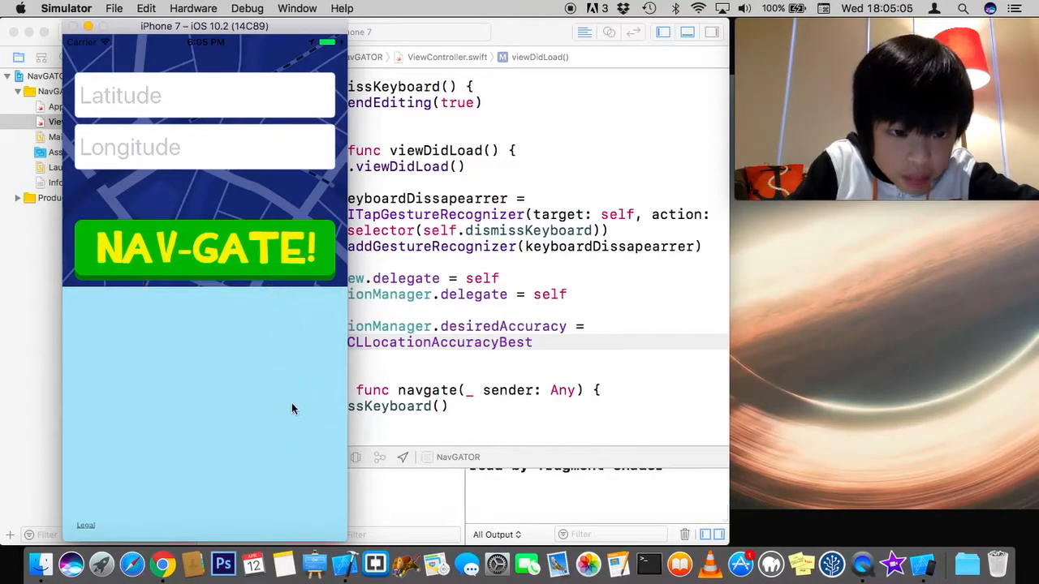
left_click(204, 249)
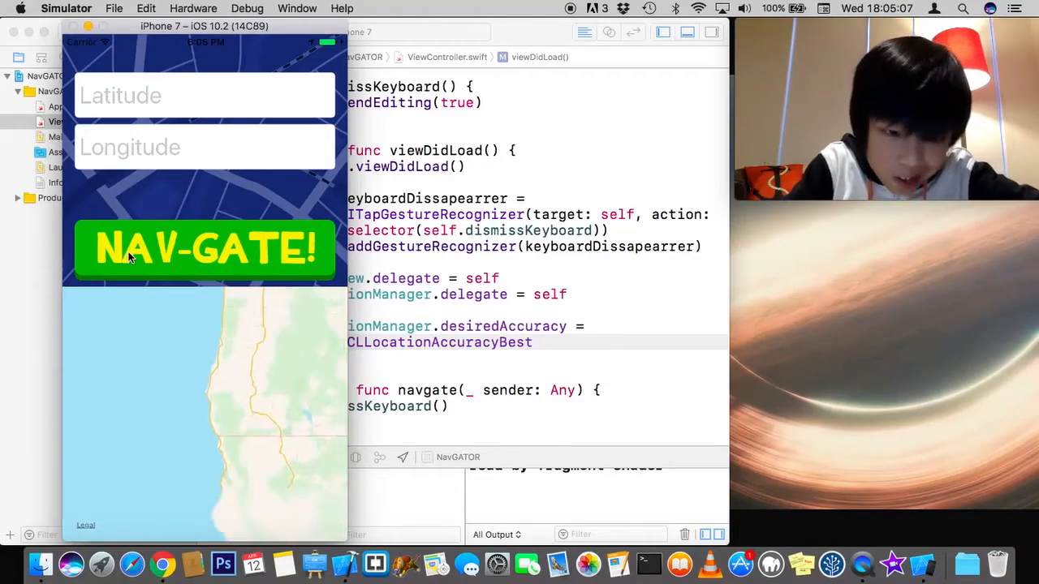
left_click(204, 250)
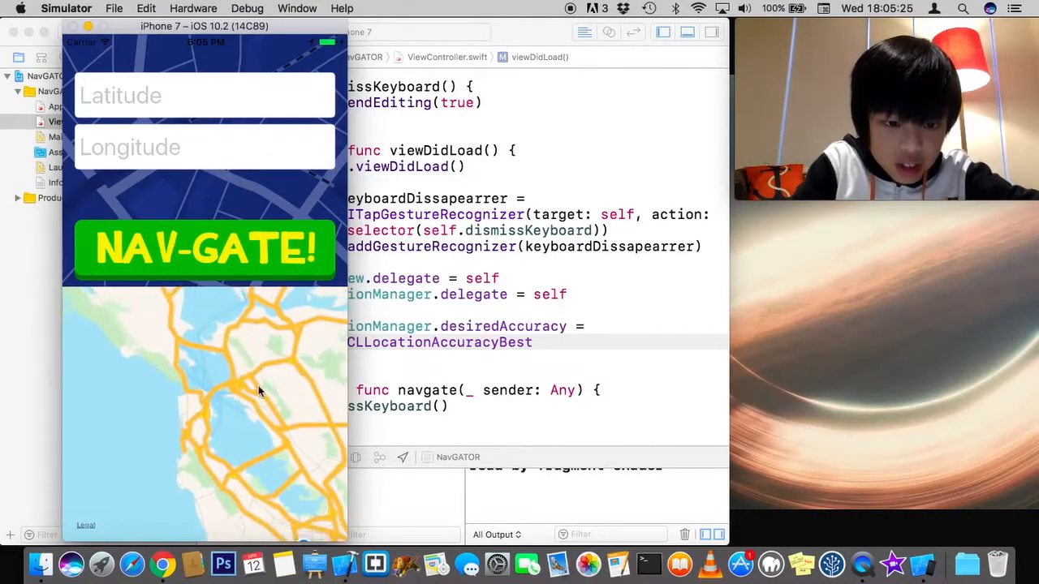
left_click(204, 249)
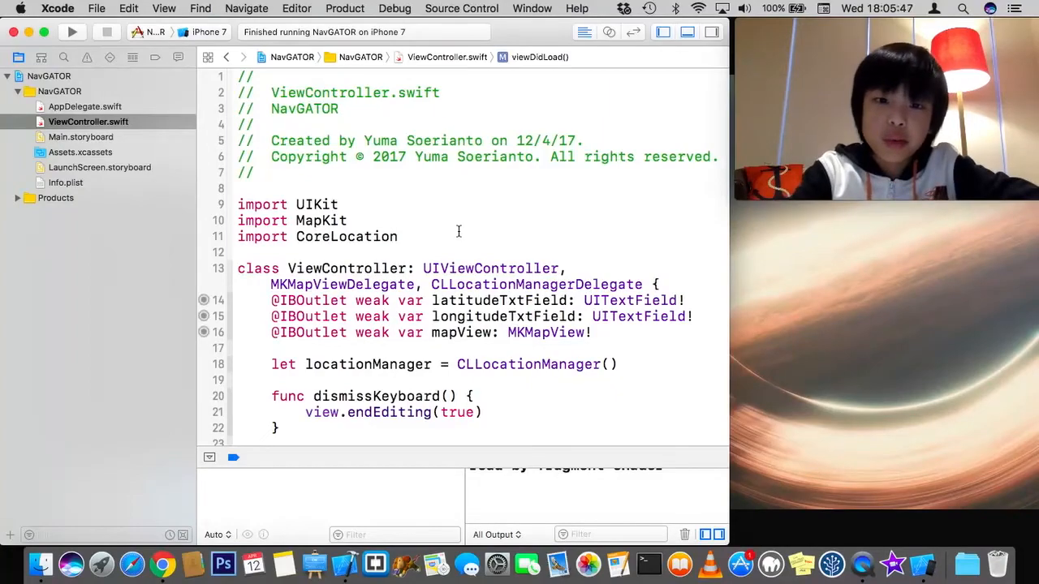
scroll("down", 3)
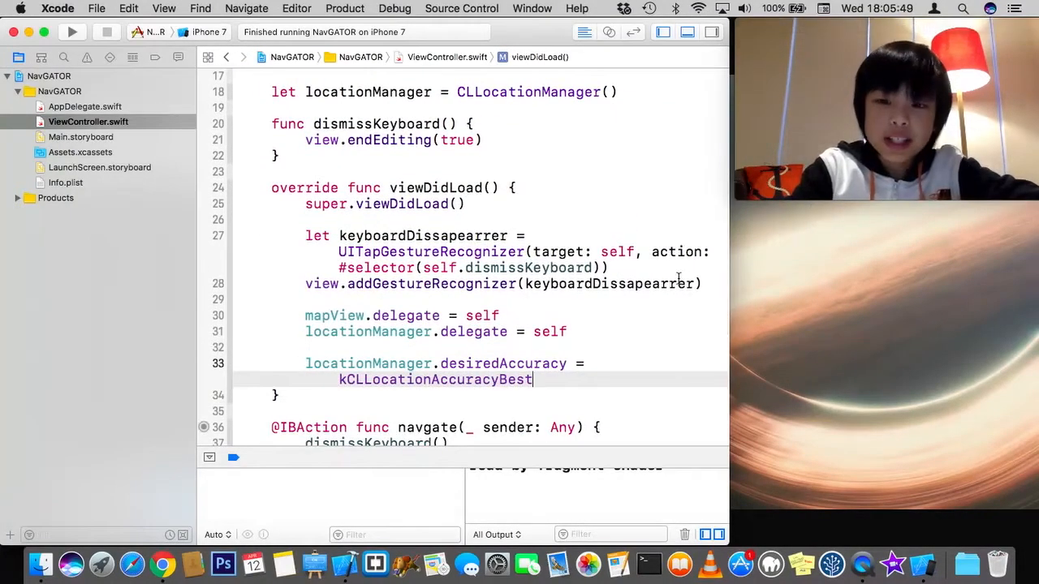
key("Return")
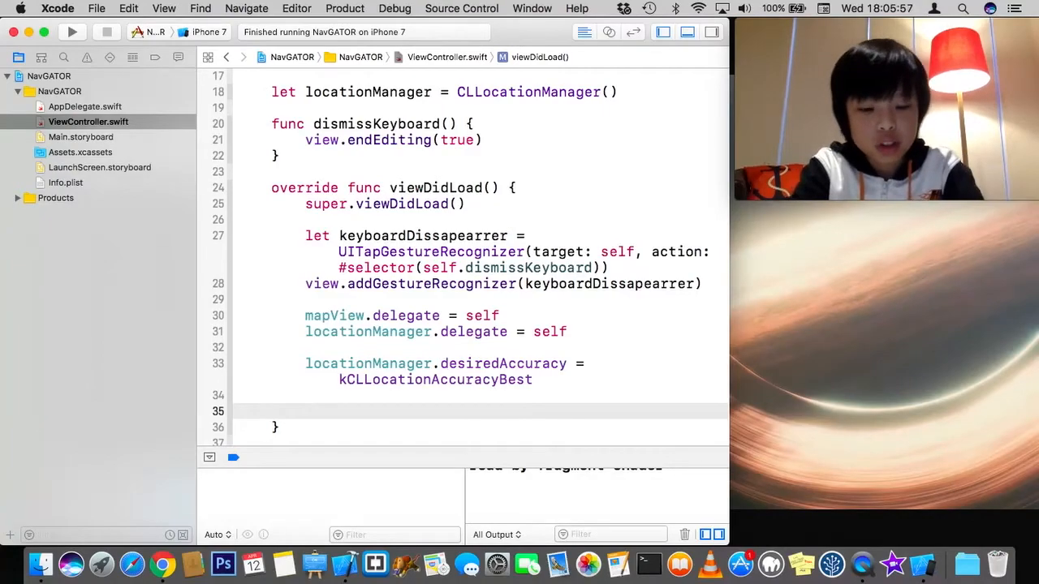
type("ma")
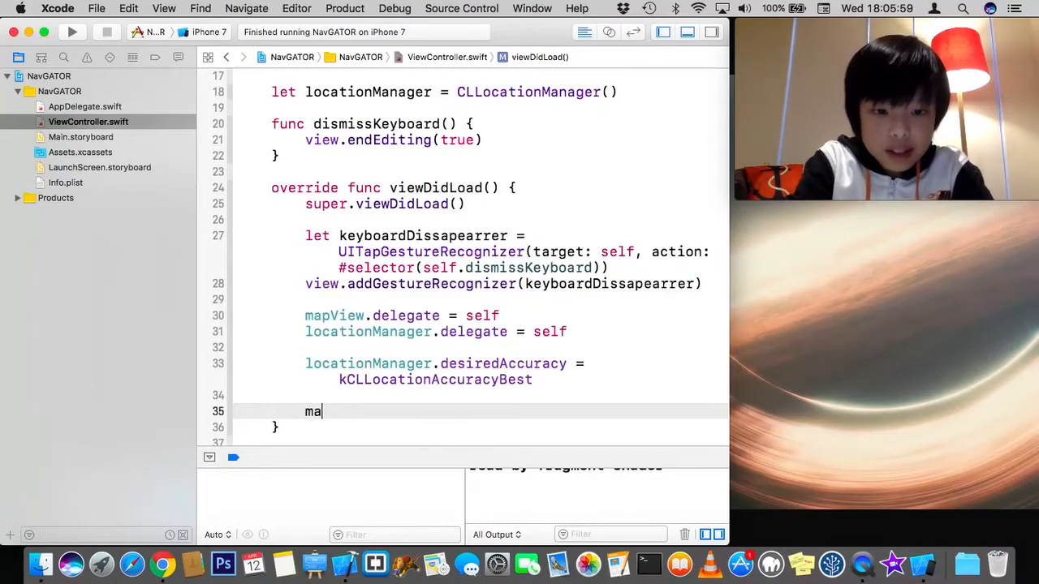
type("pView")
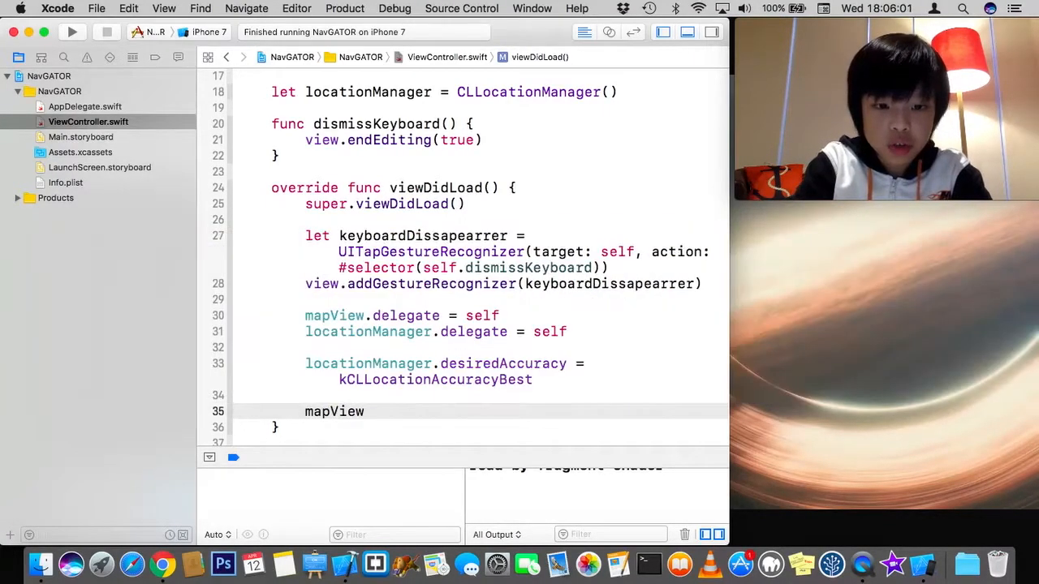
type(".")
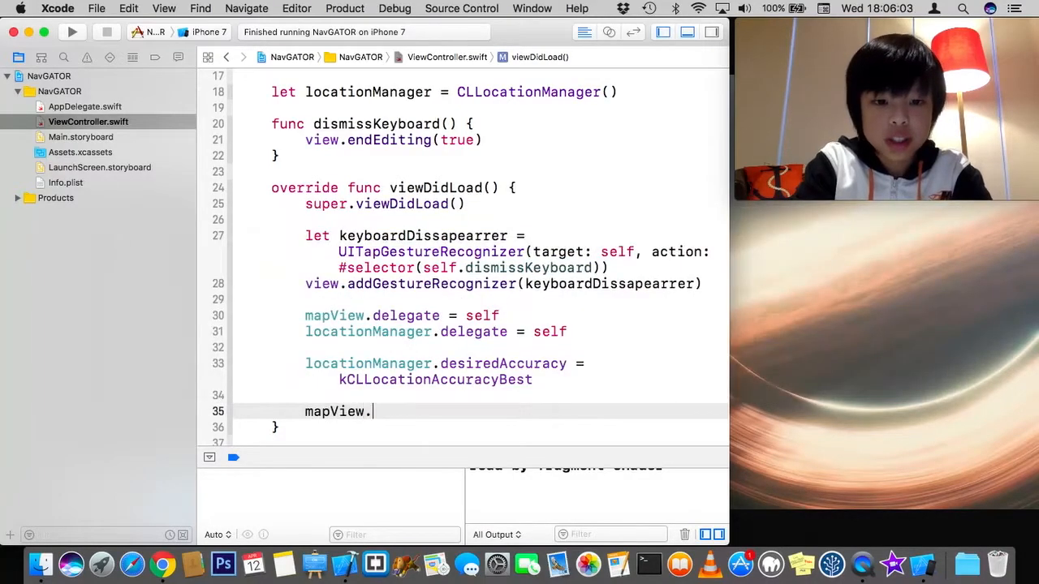
type("re")
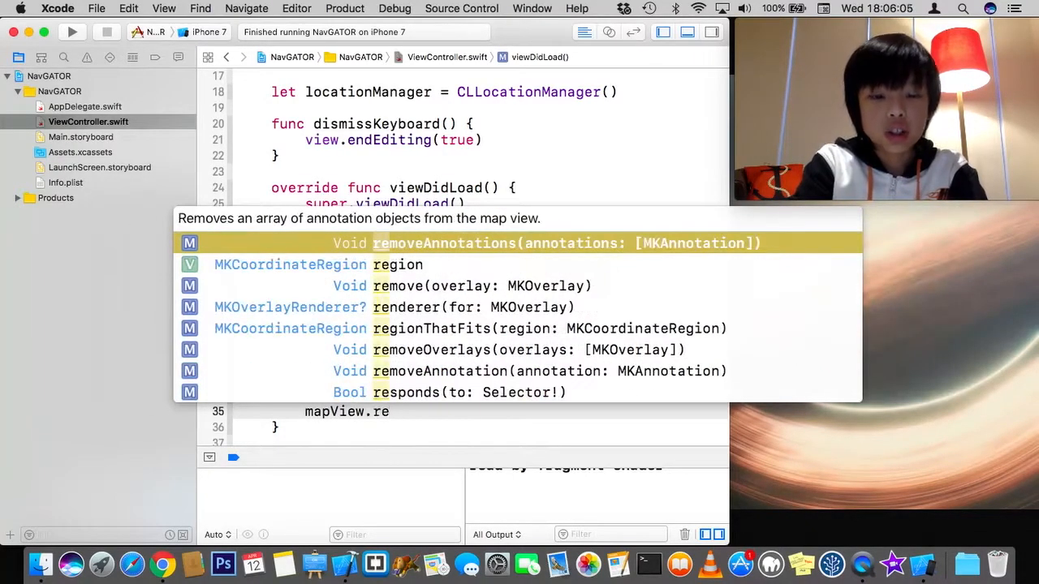
key("Down")
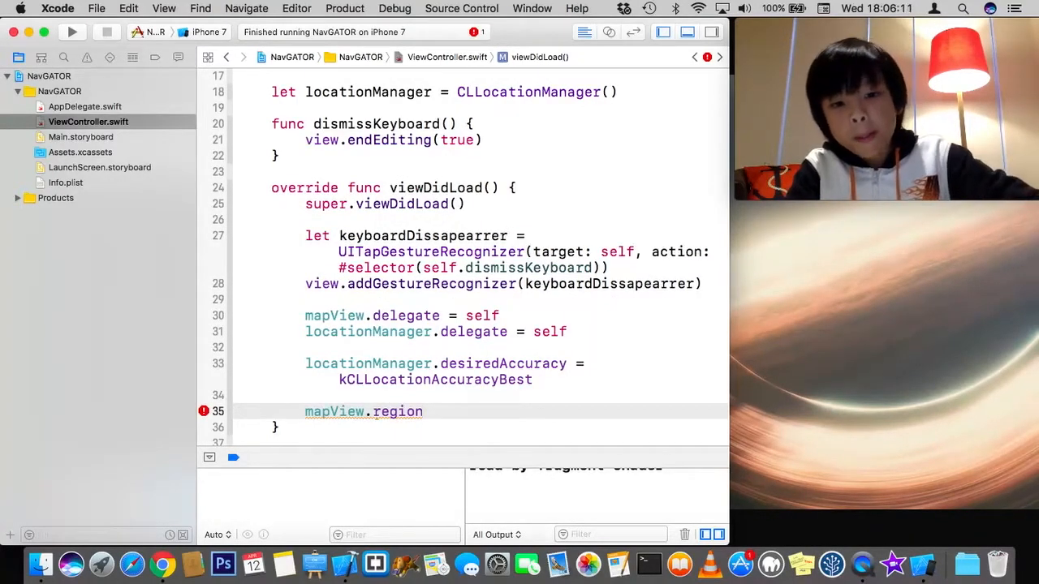
type(".center")
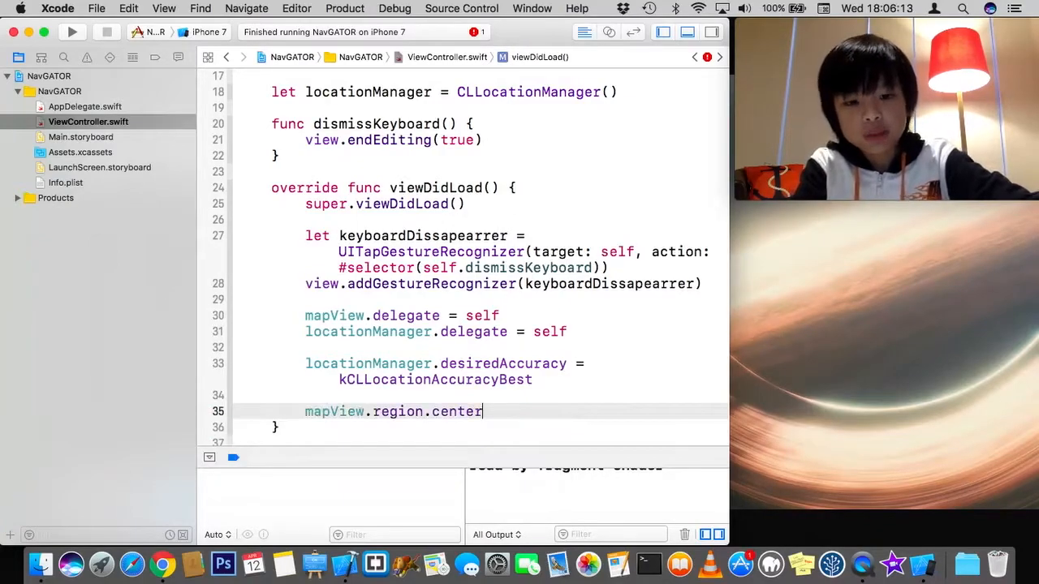
type("=")
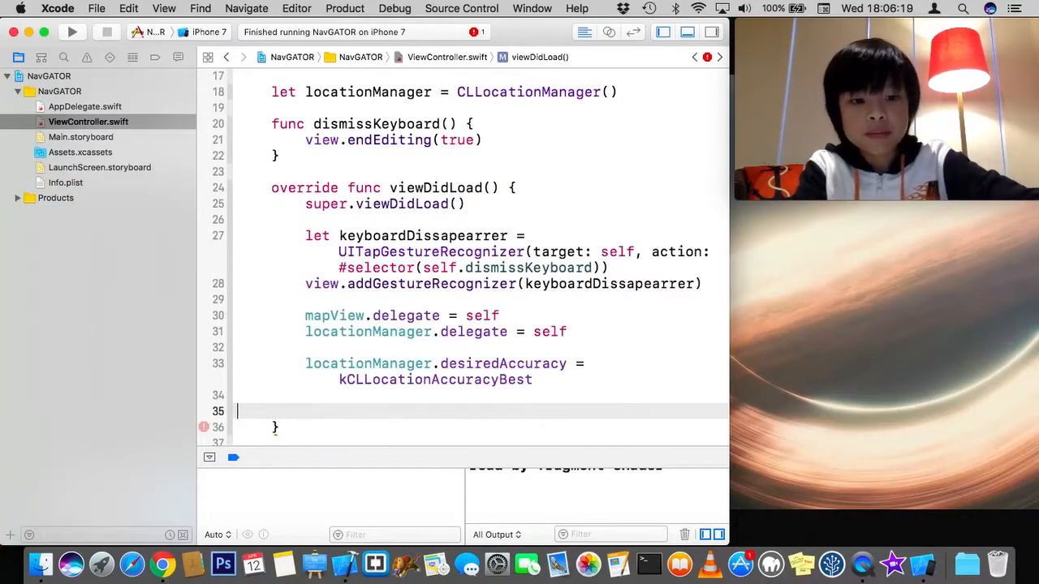
Step: At the end of the class, insert mapView(_:didUpdate userLocation:) from code completion
scroll("down", 3)
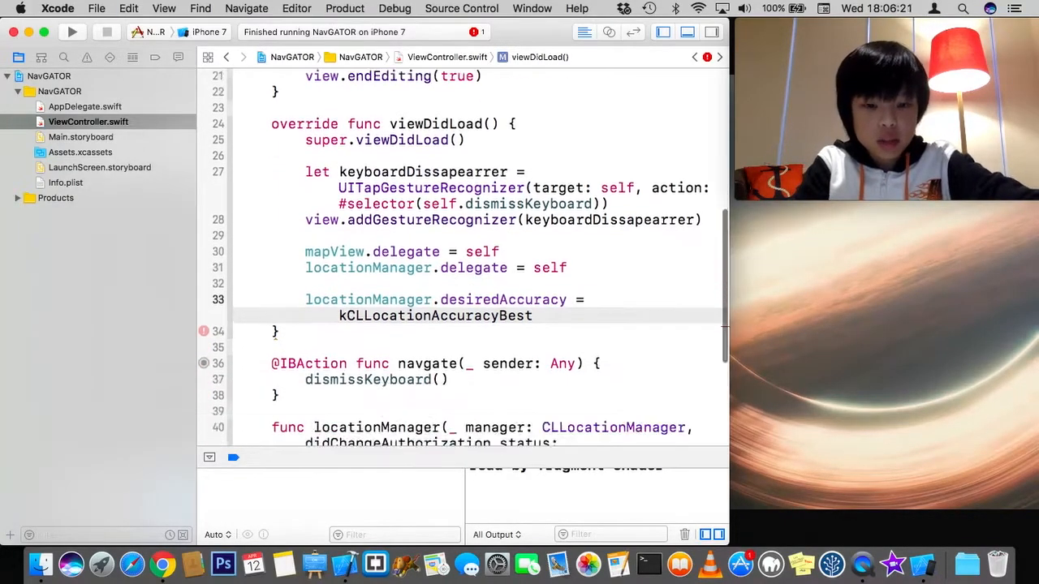
scroll("down", 3)
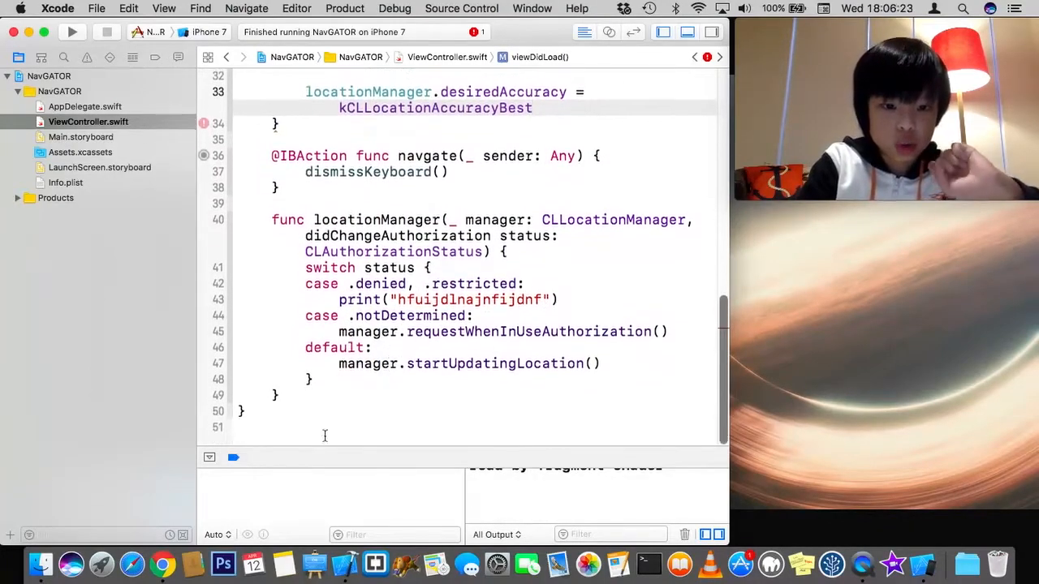
type("map")
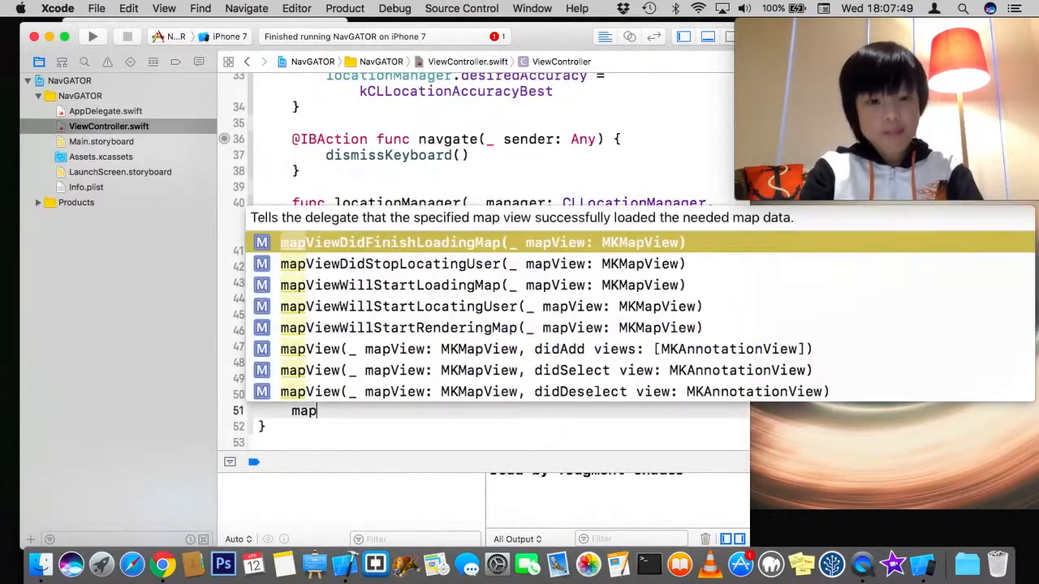
type("ViewdidUp")
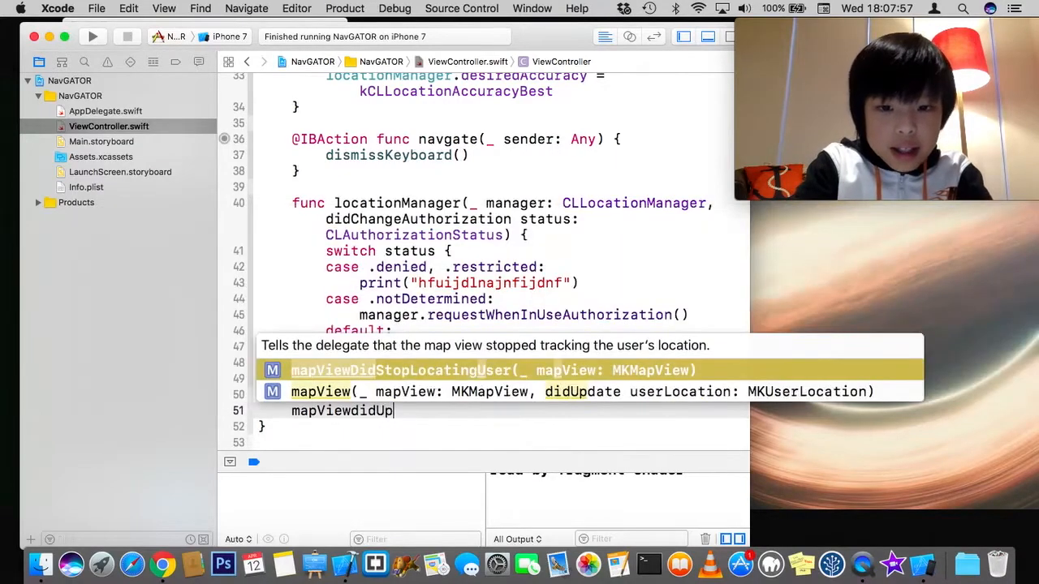
left_click(319, 392)
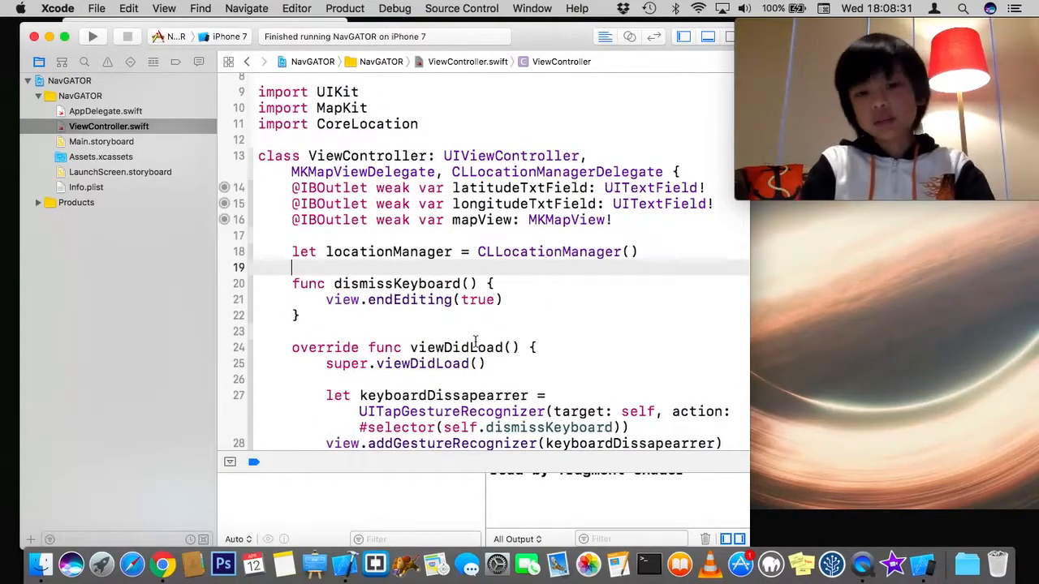
Step: Below locationManager on line 19, declare var movedToUserLocation = false
type("var")
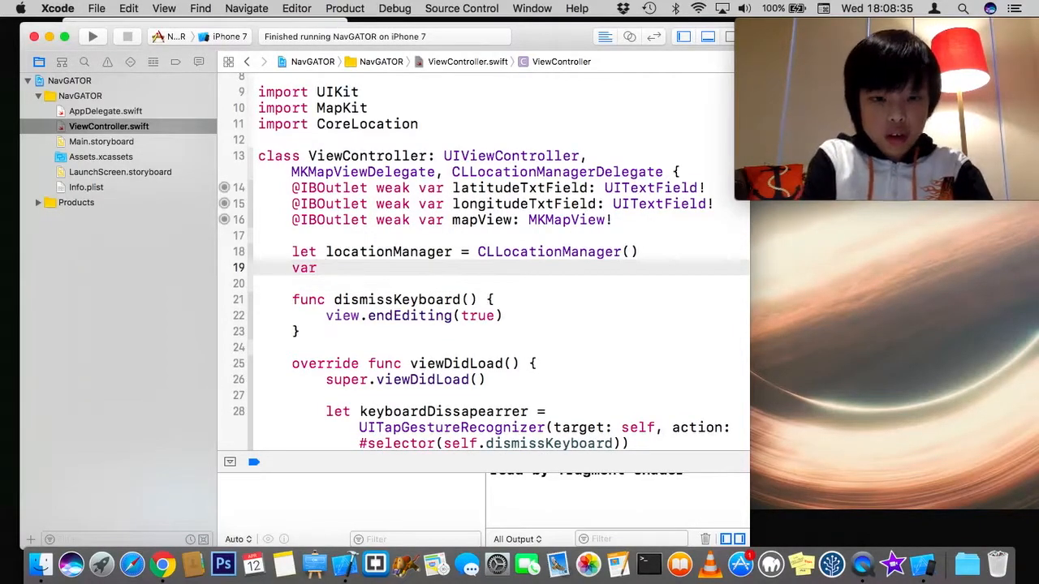
type("moved")
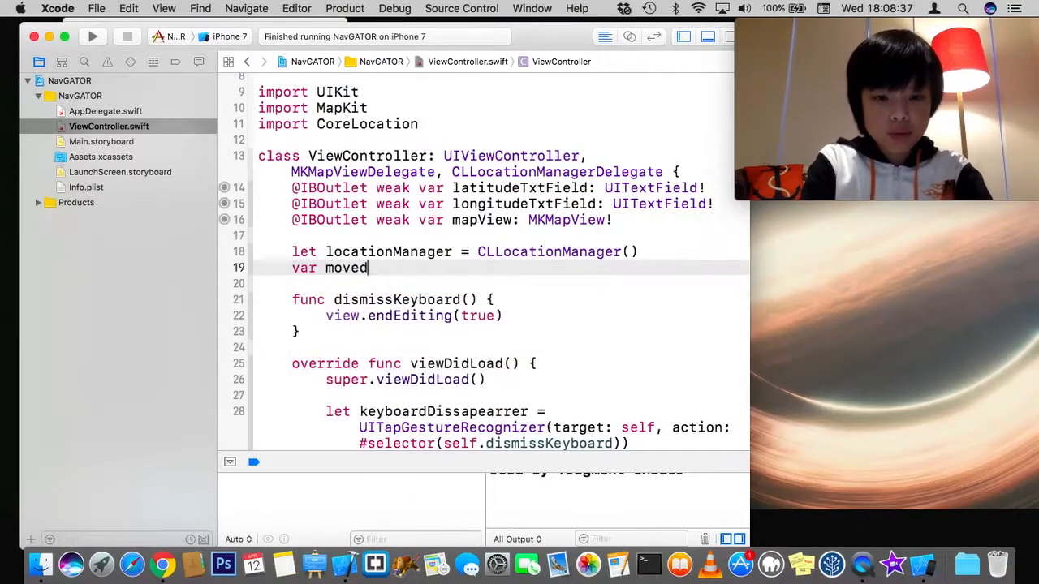
type("To")
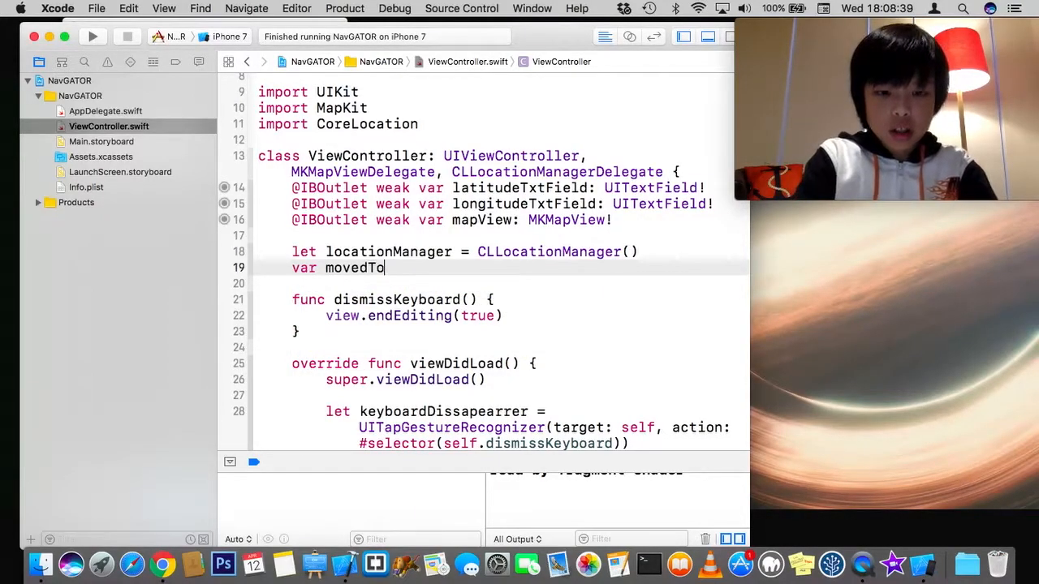
type("UserLocation = fal")
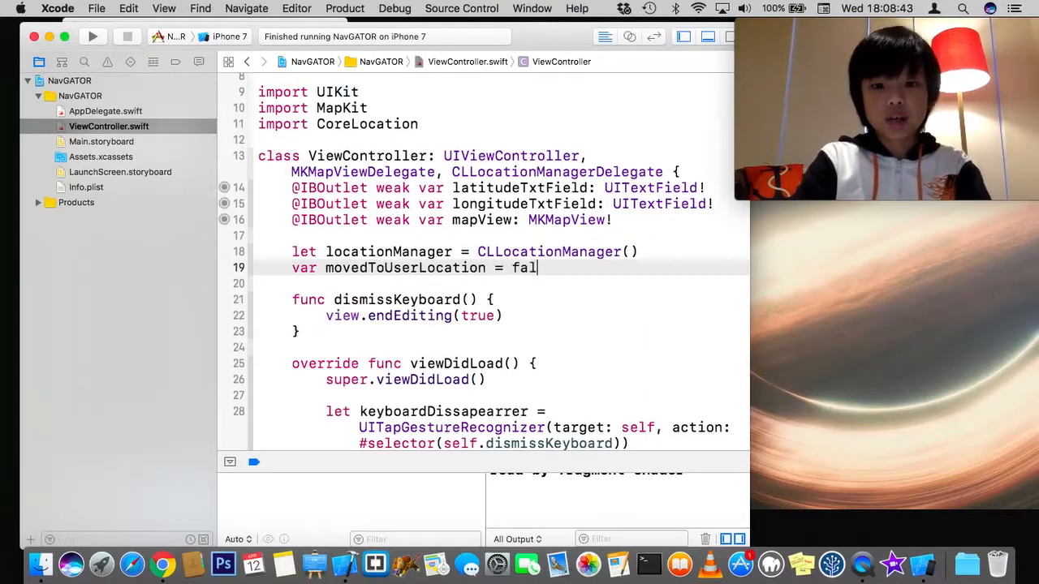
scroll("down", 3)
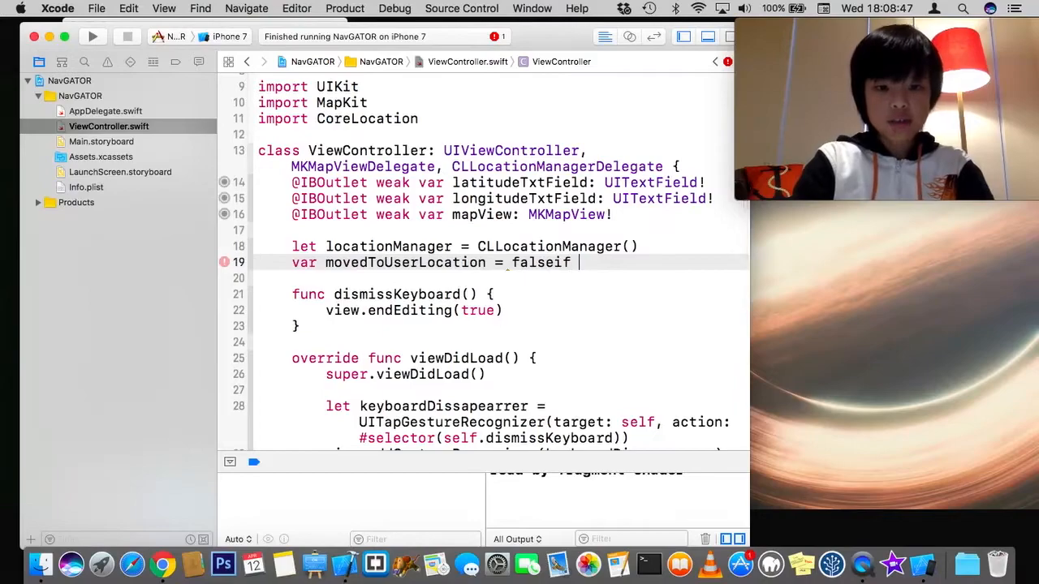
Step: In mapView didUpdate, write the condition 'if !movedToUserLocation {' using autocomplete
scroll("down", 3)
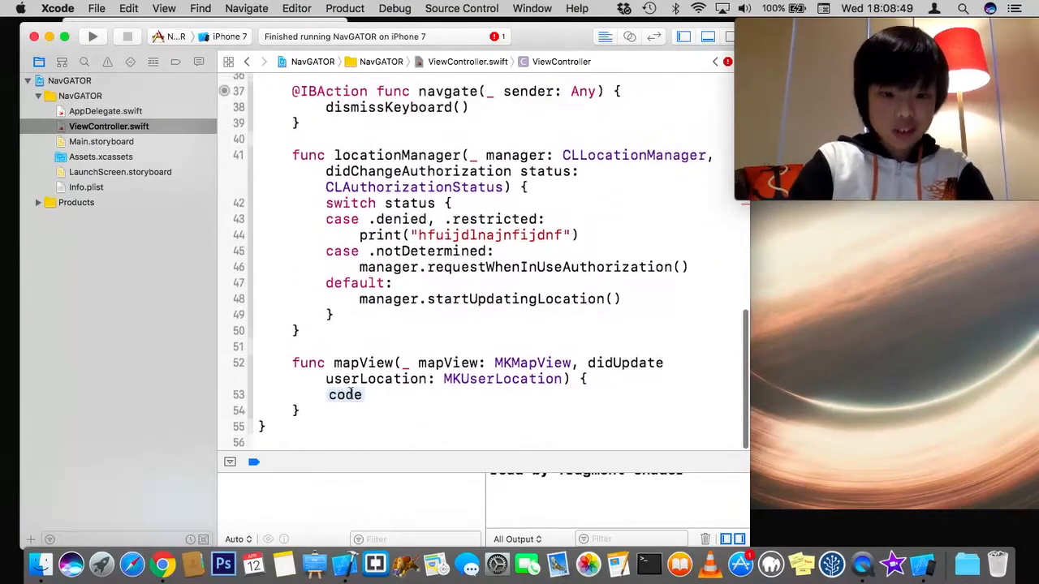
type("if")
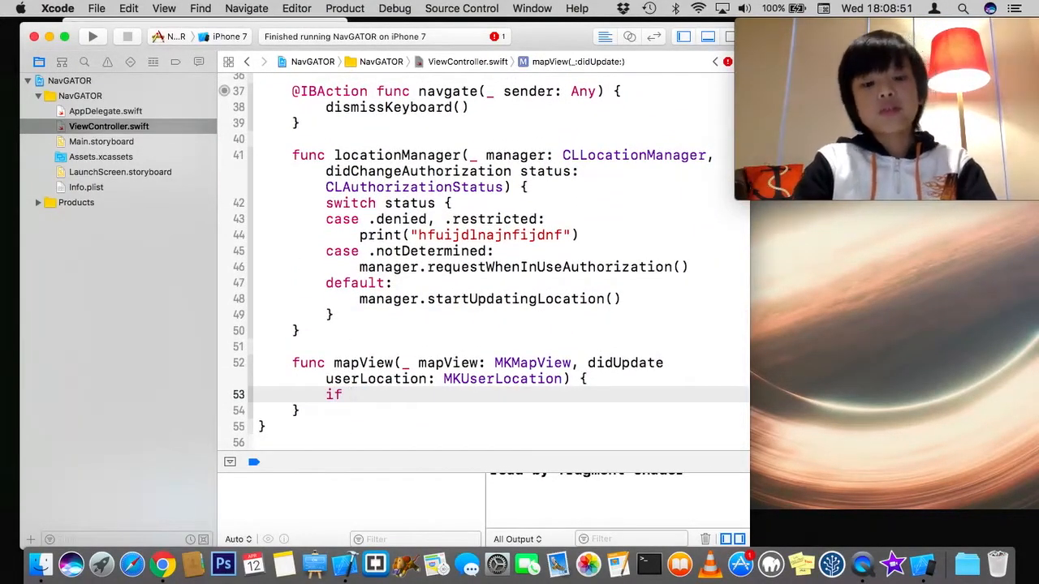
type("!locat")
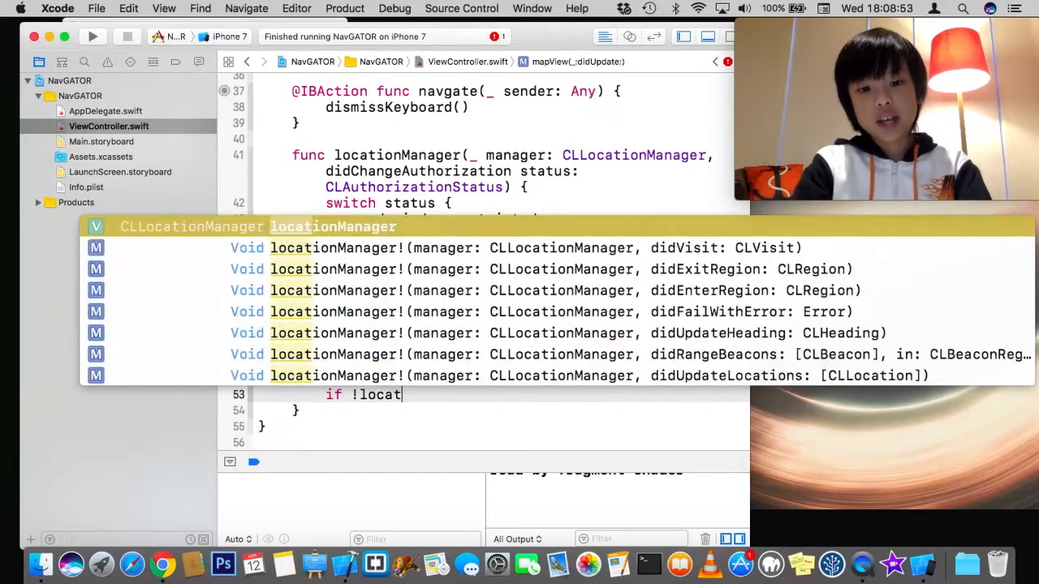
key("backspace")
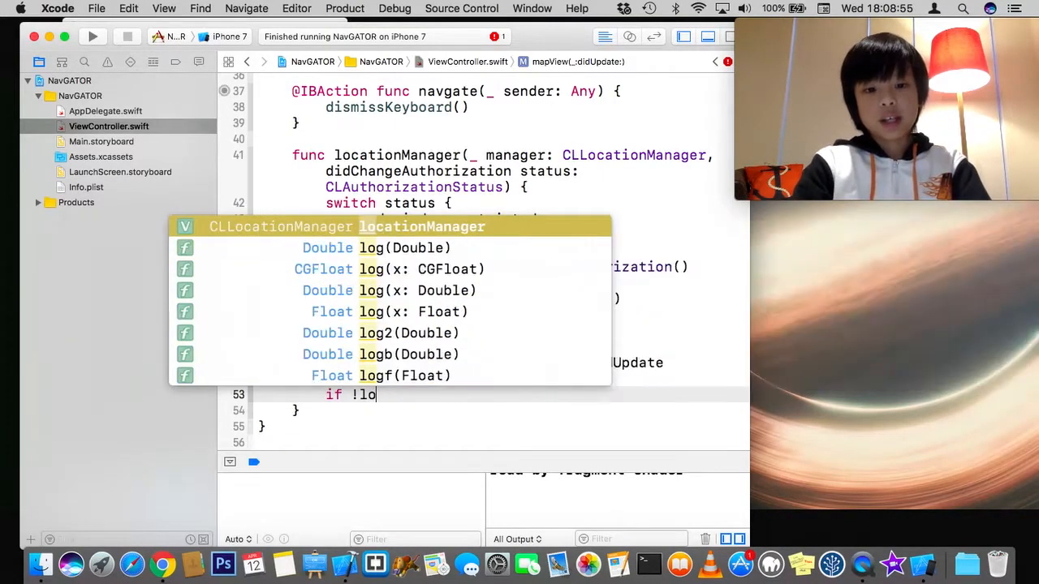
type("got")
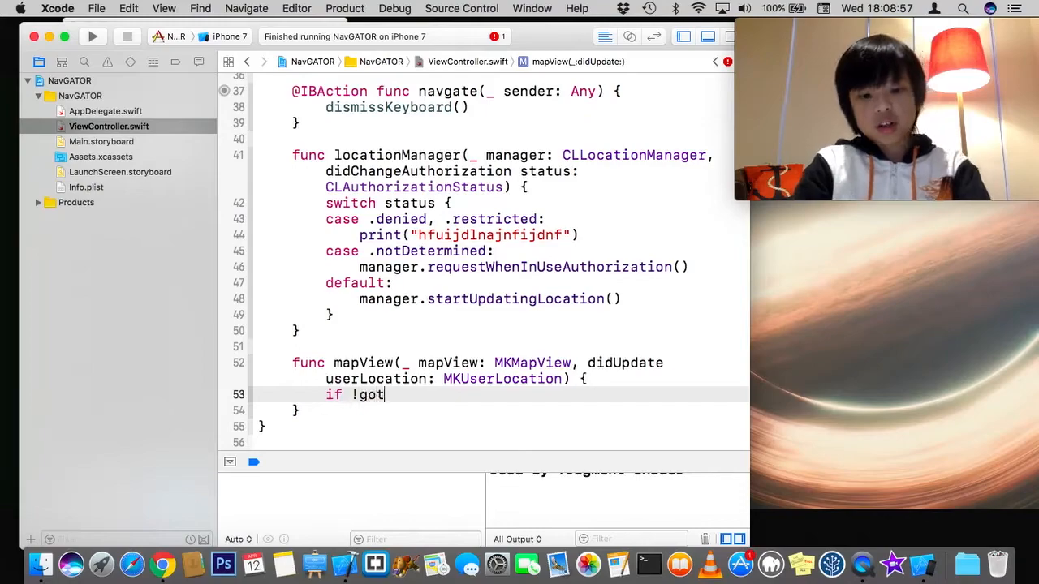
type("User")
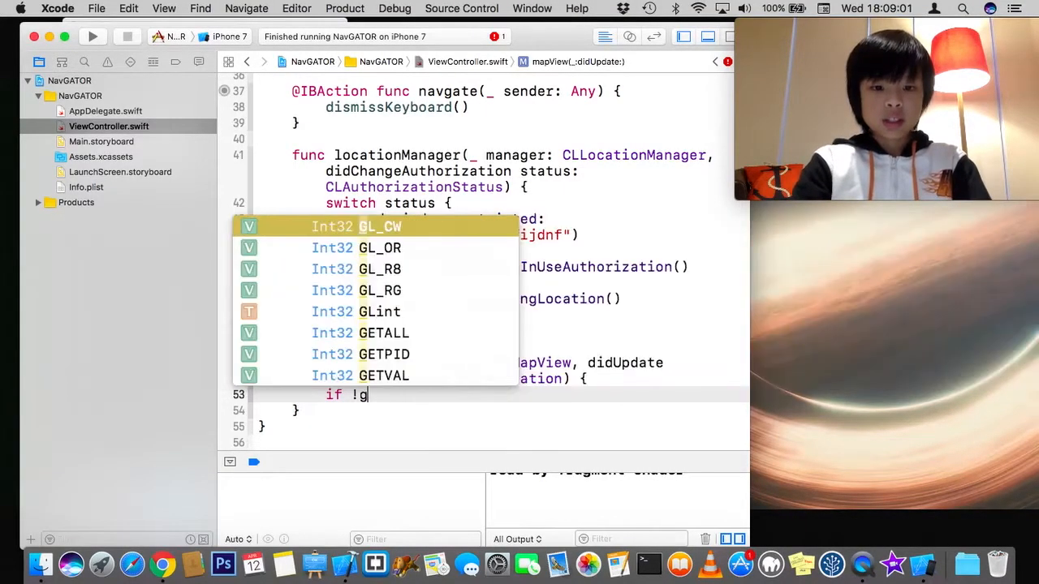
type("userL")
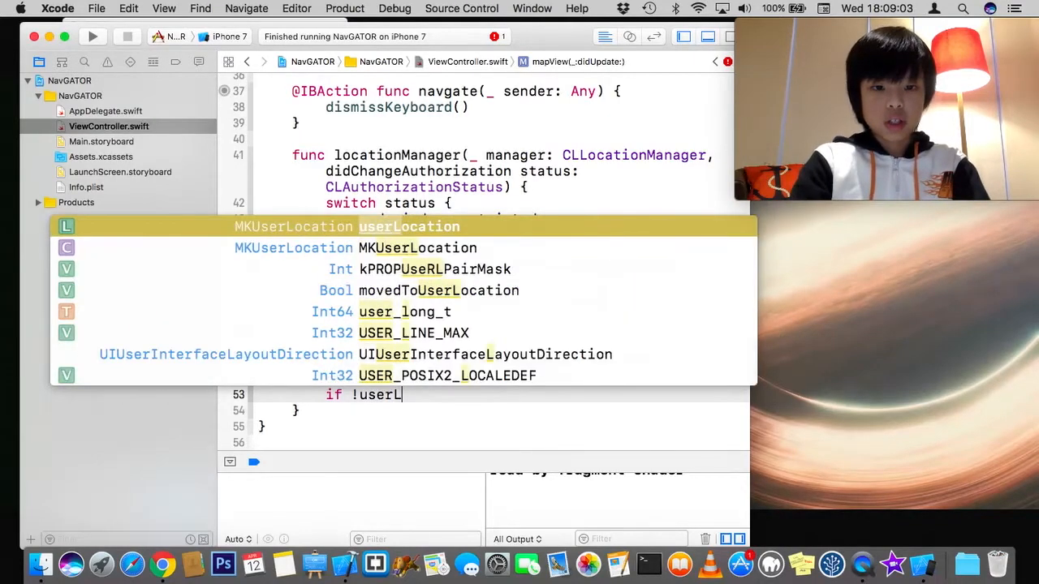
type("ocat")
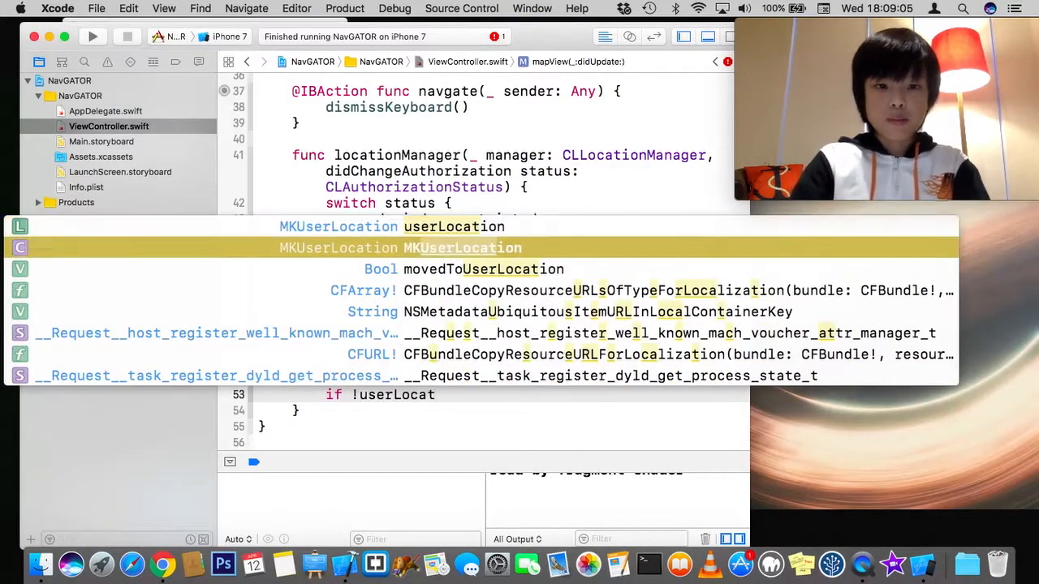
key("Return")
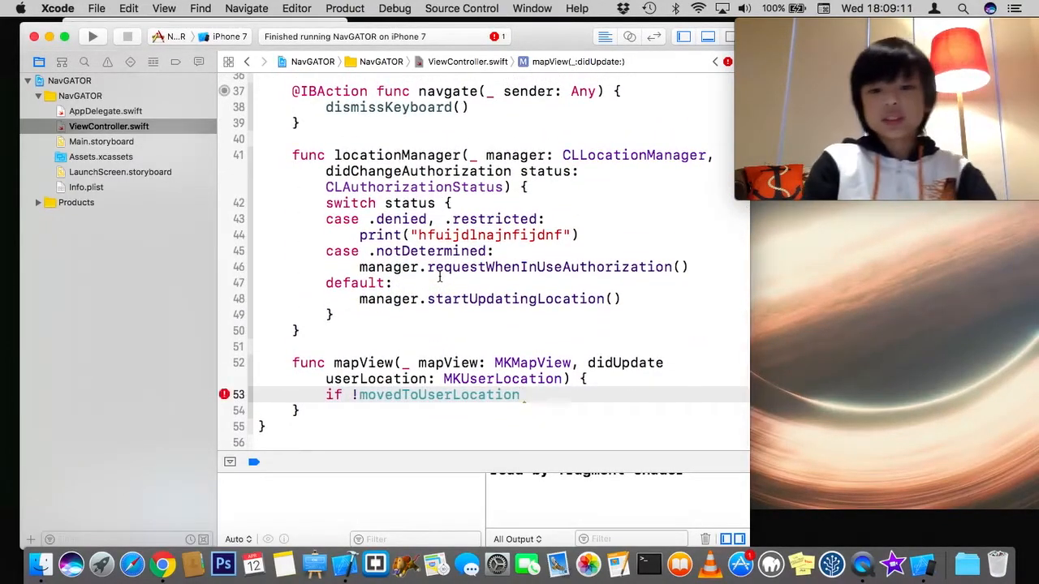
type("{")
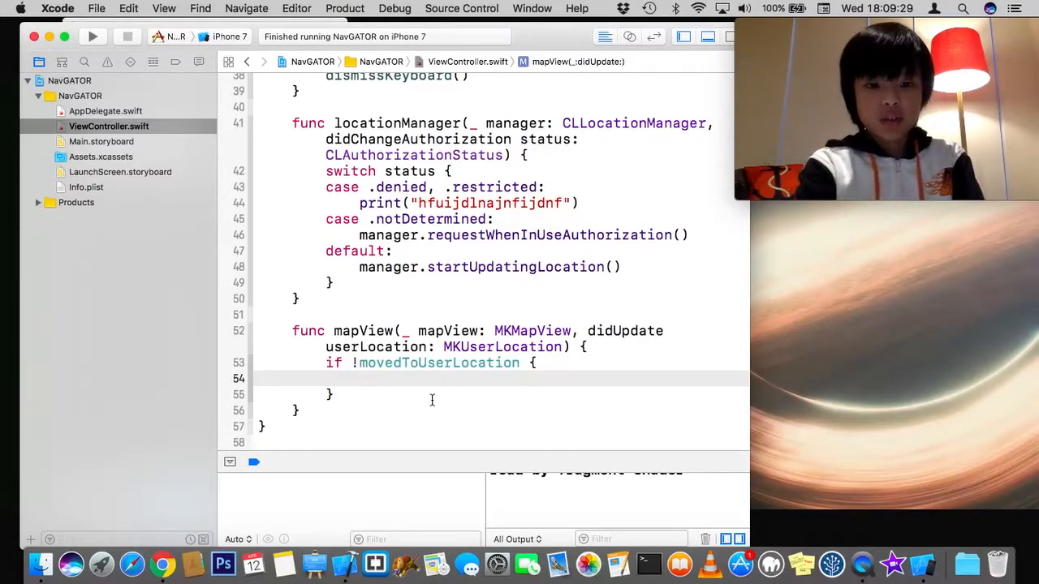
Step: Inside the block, set movedToUserLocation = true with blank lines above it
left_click(361, 379)
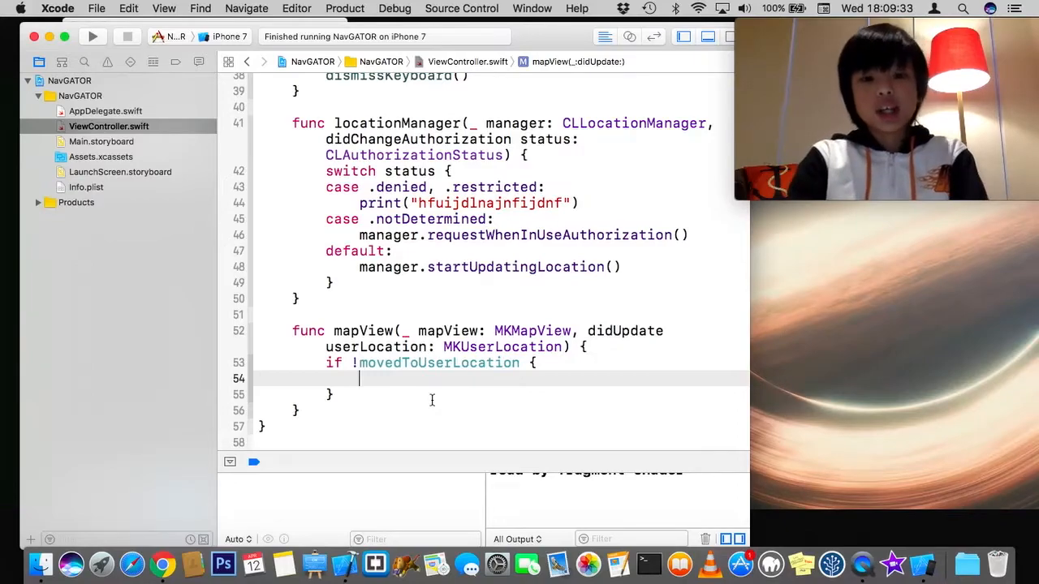
type("movedToUserLocation")
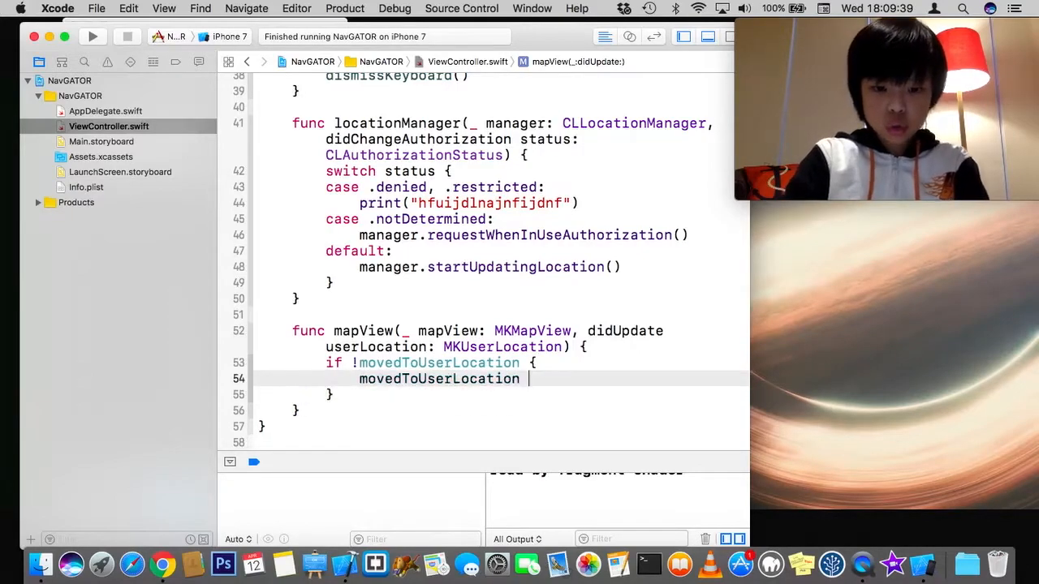
type("true")
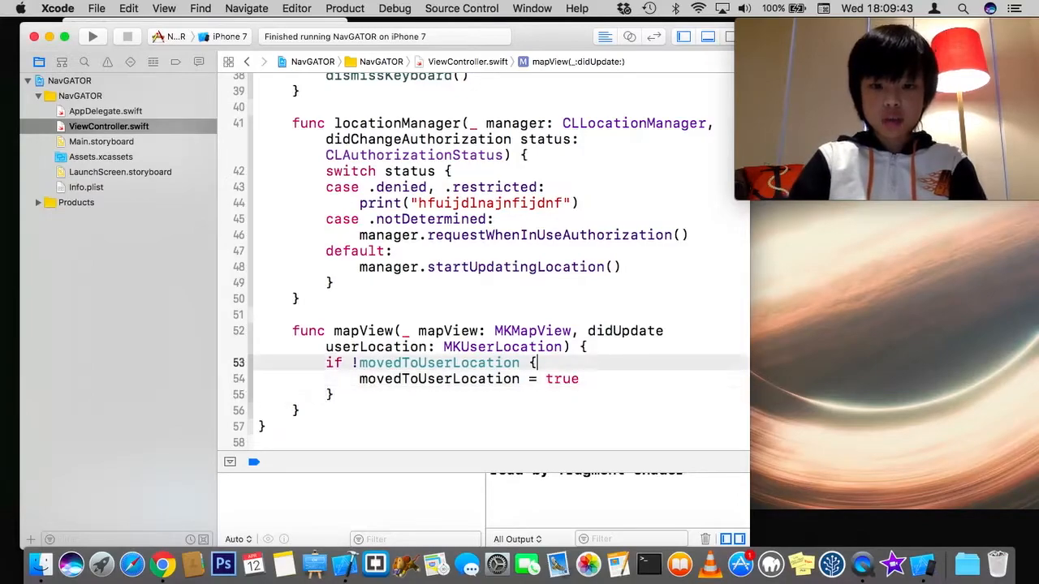
key("return")
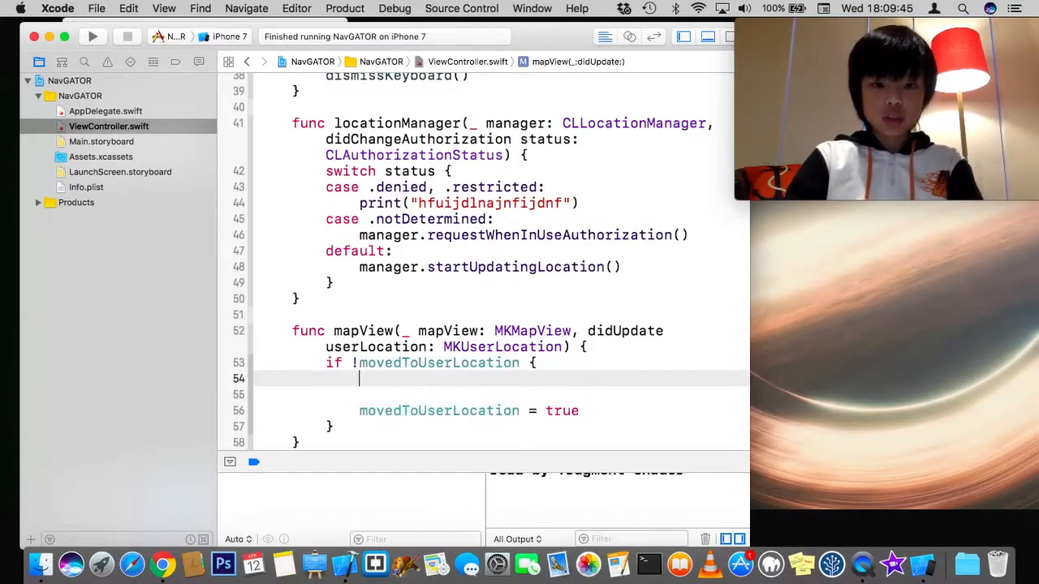
left_click_drag(359, 378, 584, 411)
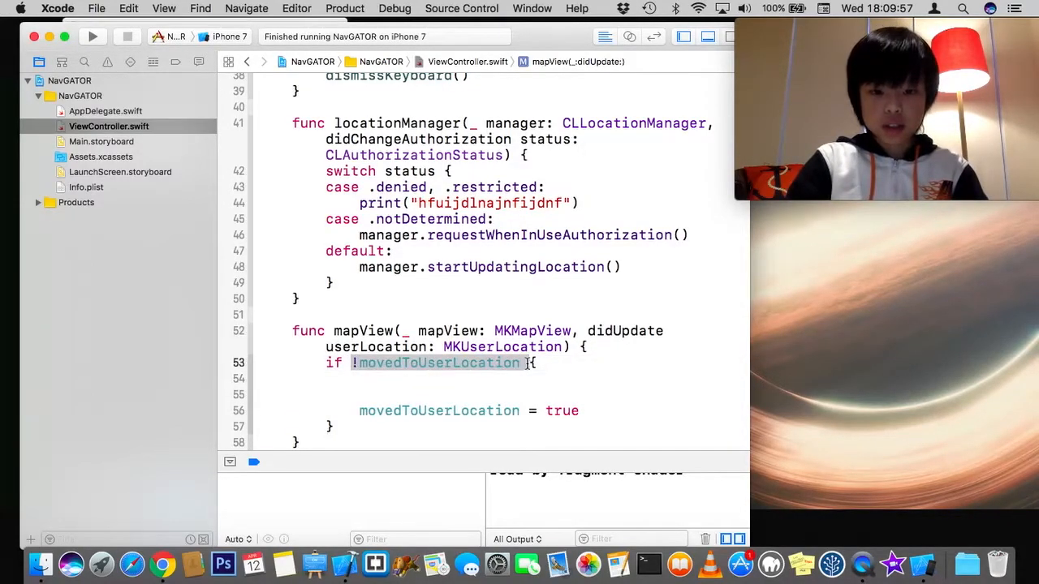
Step: Inside the if block, write mapView.region.center = mapView.userLocation.coordinate
left_click(536, 378)
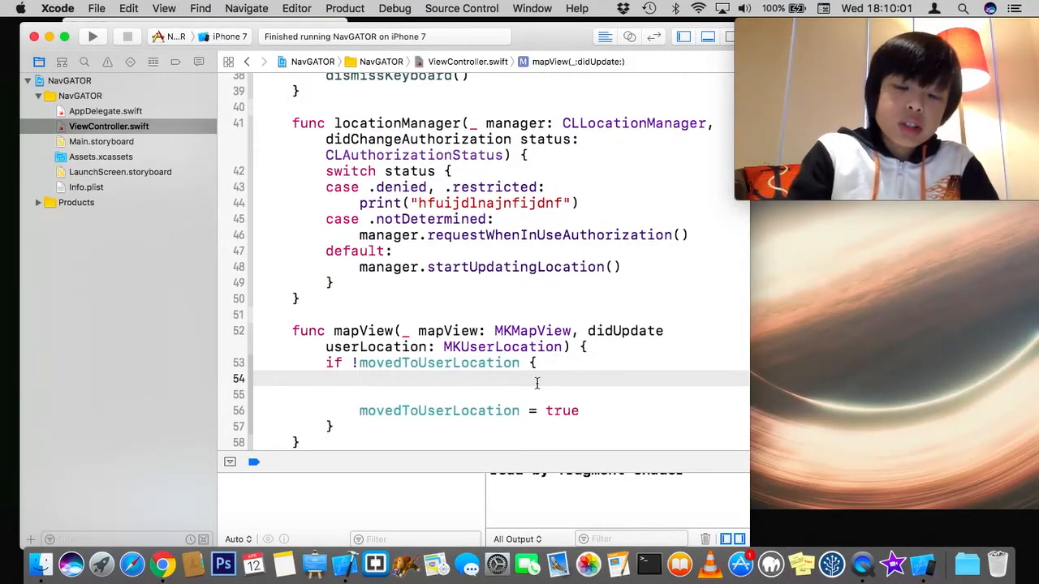
type("mapView.c")
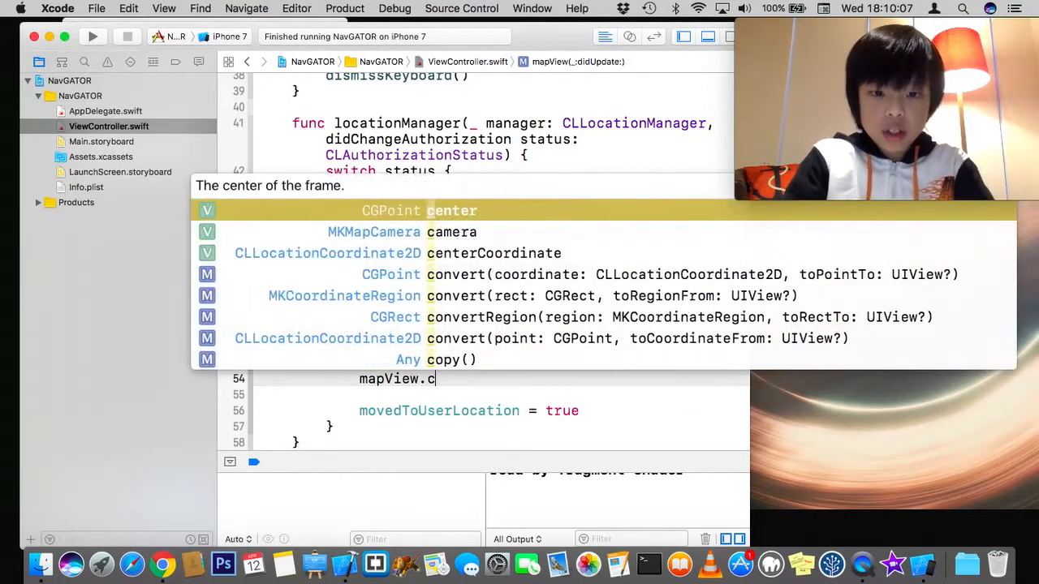
type("en")
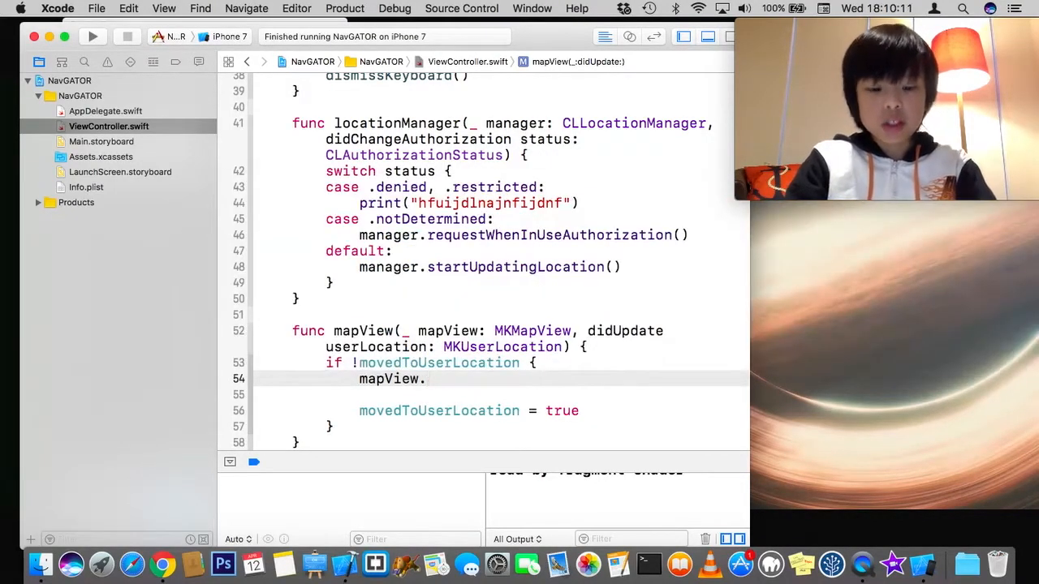
type("region.center = m")
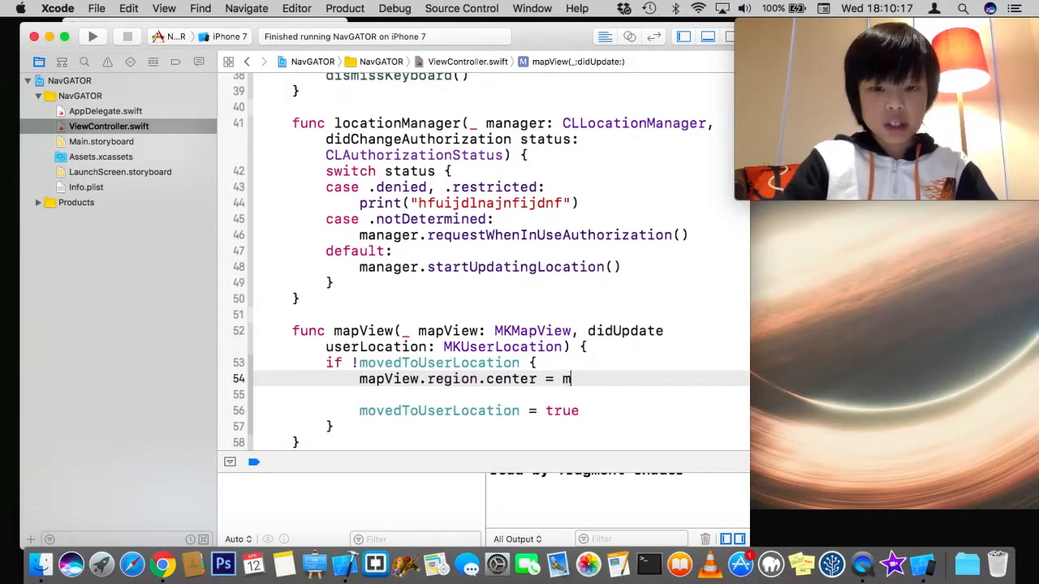
type("apView")
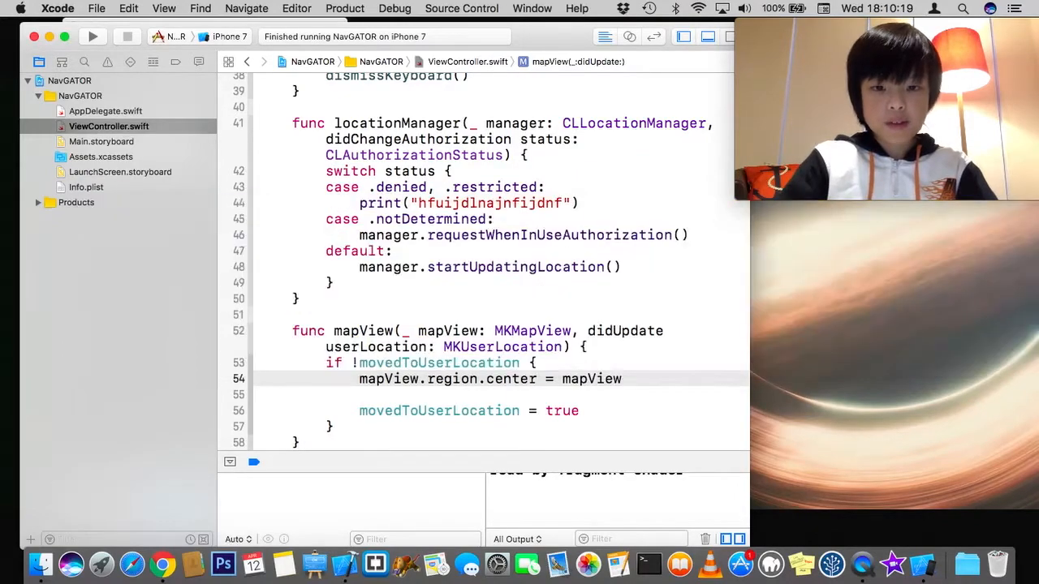
type(".userLocation")
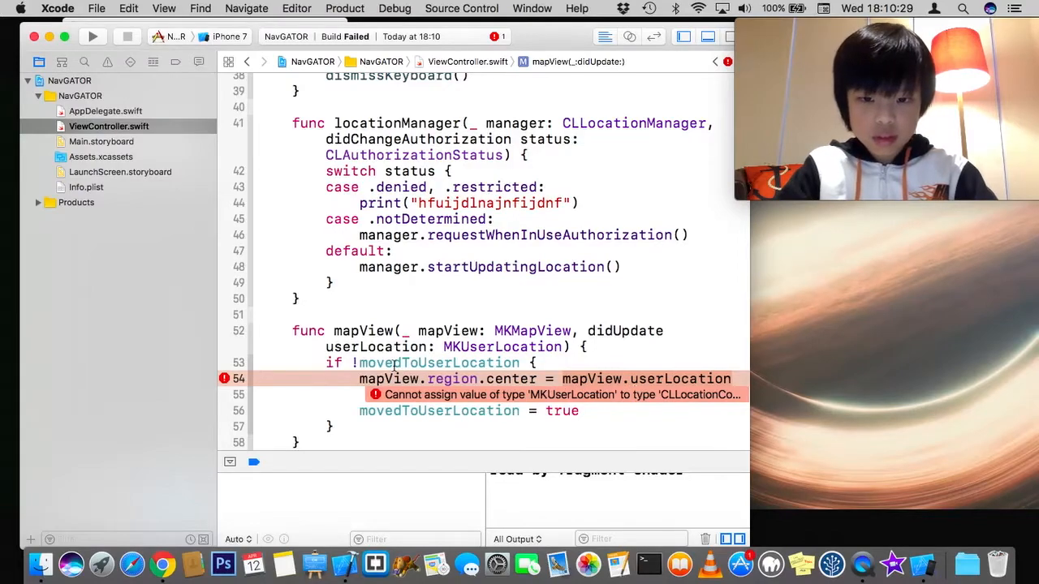
type(".coordinate")
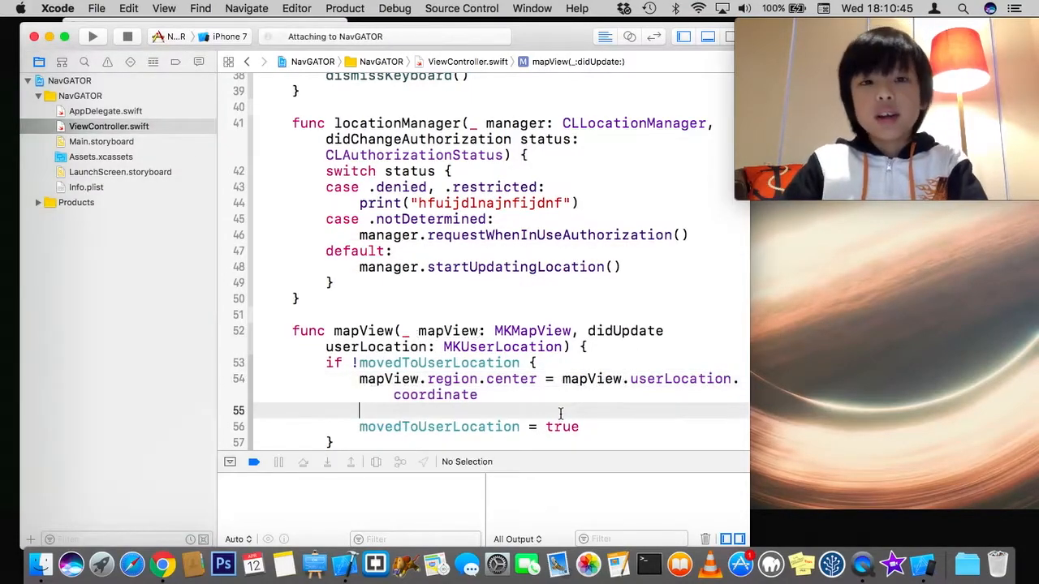
Step: Switch to the iPhone 7 simulator showing the NavGATOR app icon
left_click(921, 563)
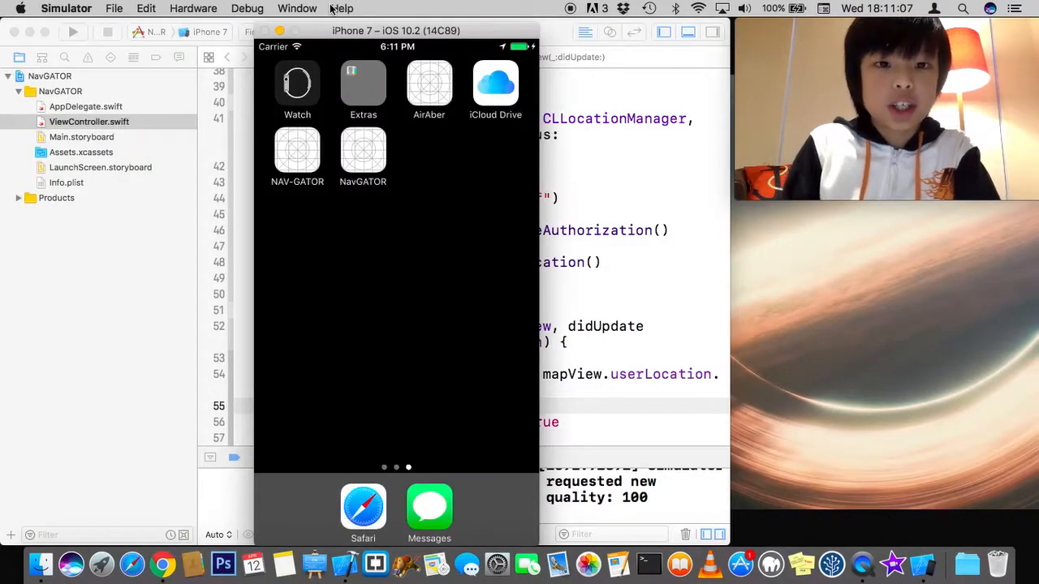
Step: Set the simulated location to Apple via Debug > Location, then return to ViewController.swift
left_click(193, 8)
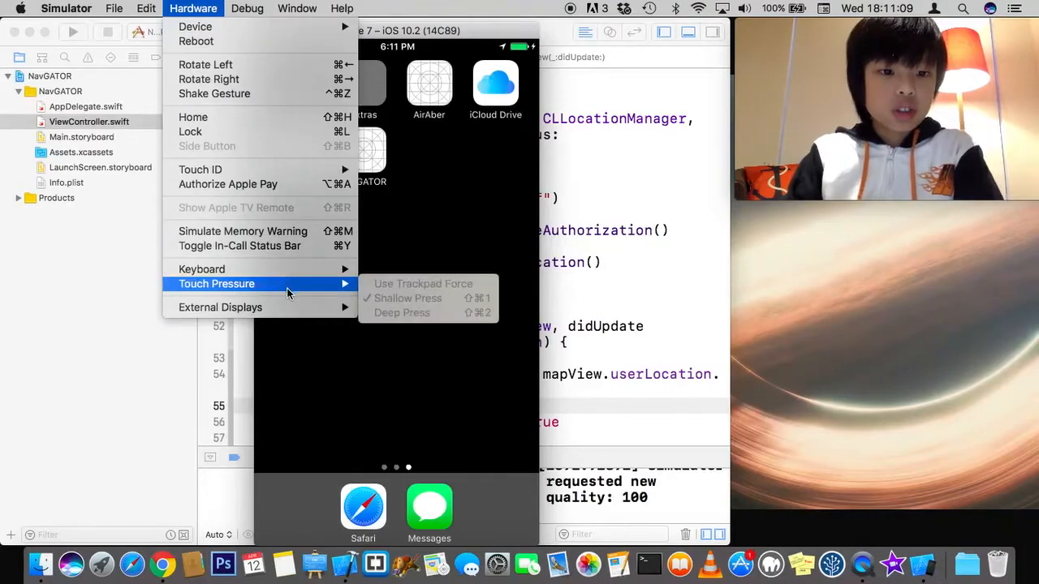
mouse_move(317, 159)
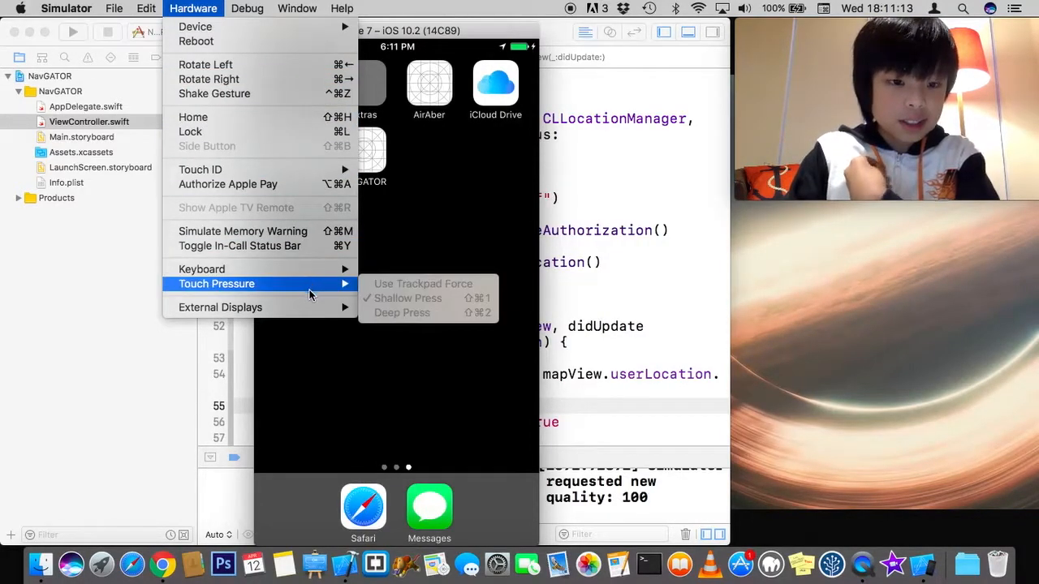
left_click(246, 8)
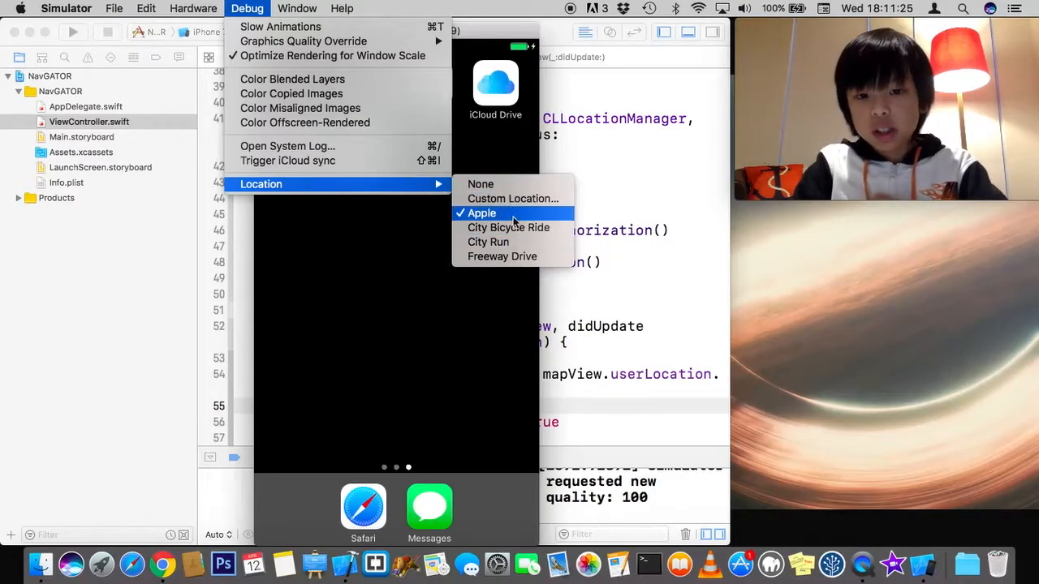
mouse_move(507, 227)
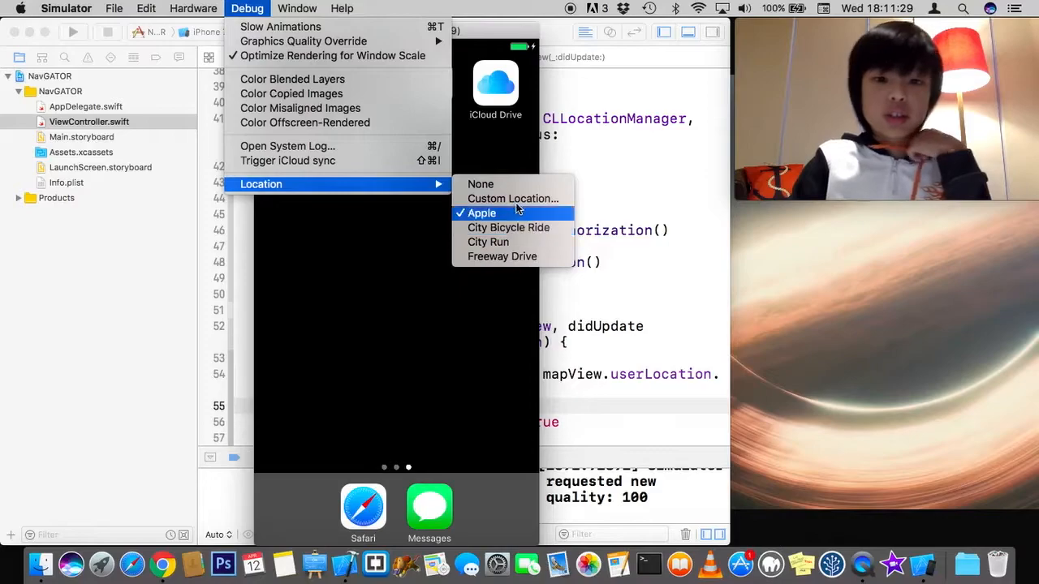
mouse_move(508, 227)
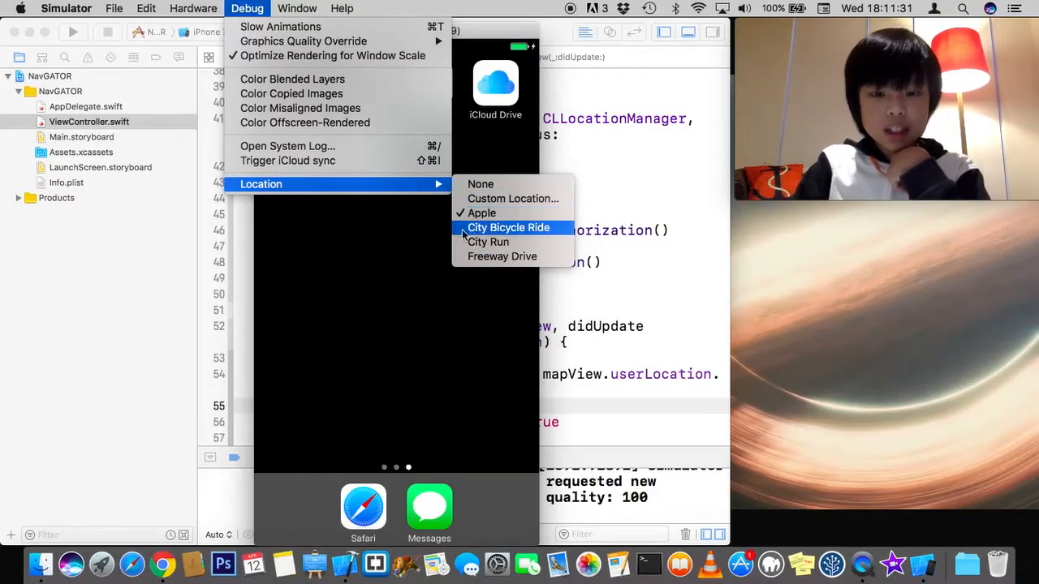
left_click(508, 228)
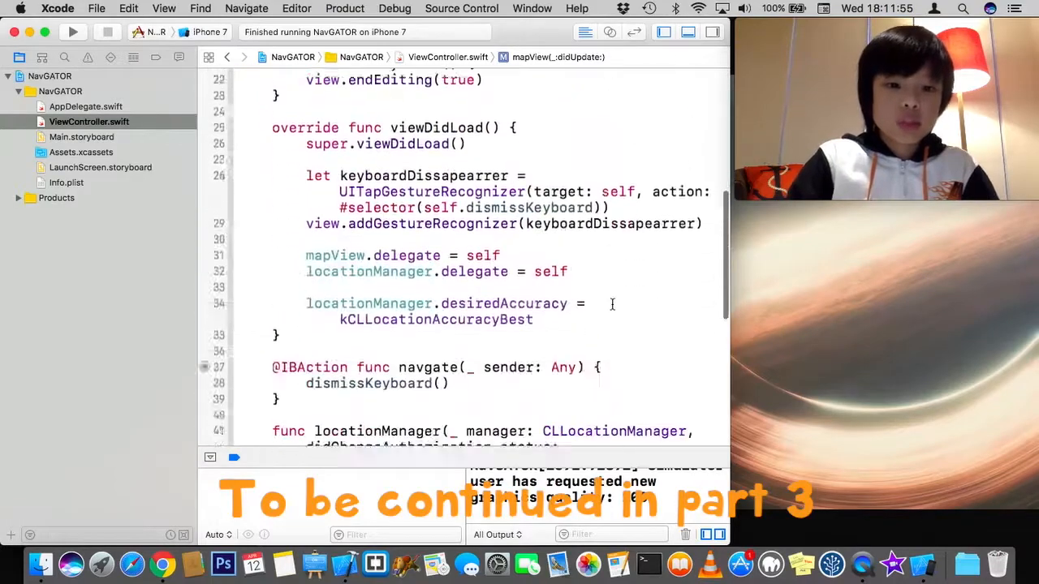
scroll("down", 3)
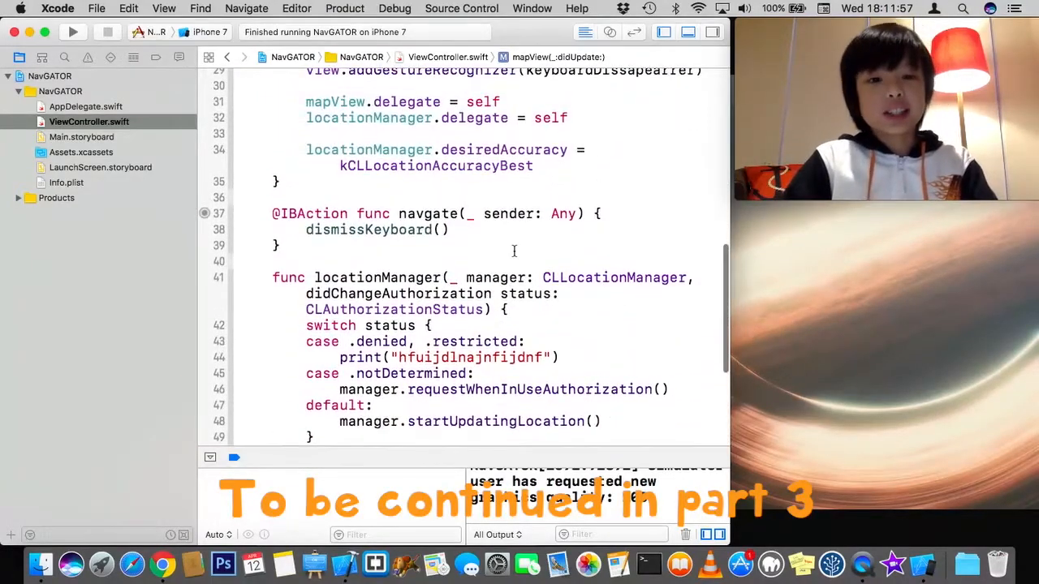